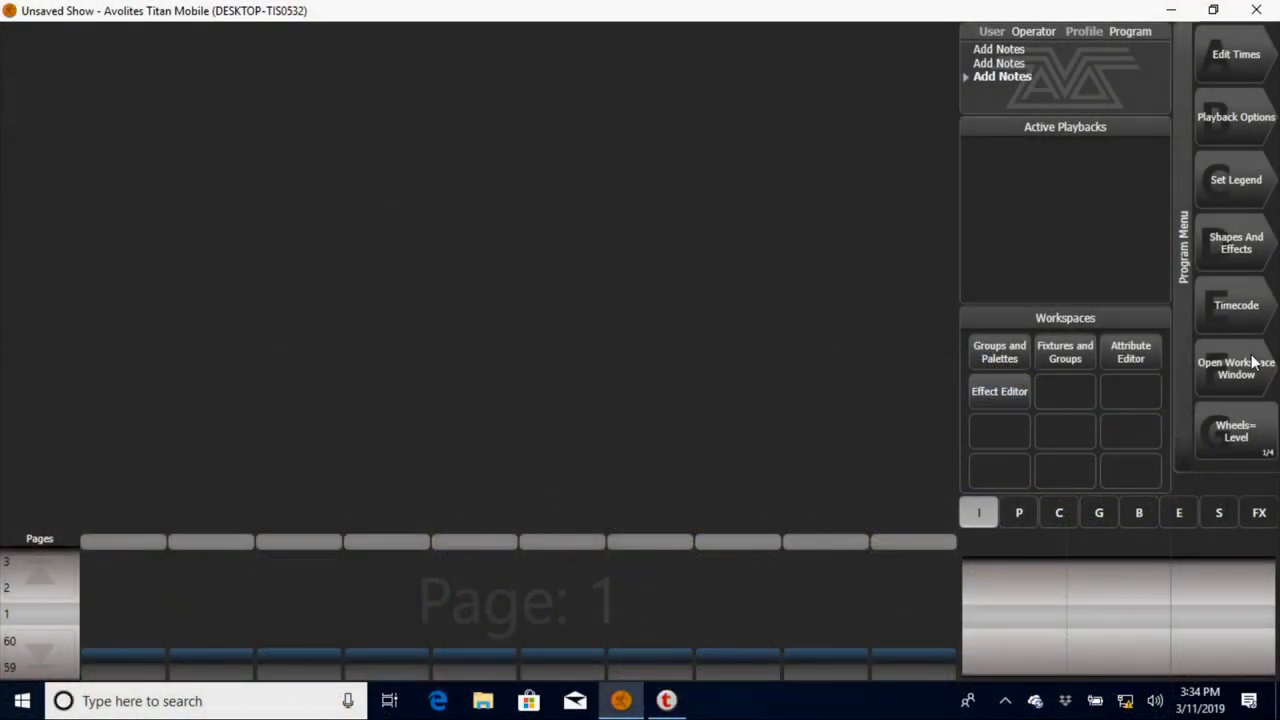
# Step: Page through the Open Workspace Window softkeys toward Groups and Palettes
pyautogui.click(1236, 368)
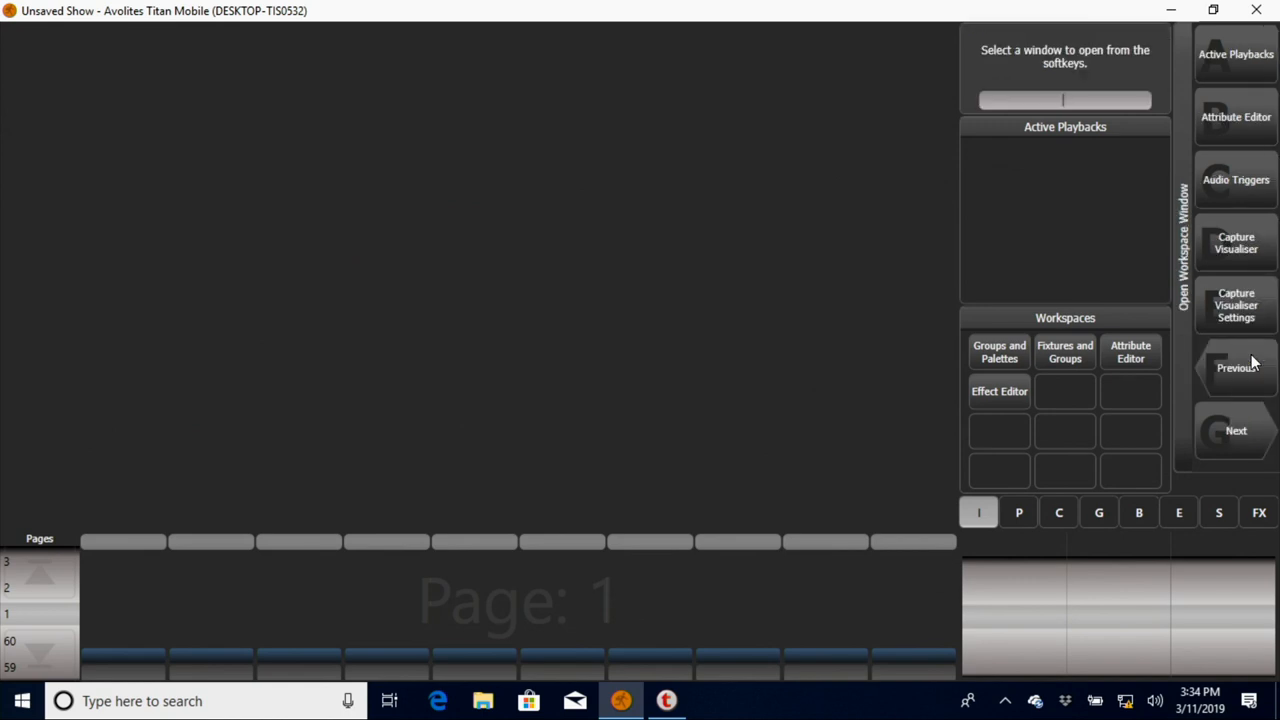
pyautogui.moveTo(1242, 412)
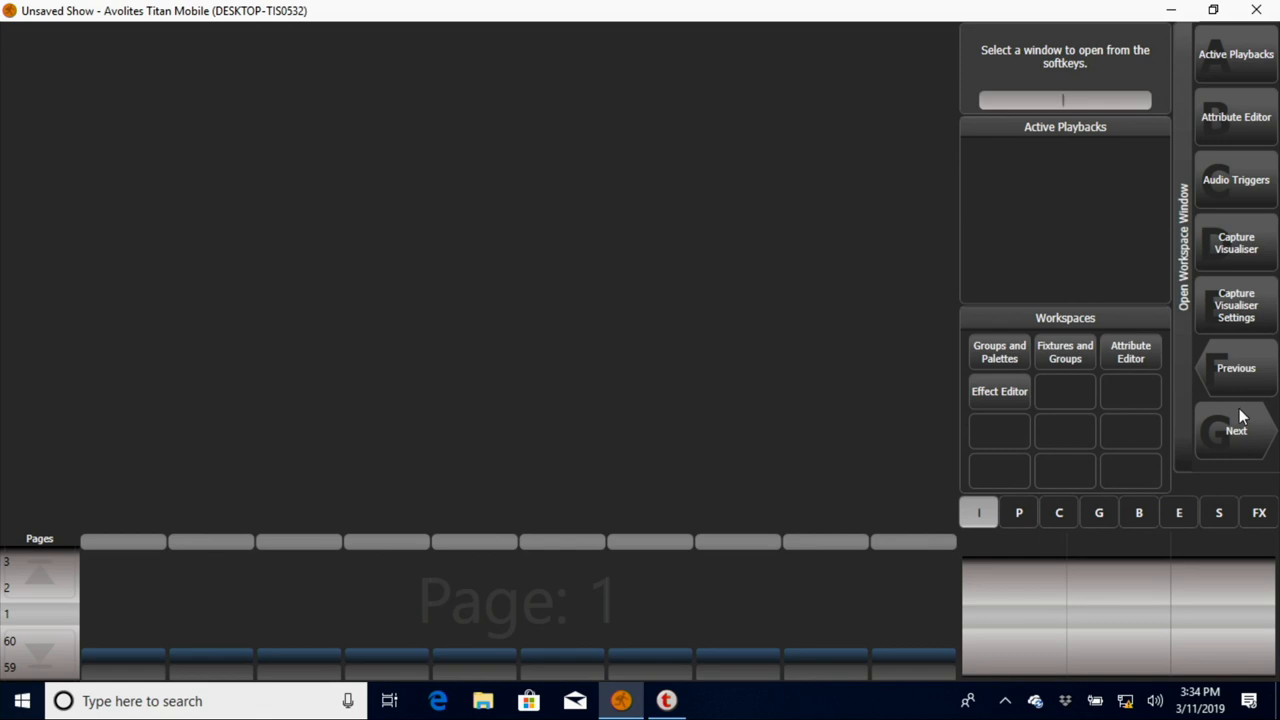
pyautogui.click(1236, 430)
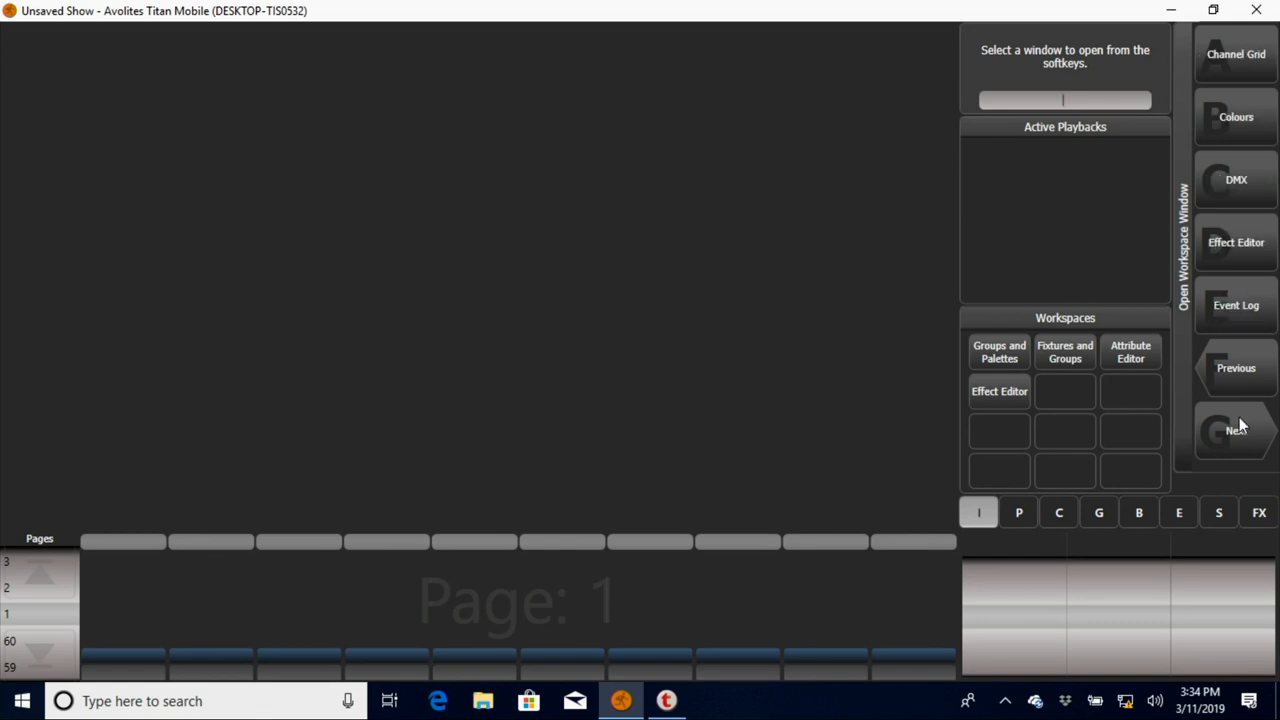
pyautogui.click(1236, 430)
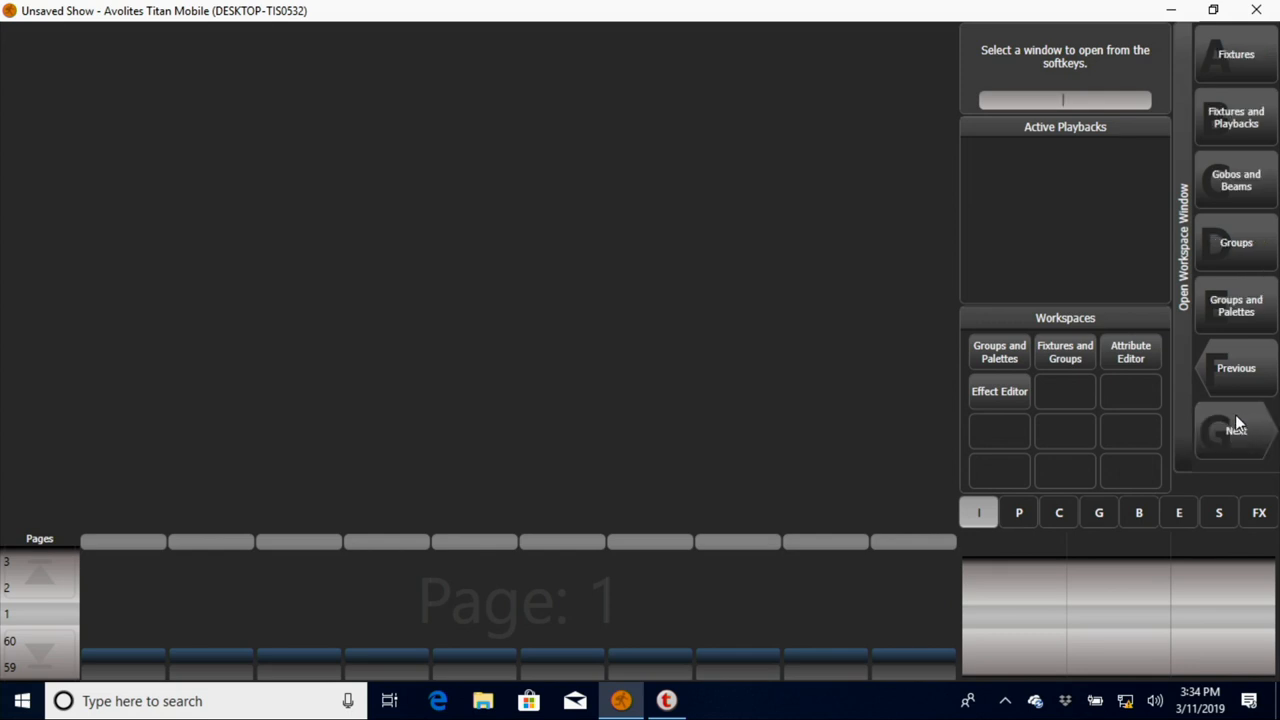
pyautogui.moveTo(1236, 302)
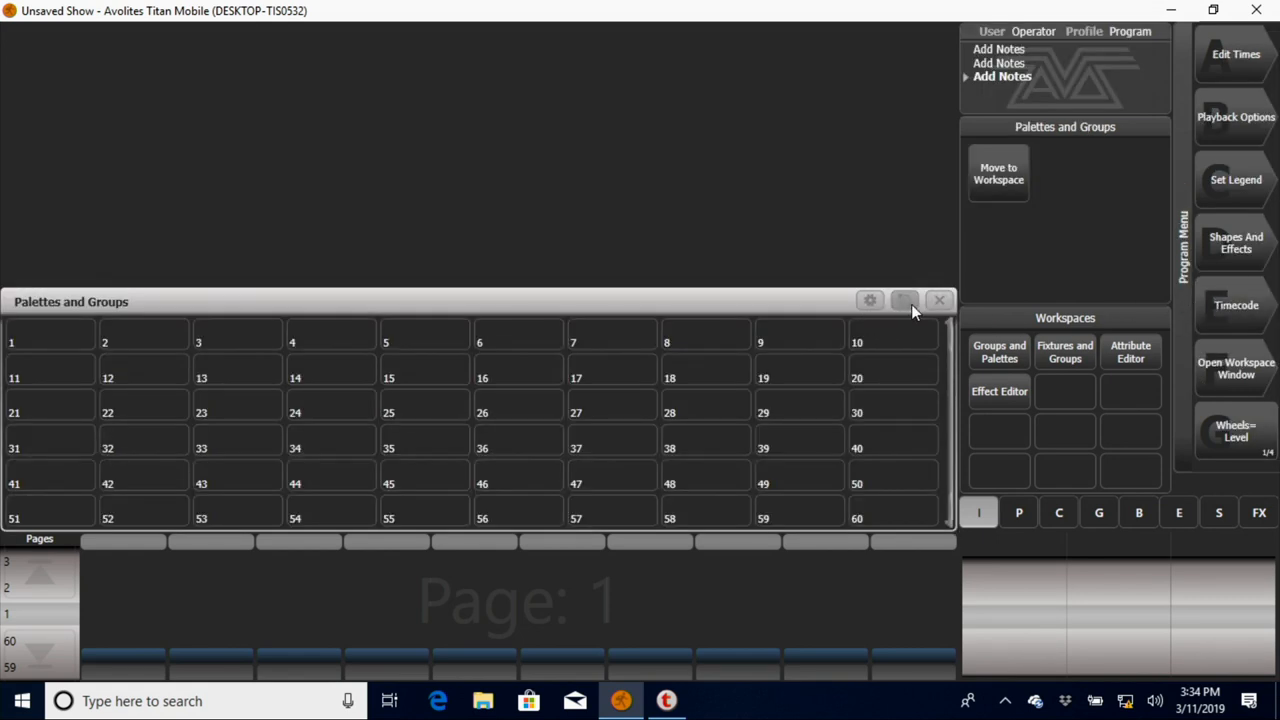
# Step: Drag the Palettes and Groups window across the grid to fill the top-left corner
pyautogui.click(904, 300)
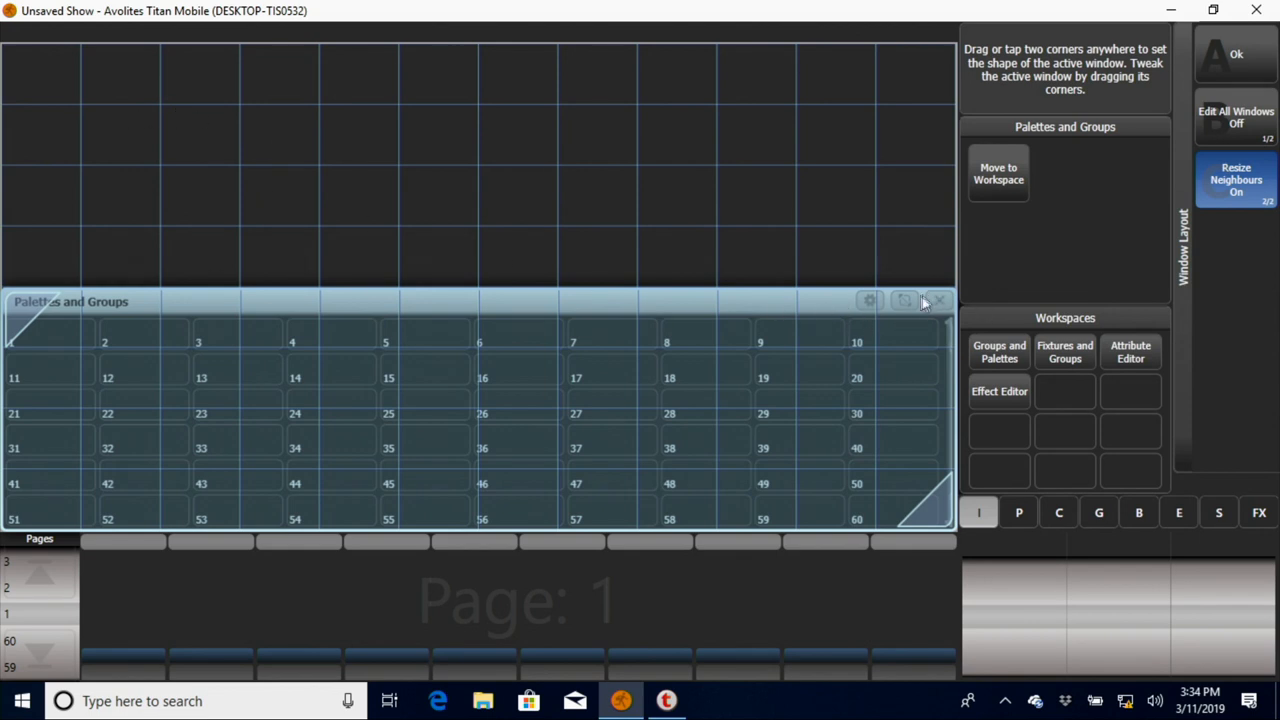
pyautogui.moveTo(90, 84)
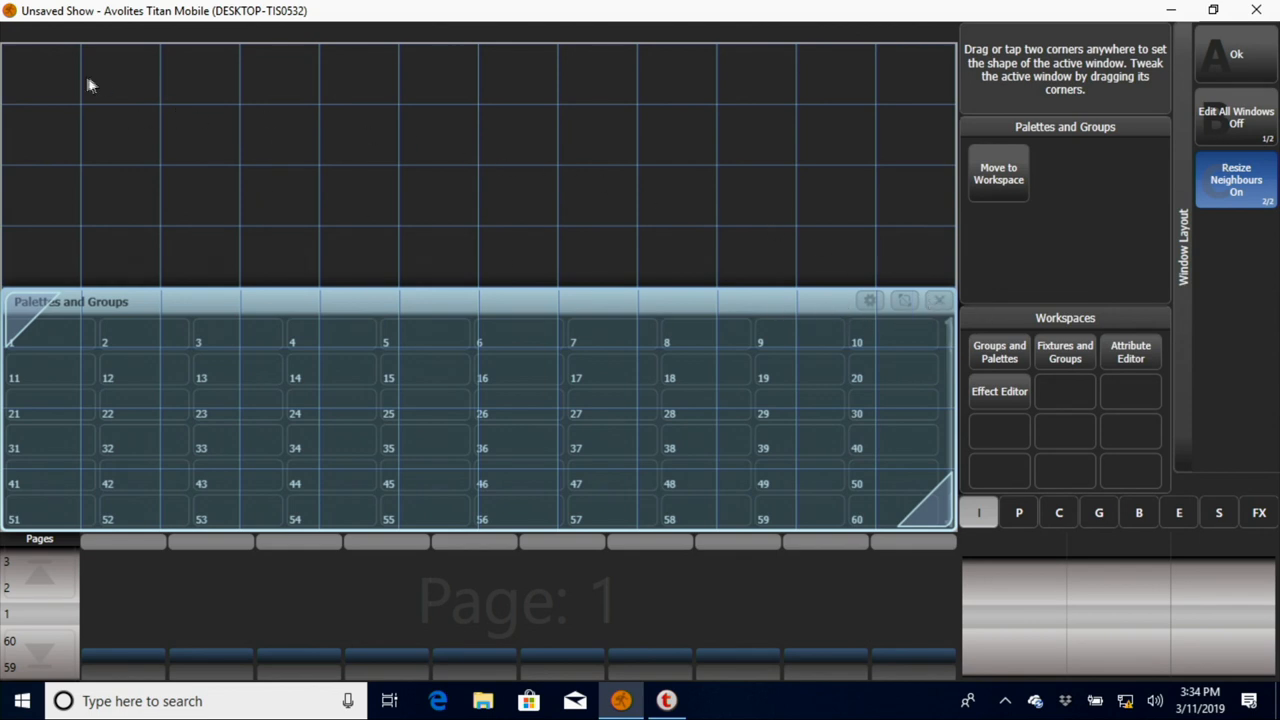
pyautogui.moveTo(28, 80)
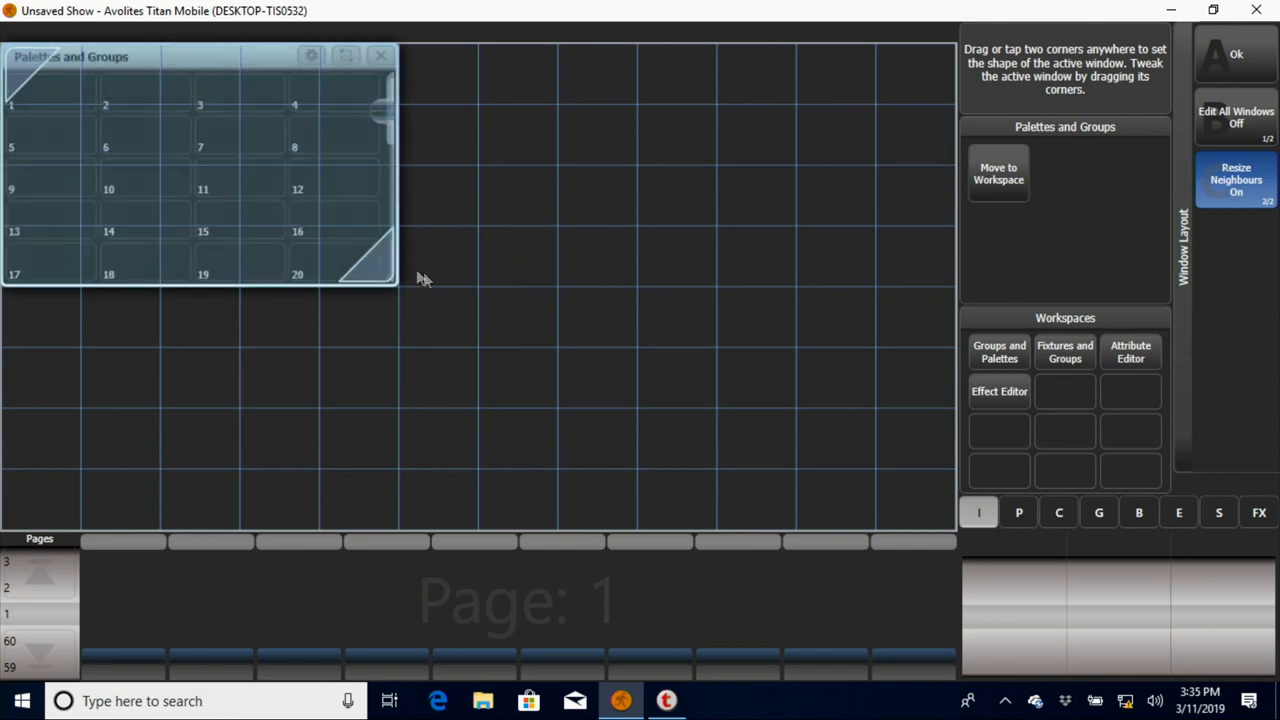
pyautogui.moveTo(390, 280); pyautogui.dragTo(550, 340)
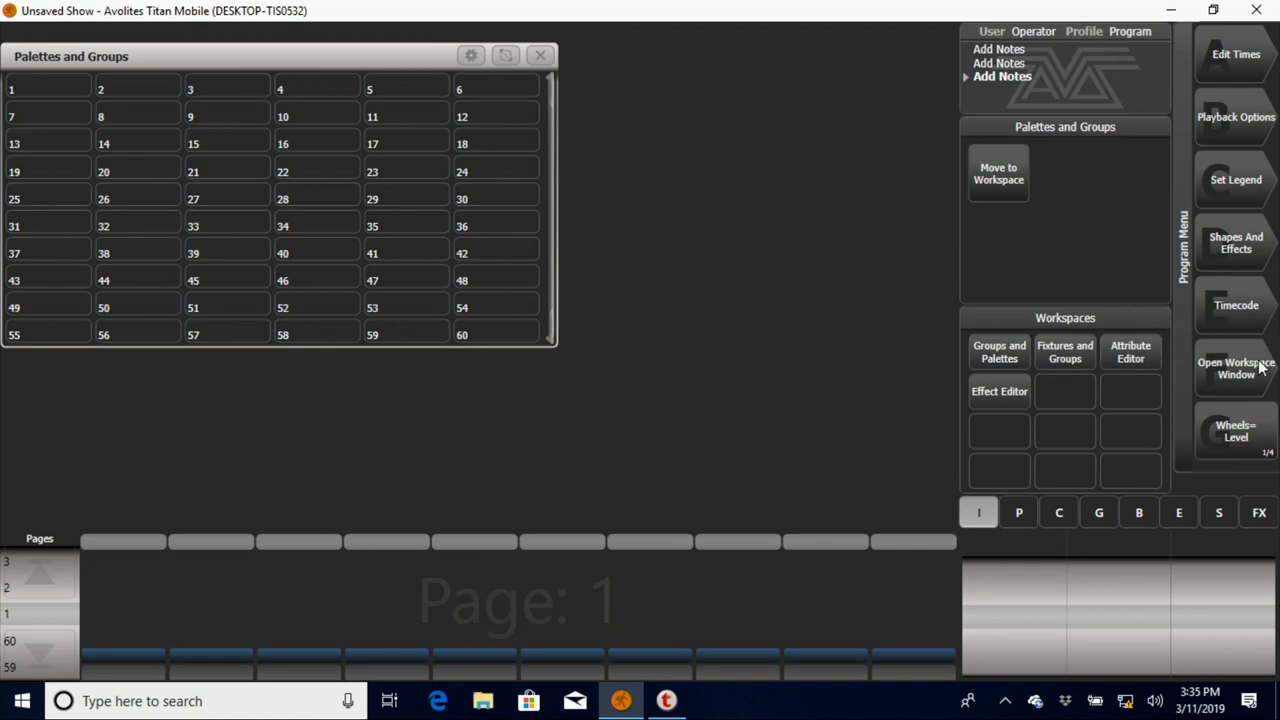
# Step: Add a Gobos and Beams window beside Palettes and Groups
pyautogui.click(1236, 368)
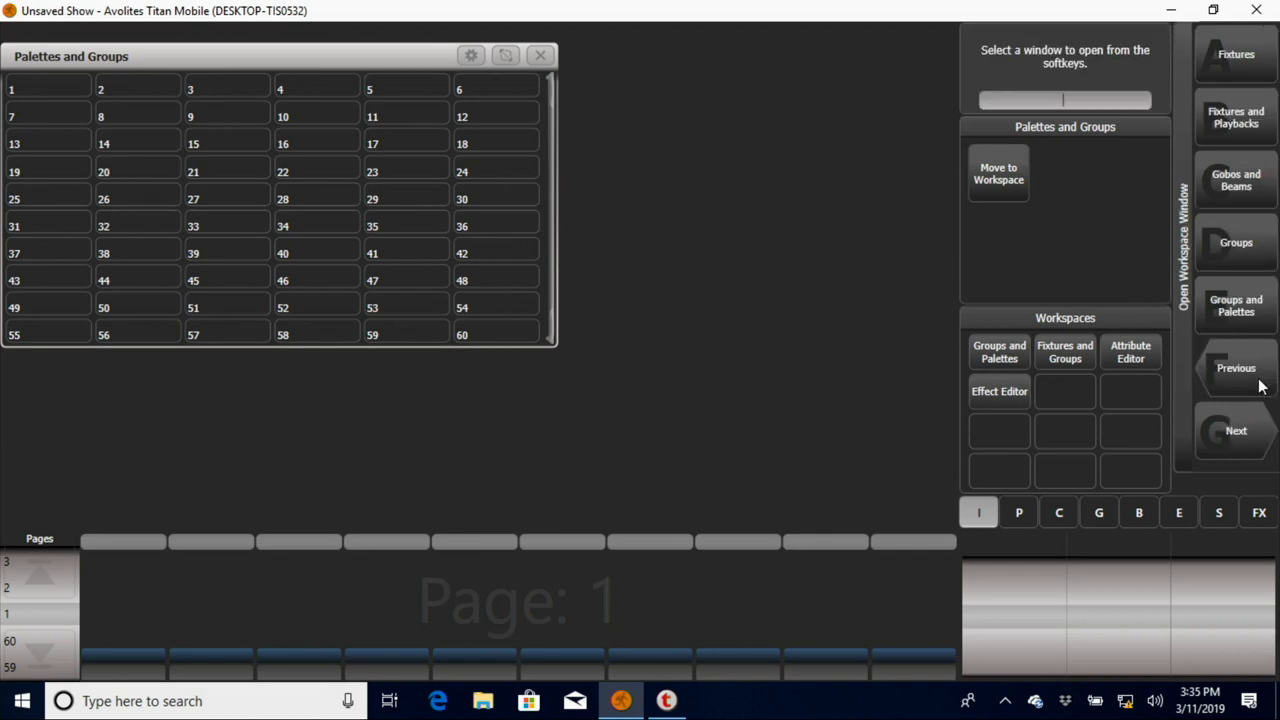
pyautogui.moveTo(1244, 432)
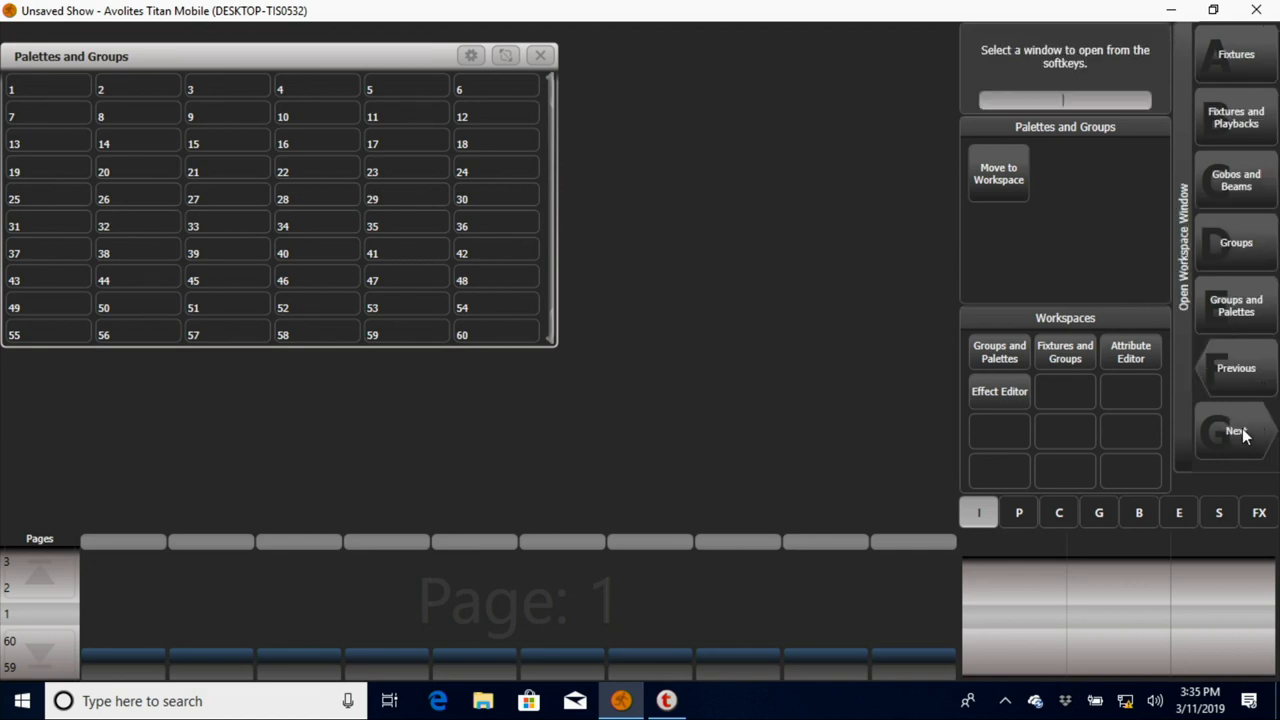
pyautogui.moveTo(1210, 160)
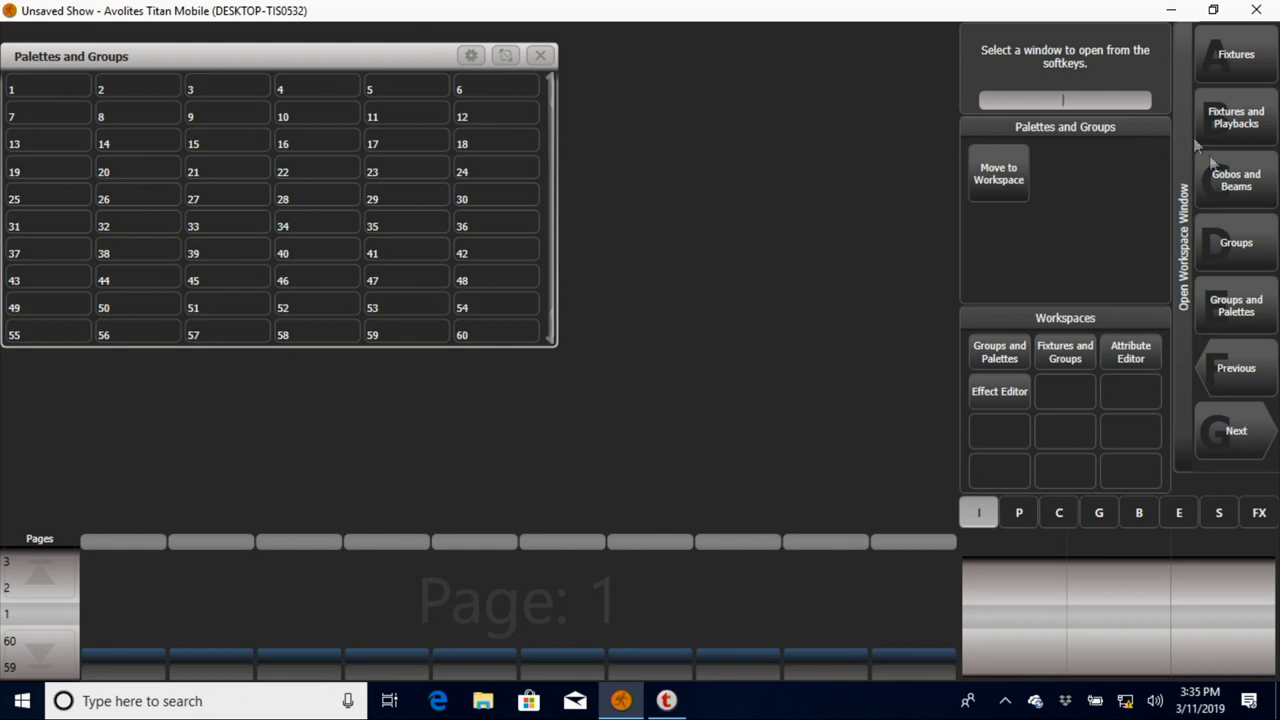
pyautogui.click(1236, 180)
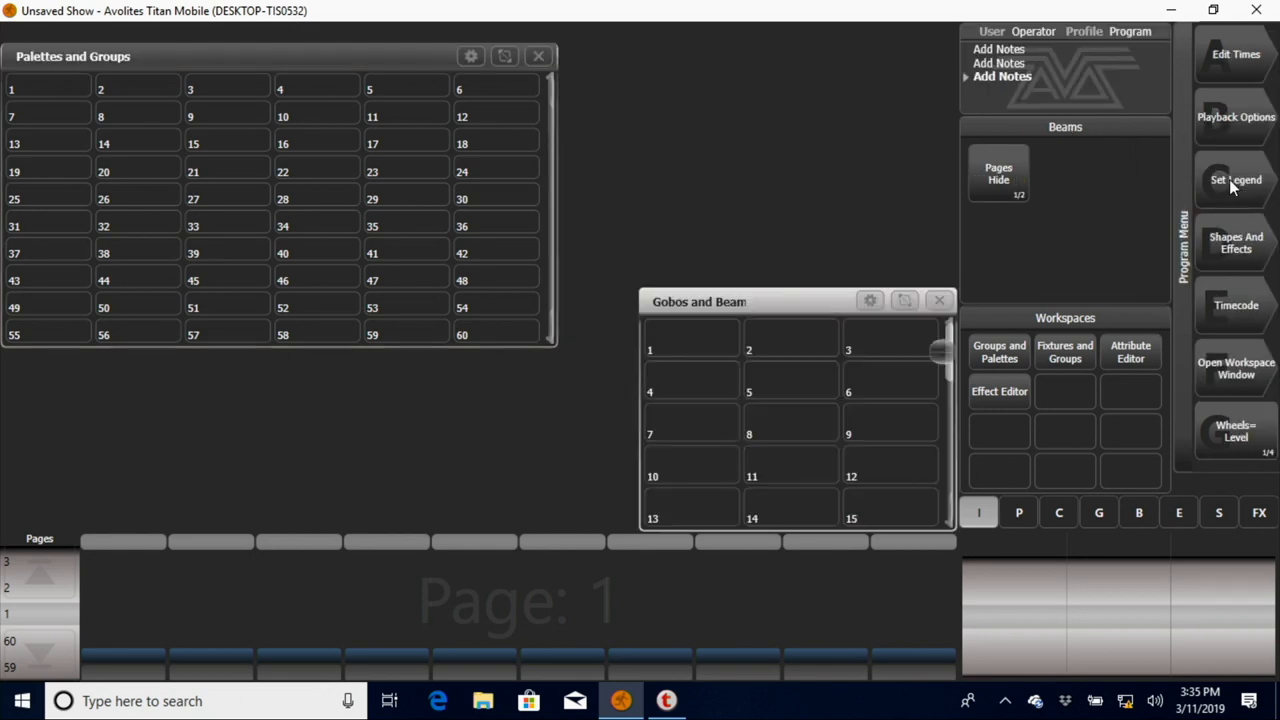
pyautogui.click(1236, 180)
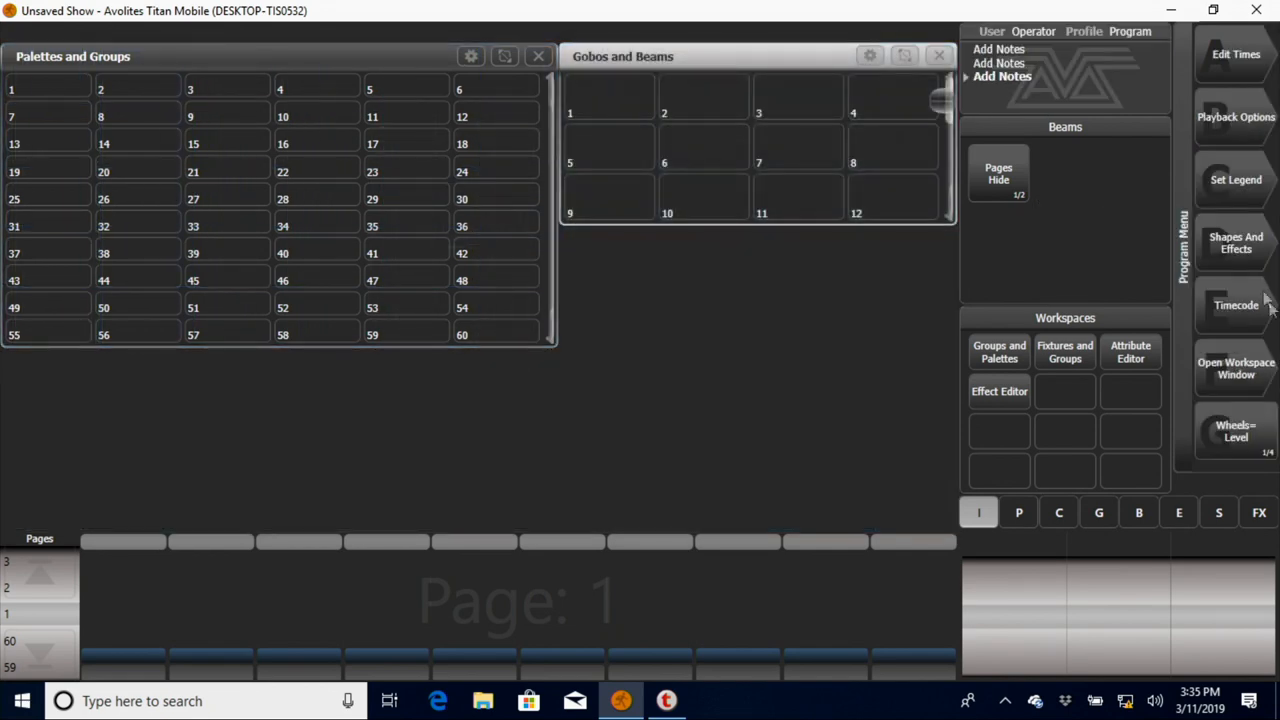
# Step: Add a Positions window to the workspace
pyautogui.click(1236, 368)
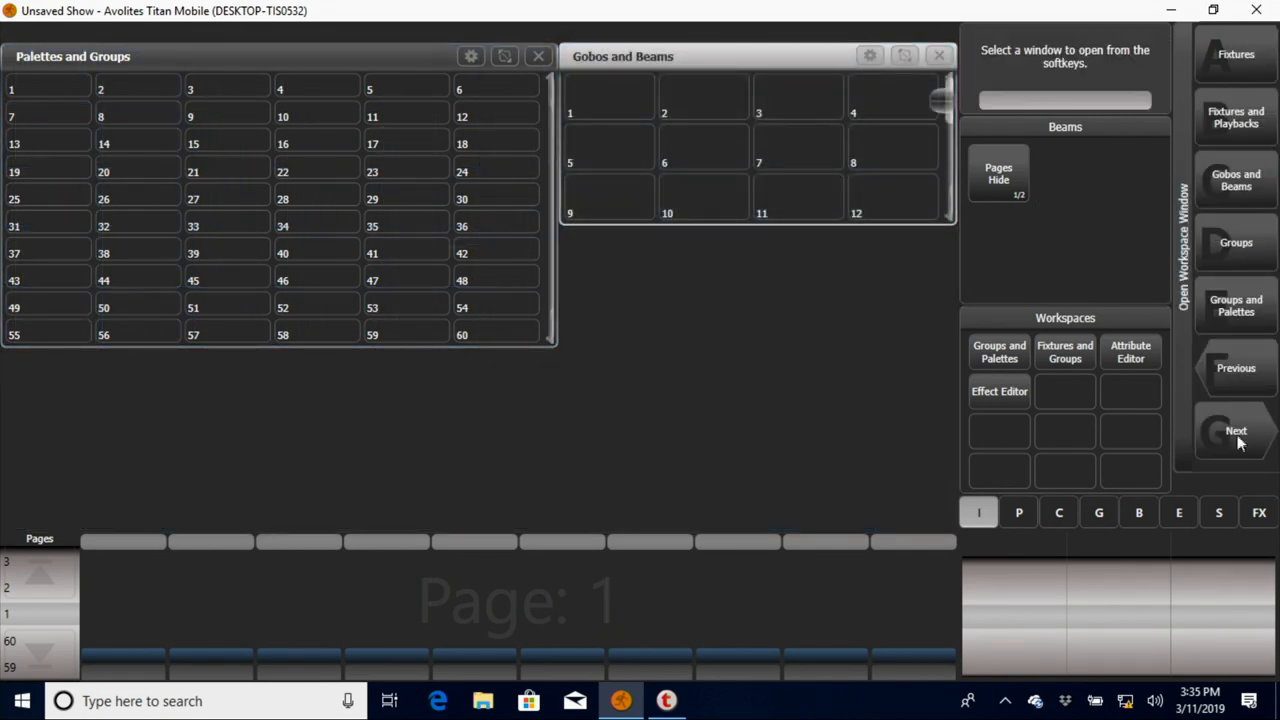
pyautogui.click(1236, 430)
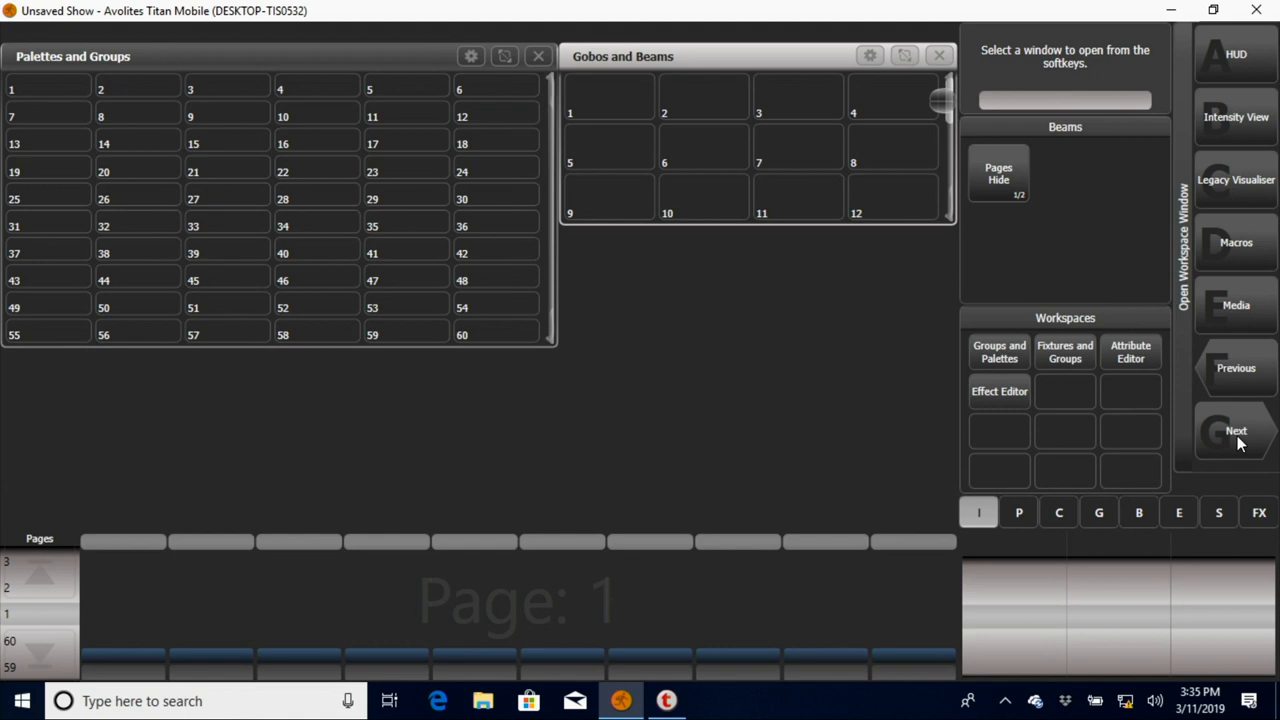
pyautogui.click(1236, 432)
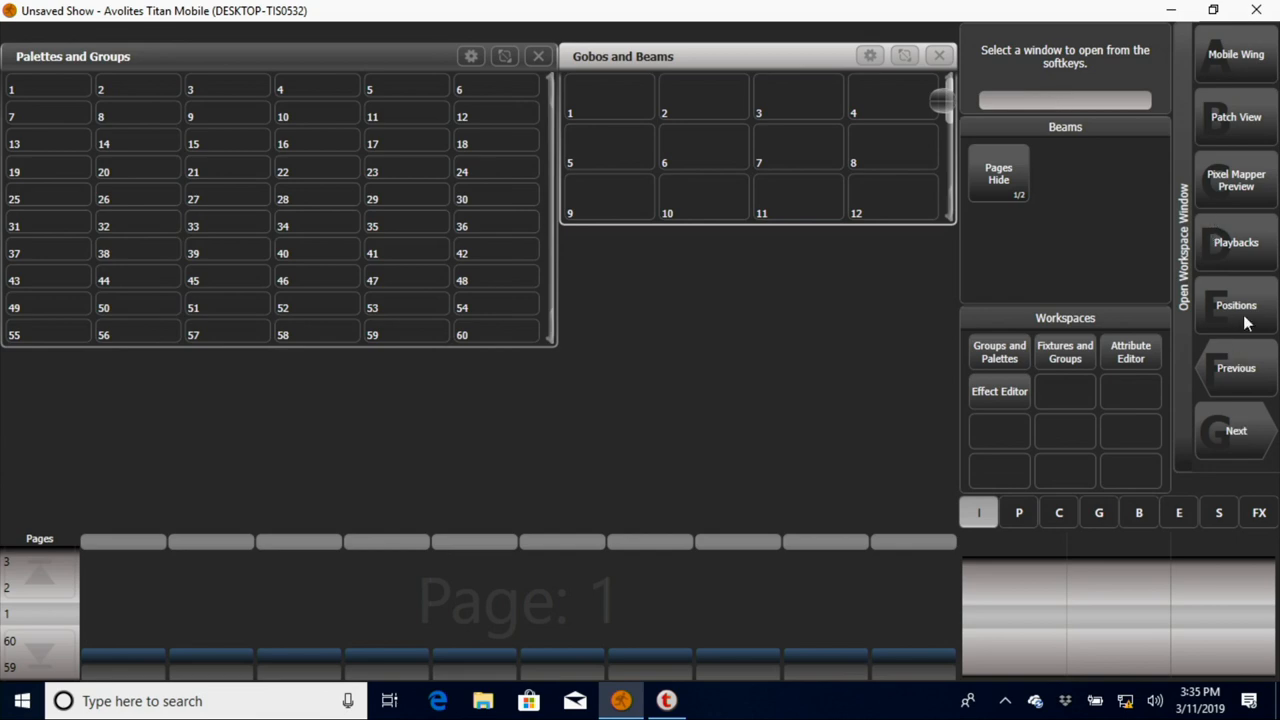
pyautogui.click(1236, 304)
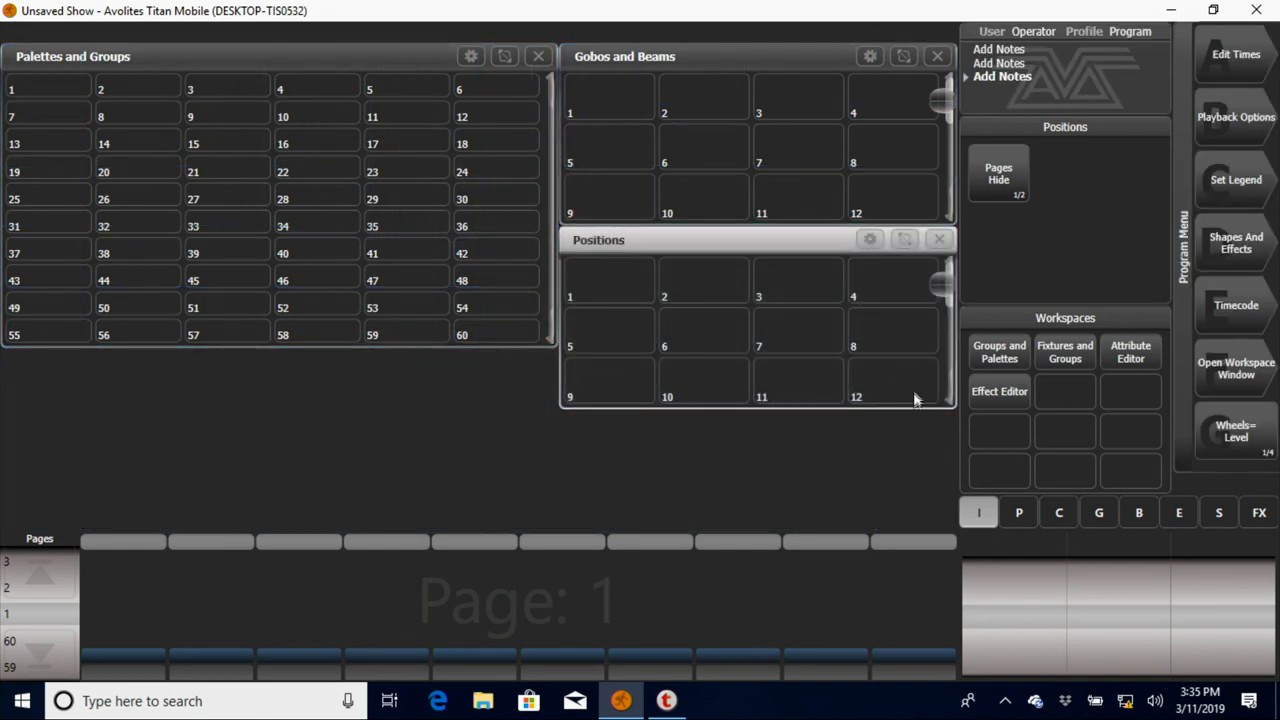
pyautogui.moveTo(1240, 374)
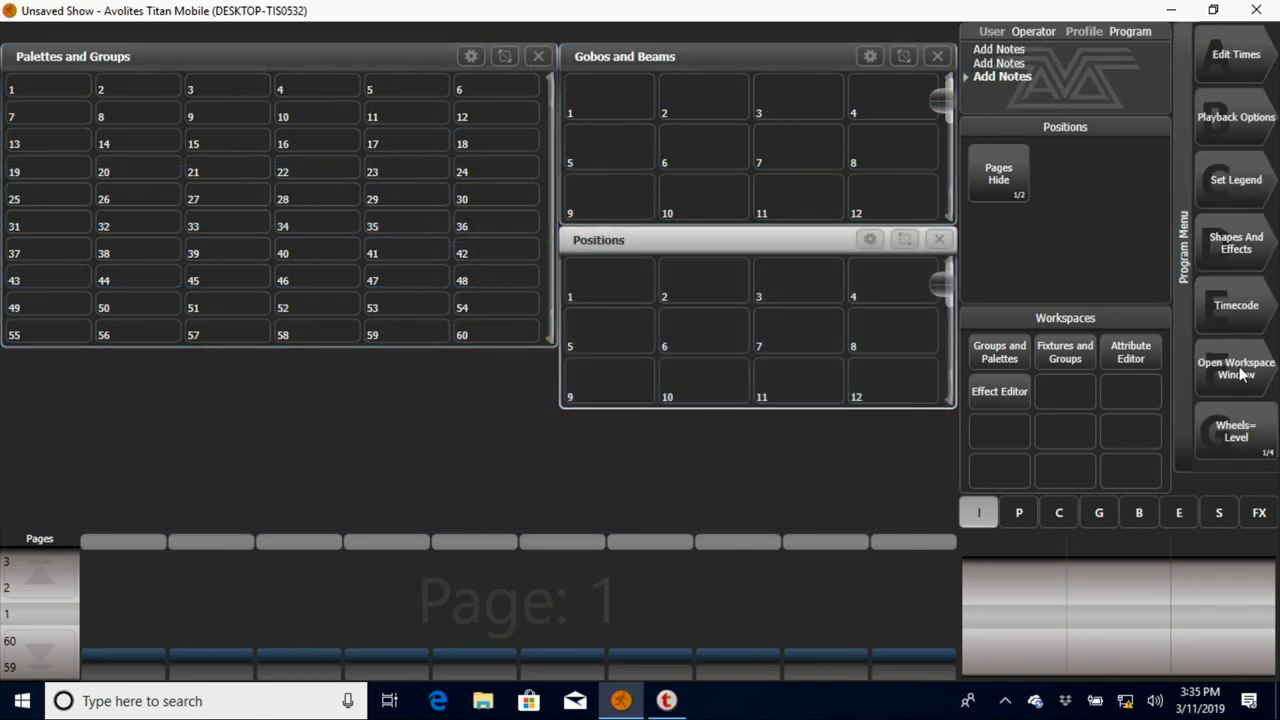
# Step: Page through the window choices toward the Colours window
pyautogui.click(1236, 368)
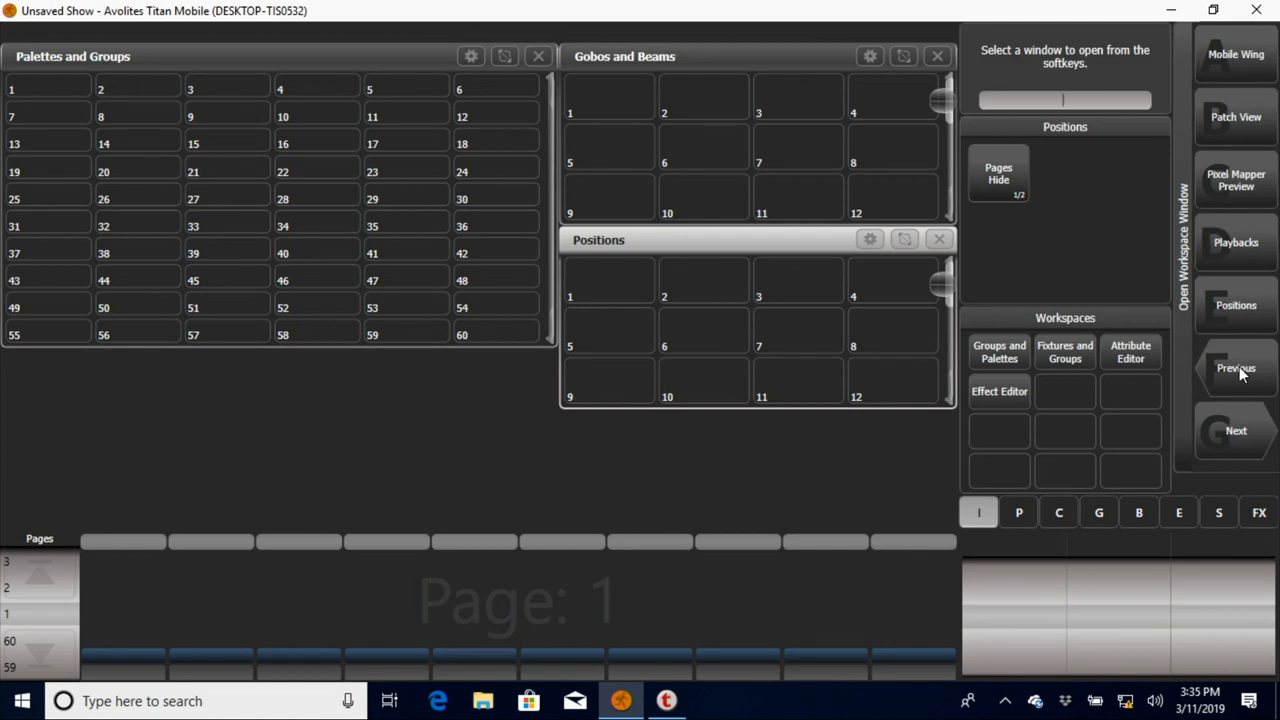
pyautogui.click(1236, 430)
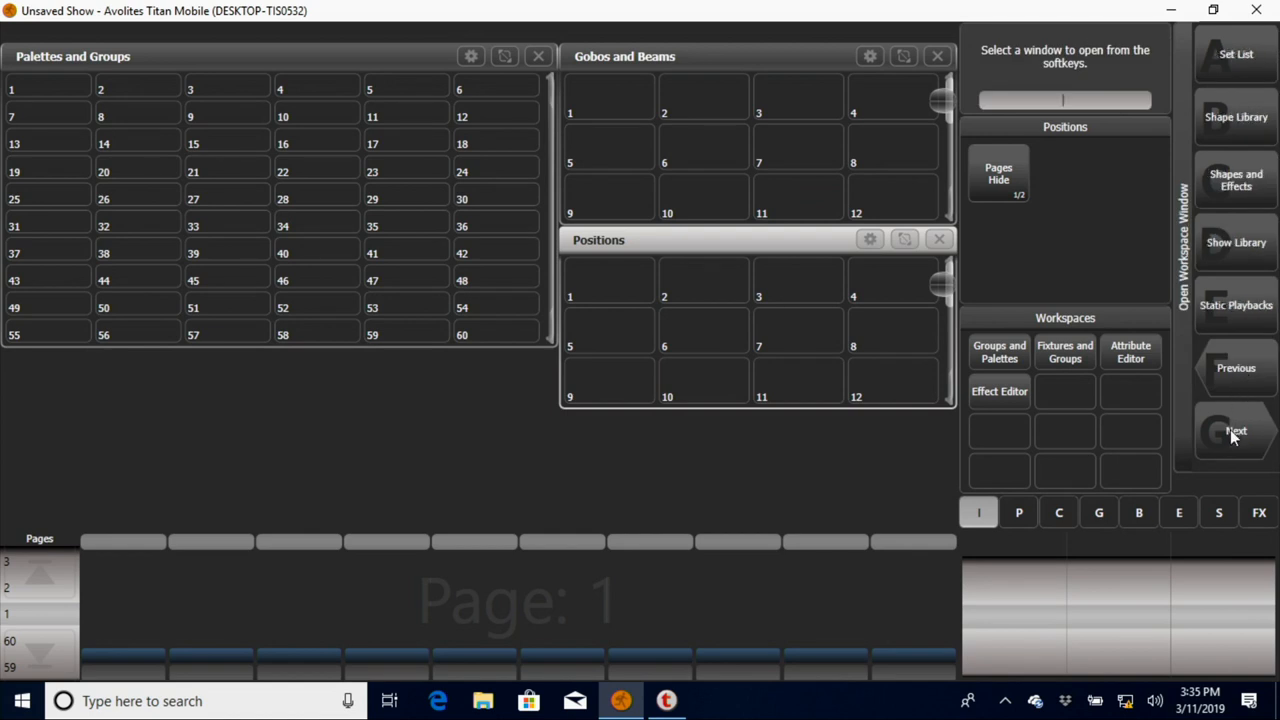
pyautogui.moveTo(1256, 428)
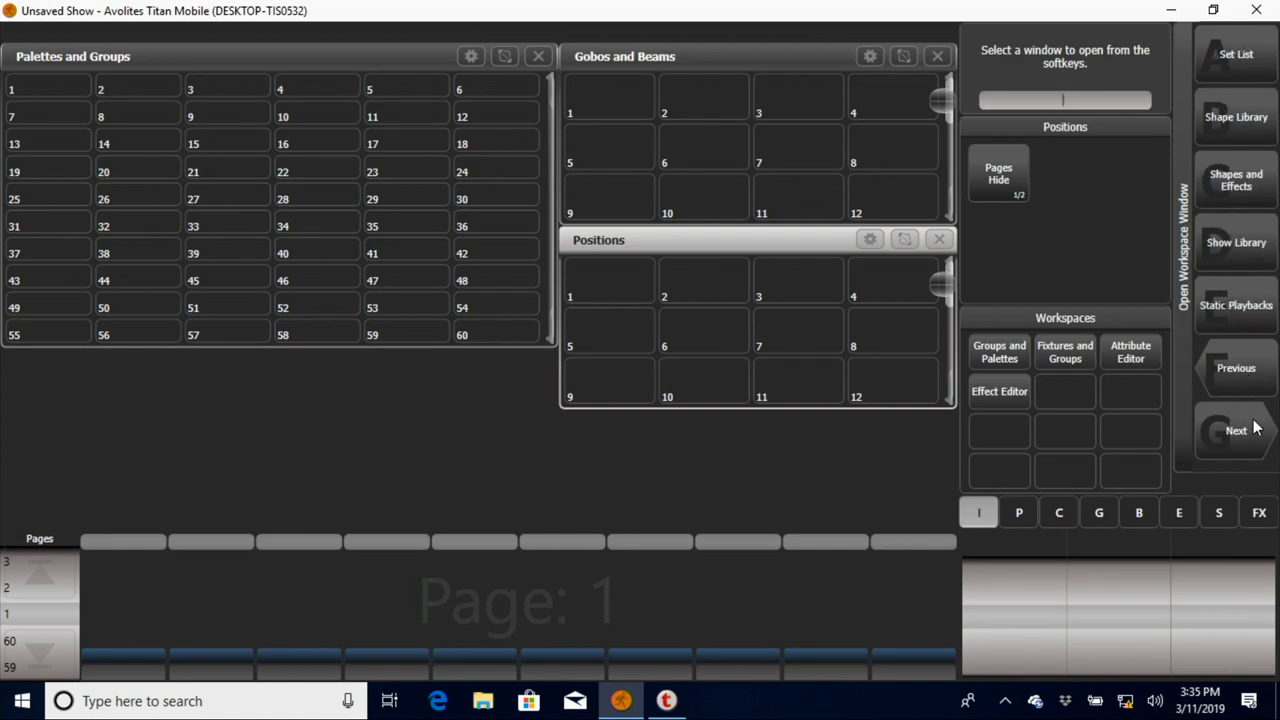
pyautogui.click(1236, 430)
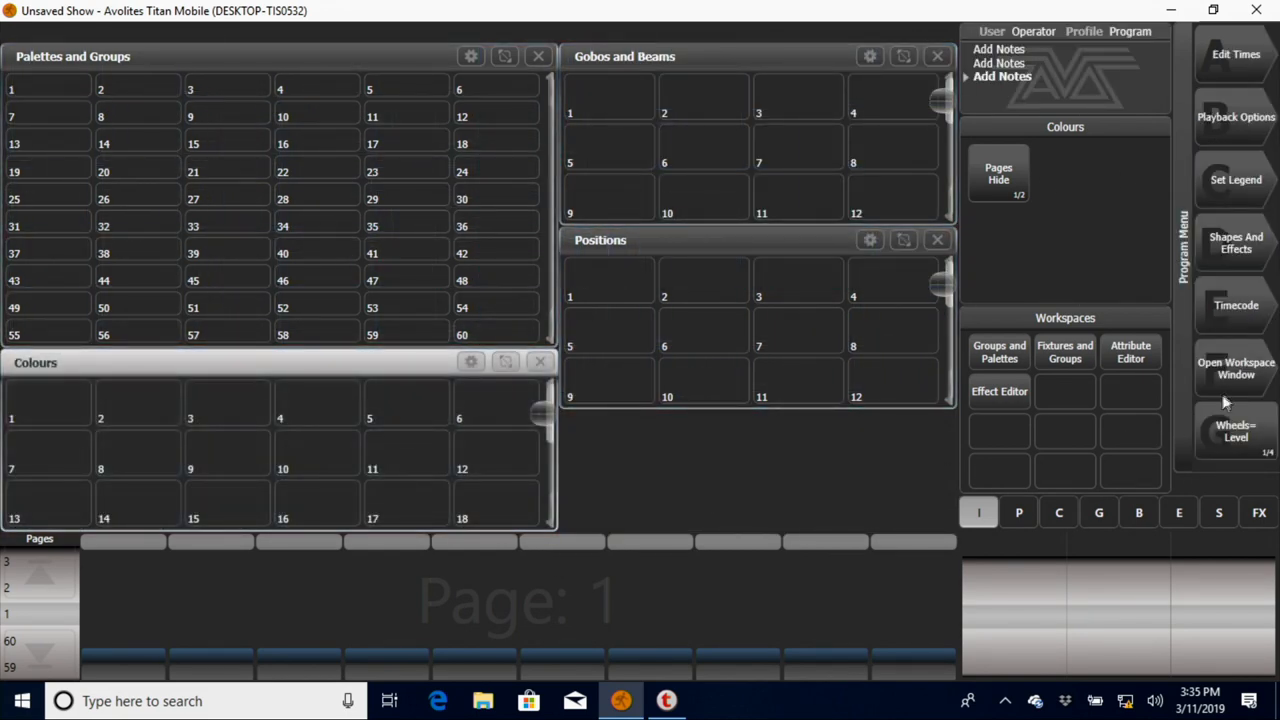
pyautogui.click(1236, 368)
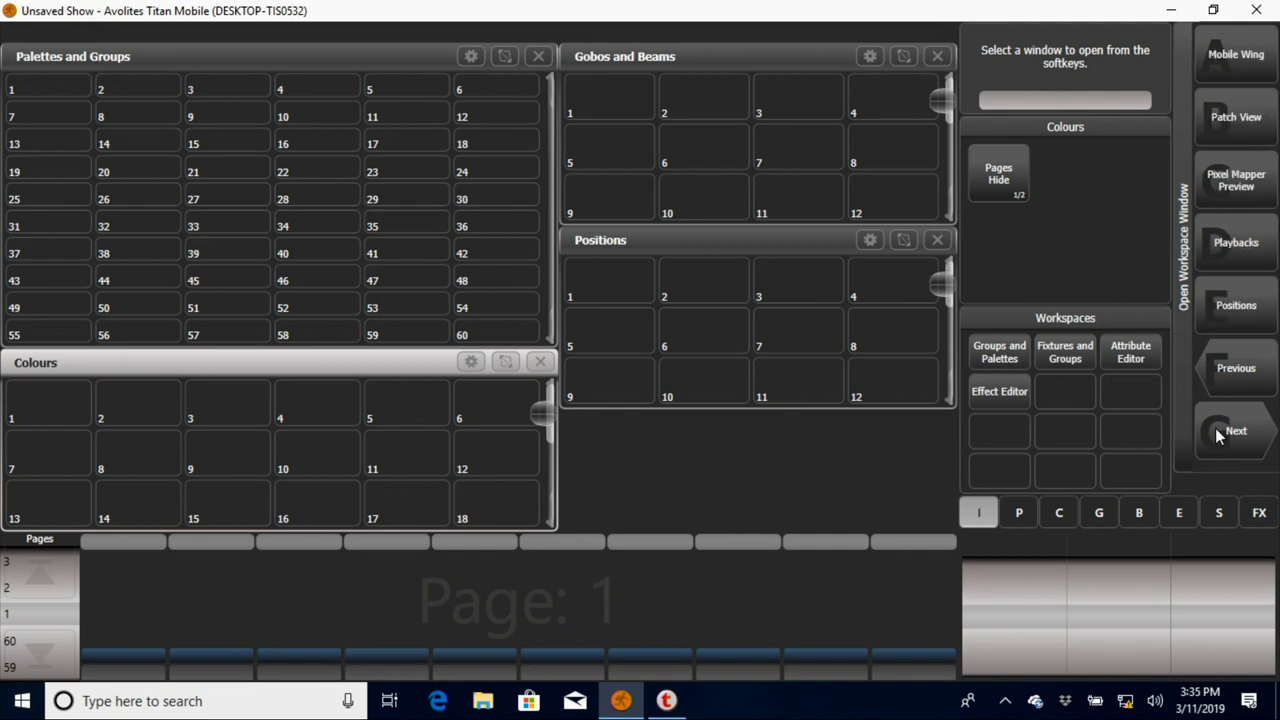
pyautogui.click(1236, 430)
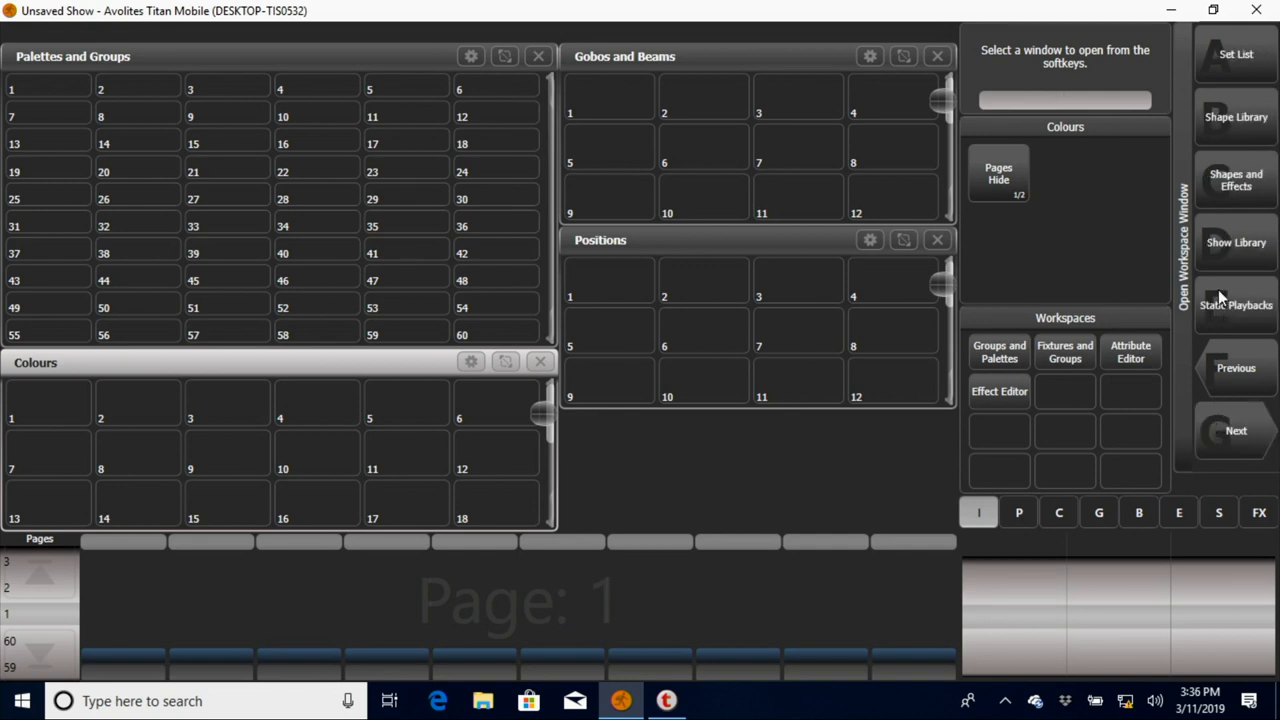
pyautogui.click(1236, 304)
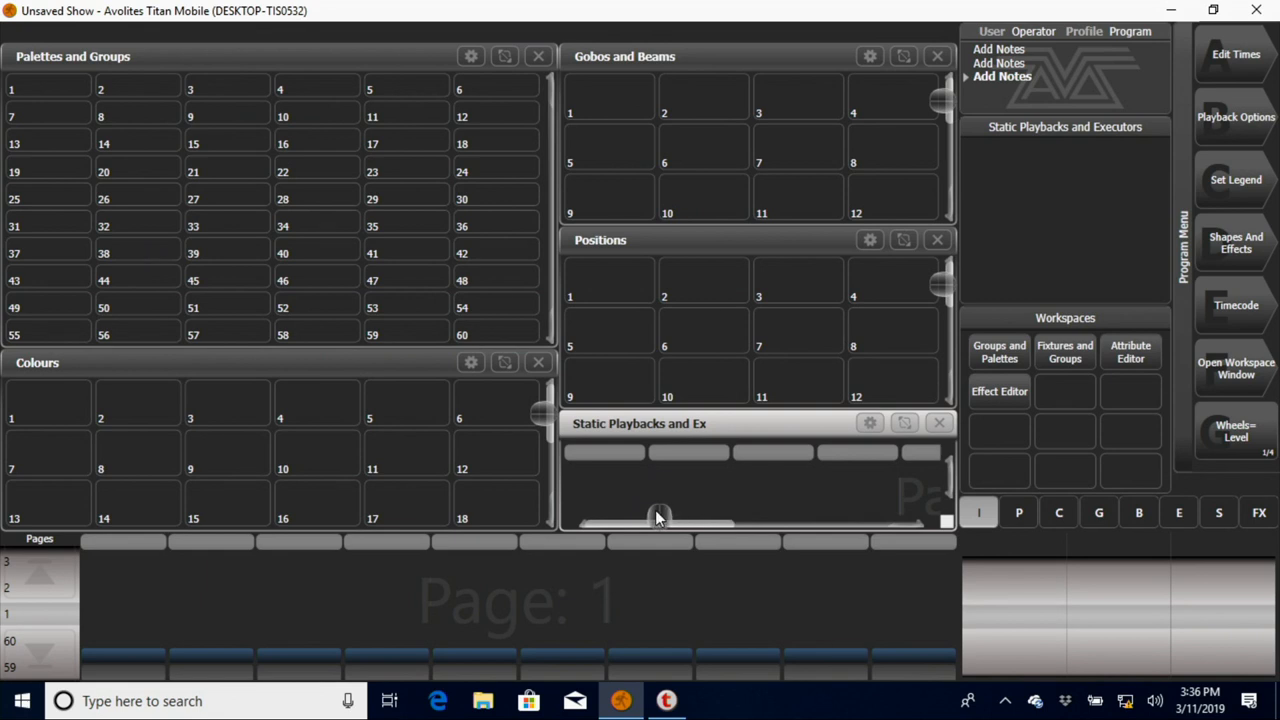
pyautogui.moveTo(660, 520); pyautogui.dragTo(816, 520)
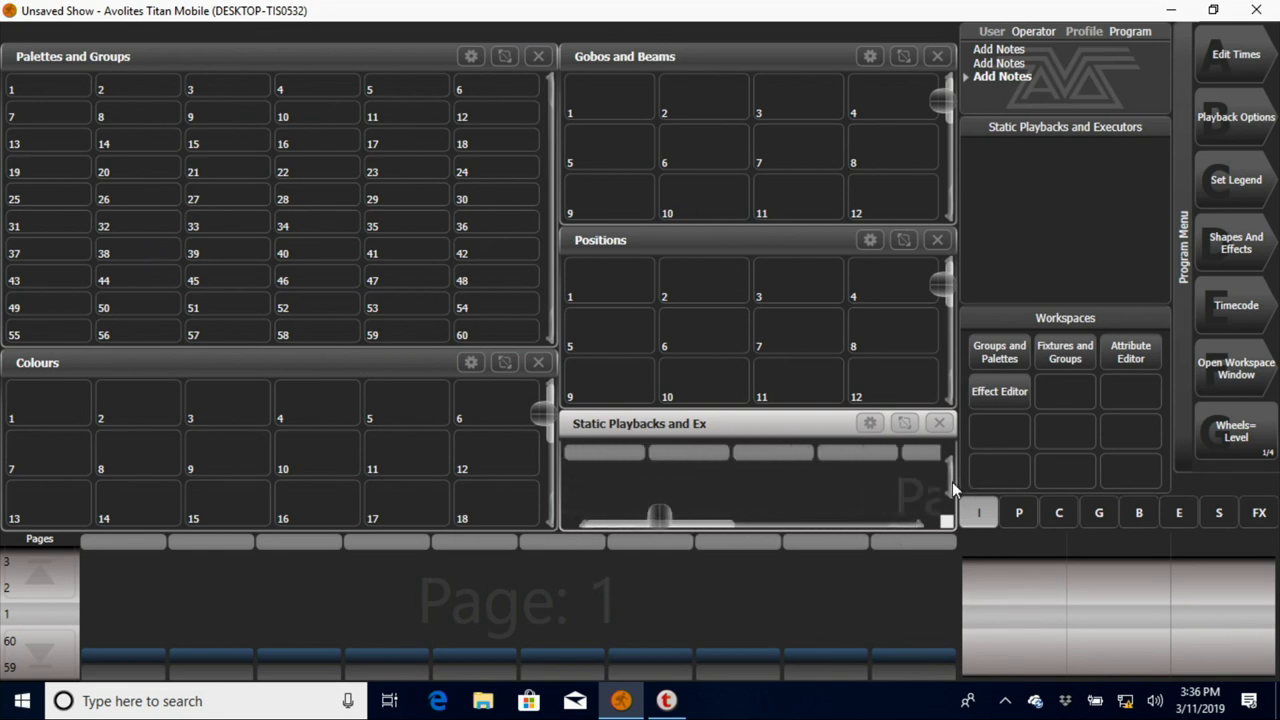
pyautogui.moveTo(660, 516); pyautogui.dragTo(676, 520)
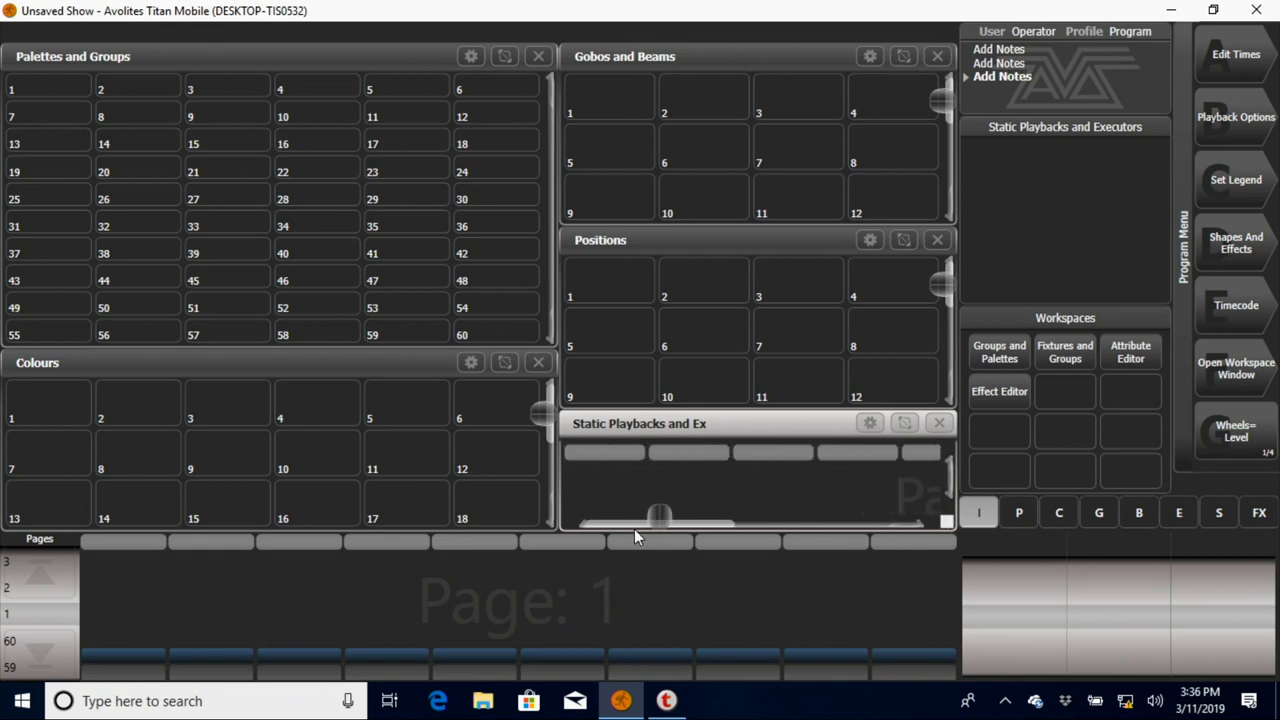
pyautogui.moveTo(604, 496)
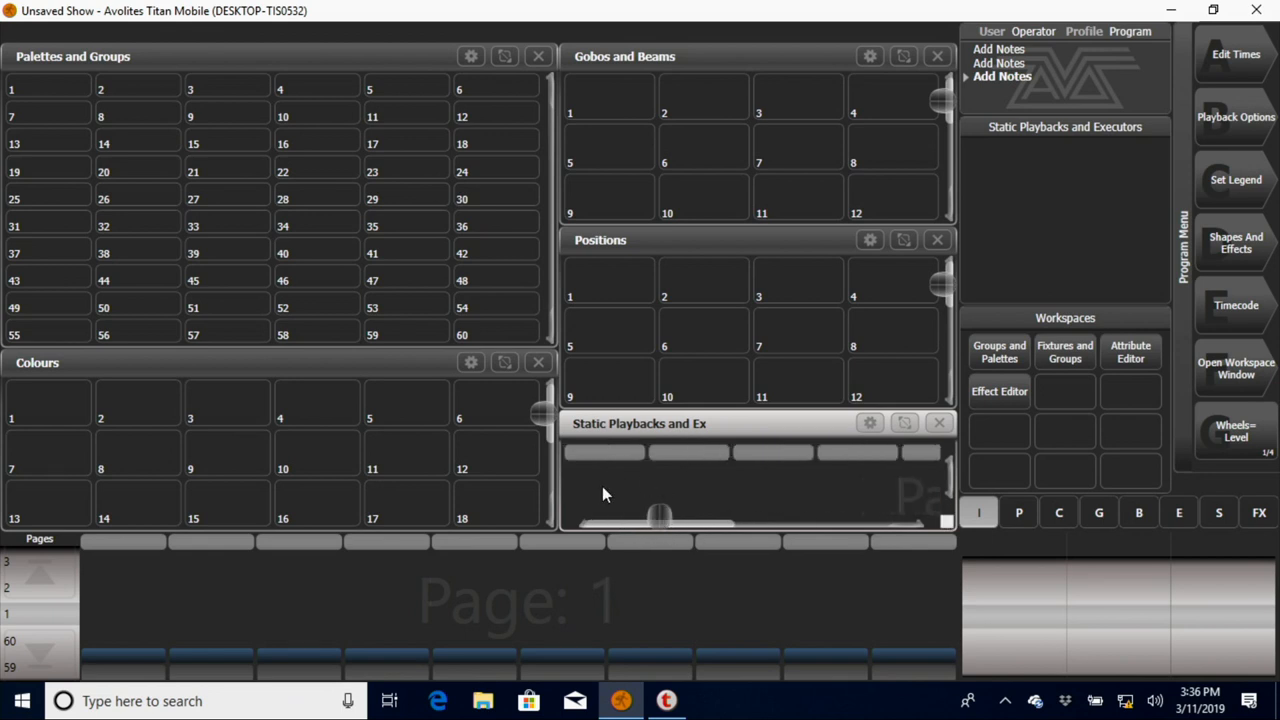
pyautogui.moveTo(840, 488)
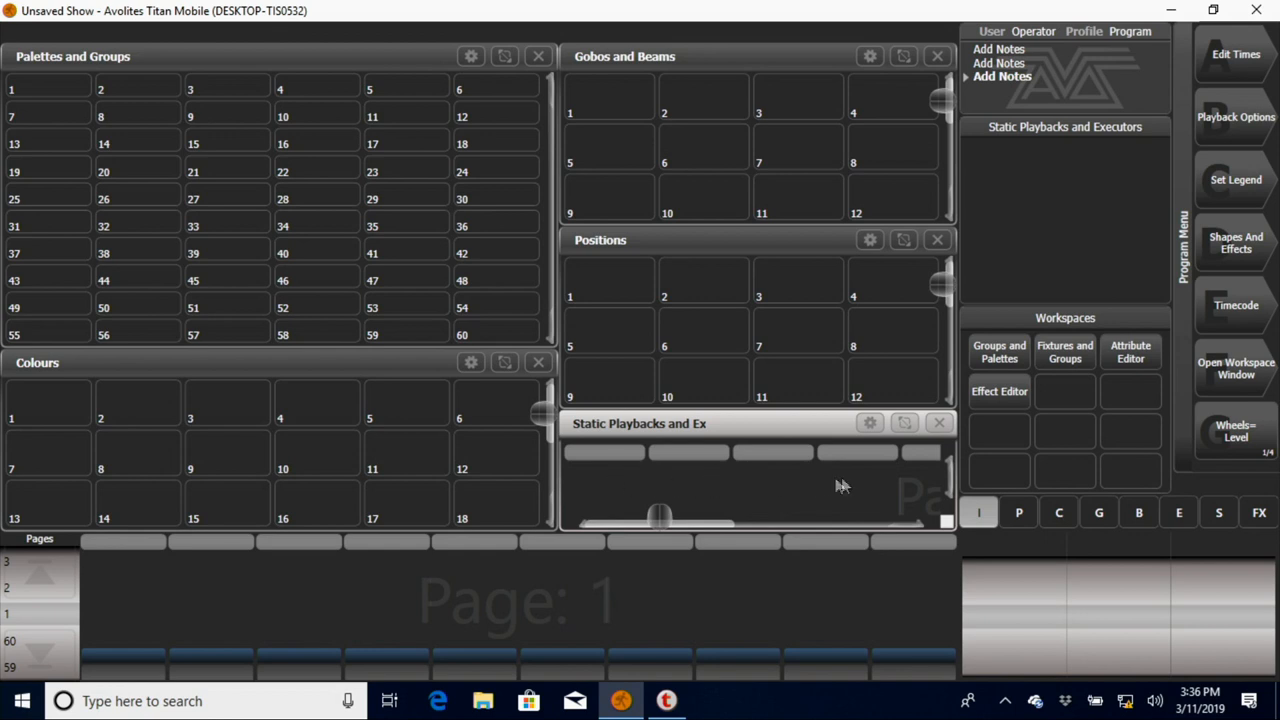
pyautogui.moveTo(624, 304)
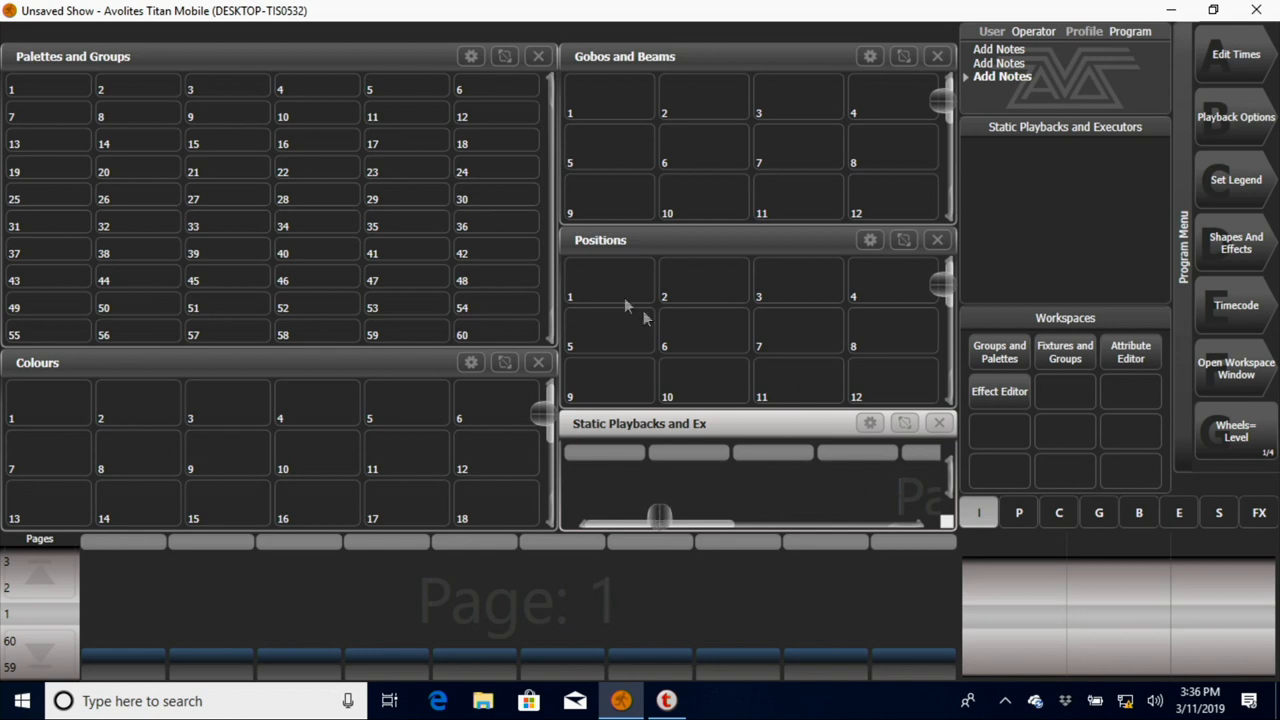
pyautogui.moveTo(502, 268)
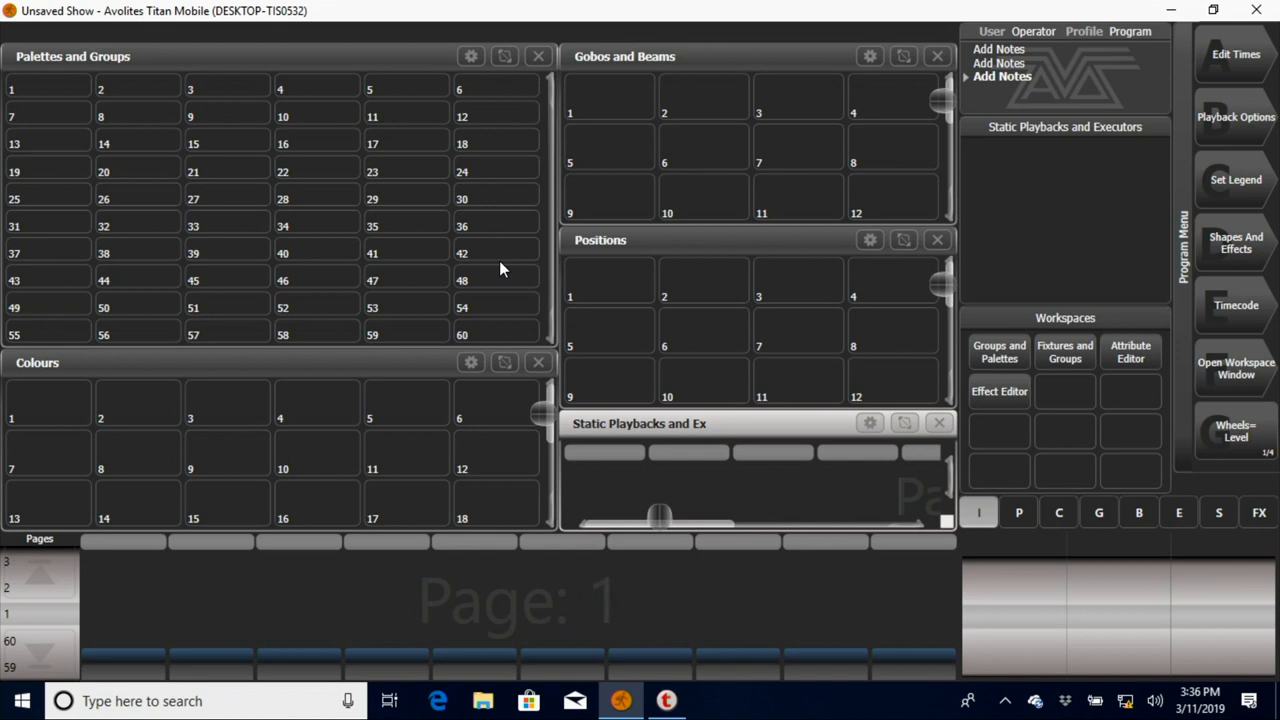
pyautogui.moveTo(378, 200)
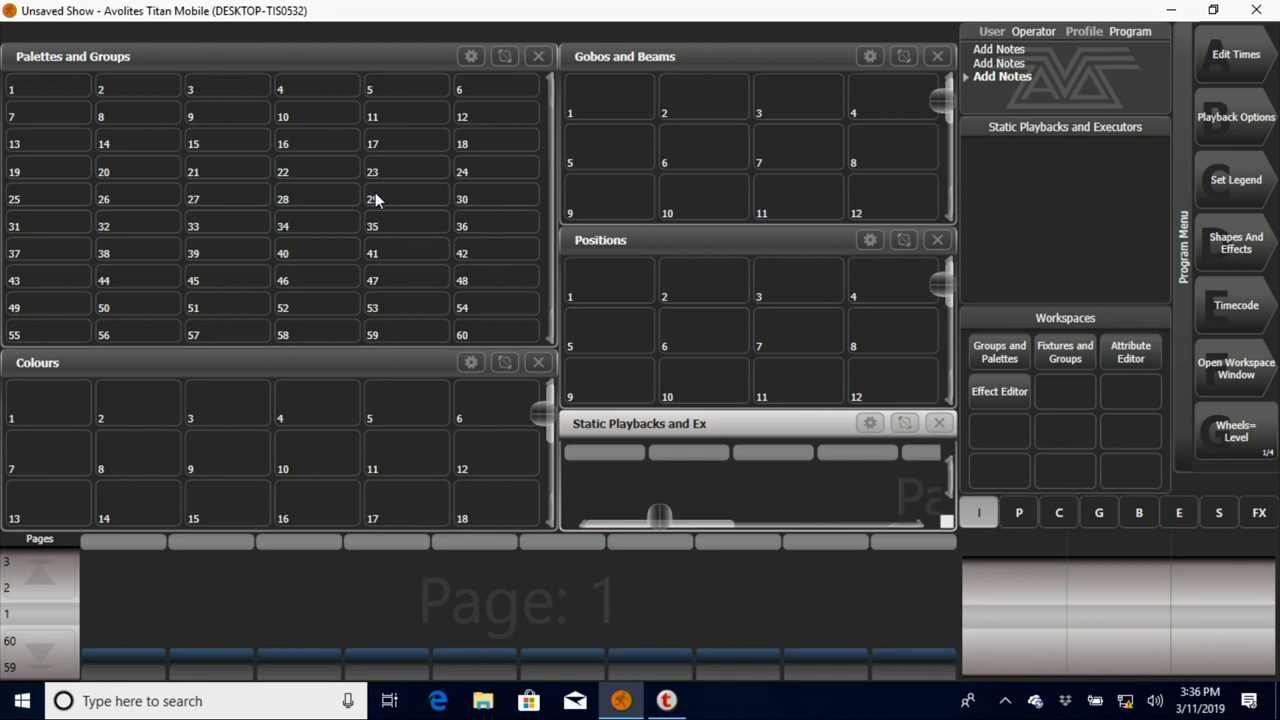
pyautogui.moveTo(658, 336)
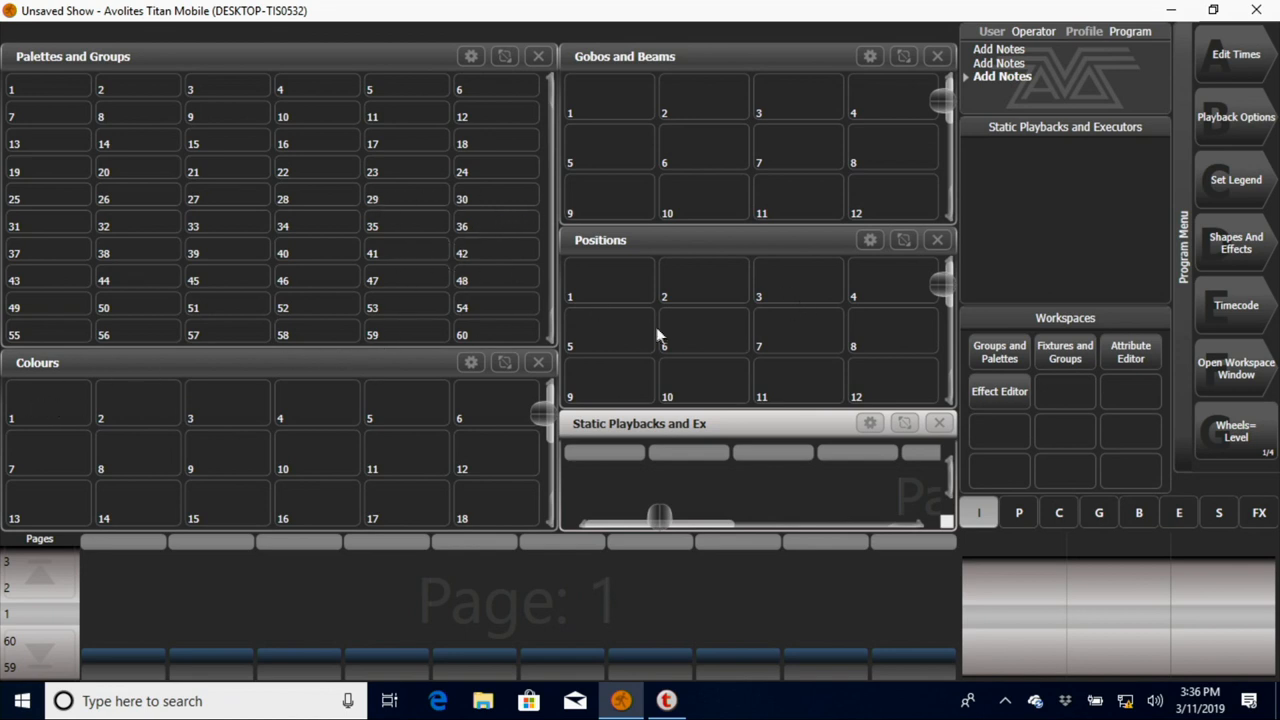
# Step: Add an Attribute Editor window over the palette windows
pyautogui.click(1236, 368)
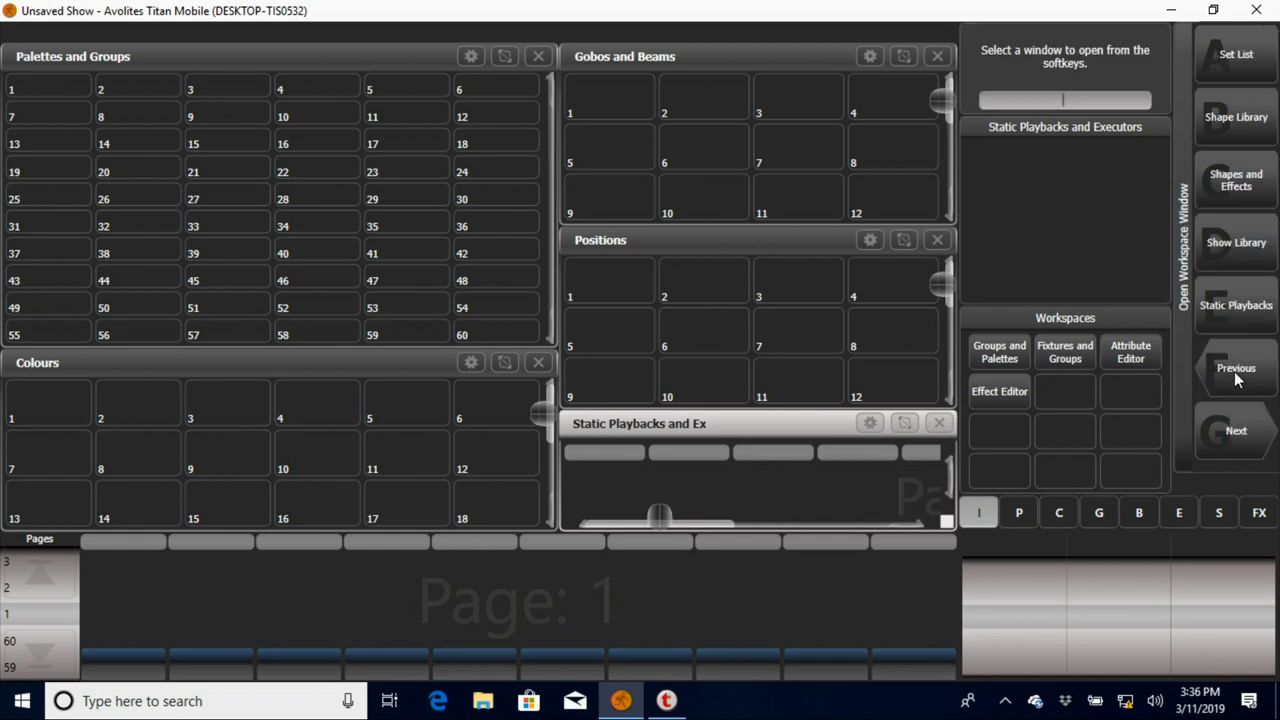
pyautogui.click(1236, 430)
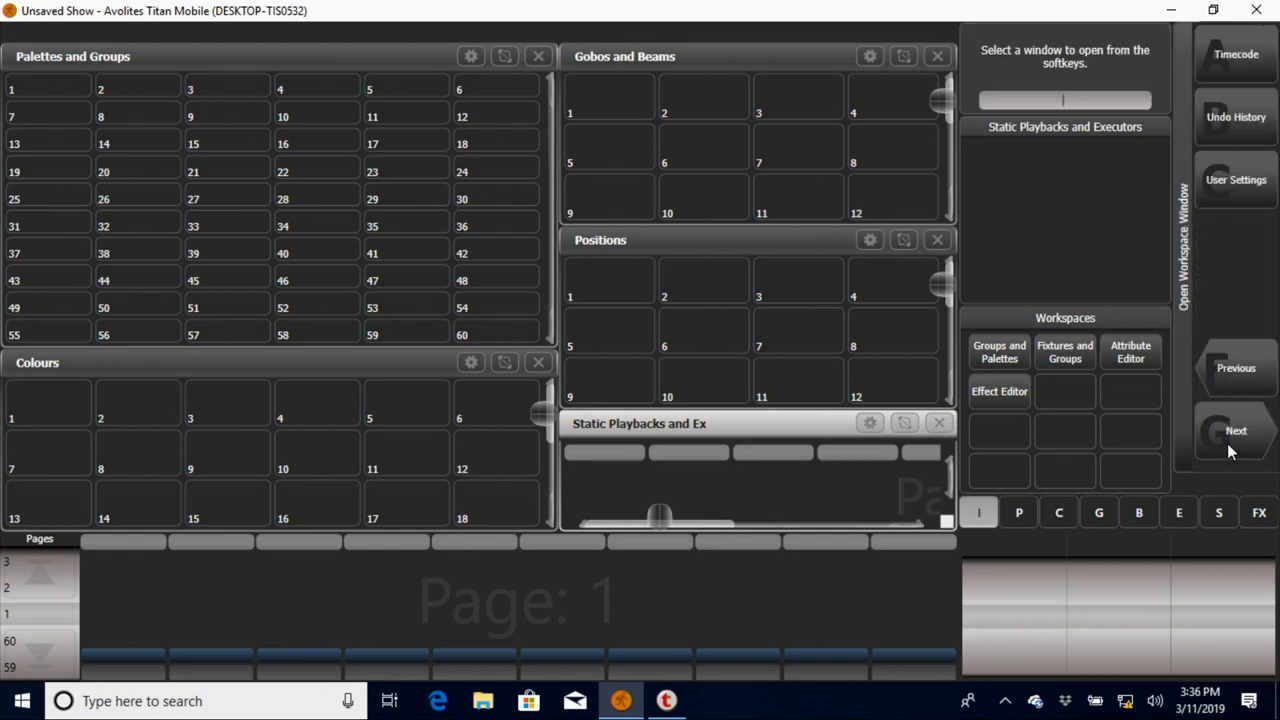
pyautogui.click(1236, 430)
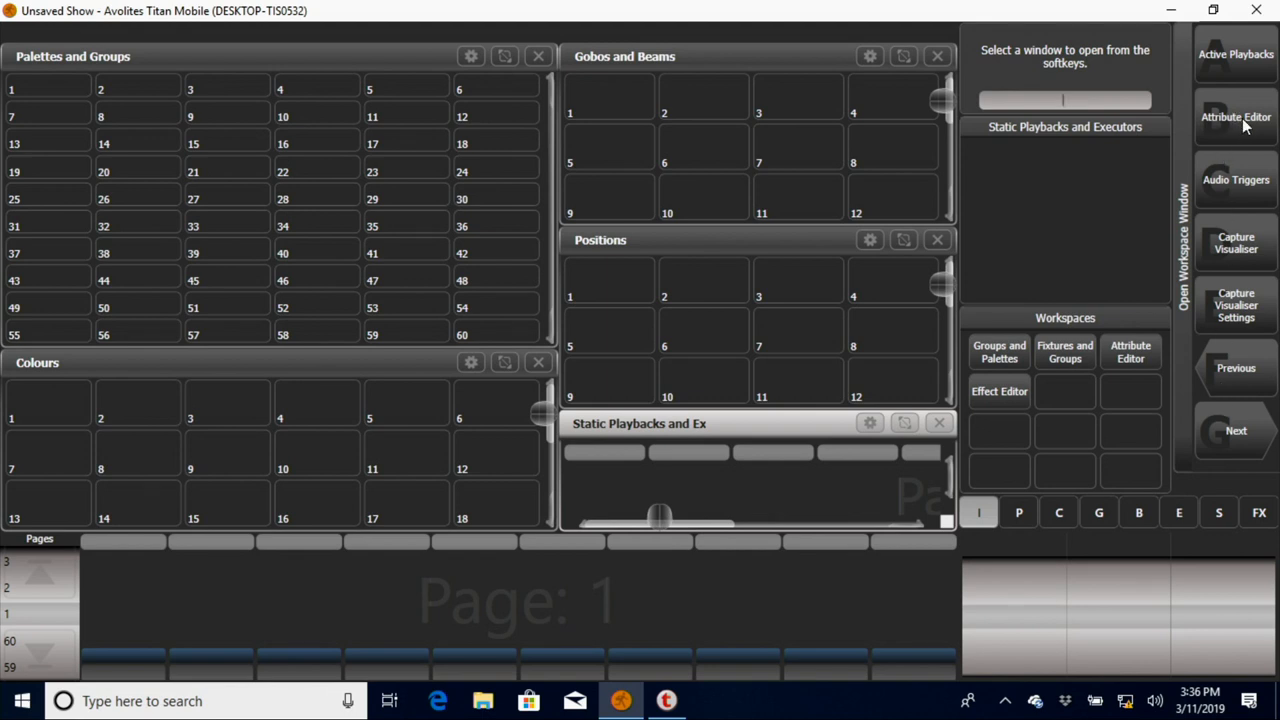
pyautogui.click(1236, 116)
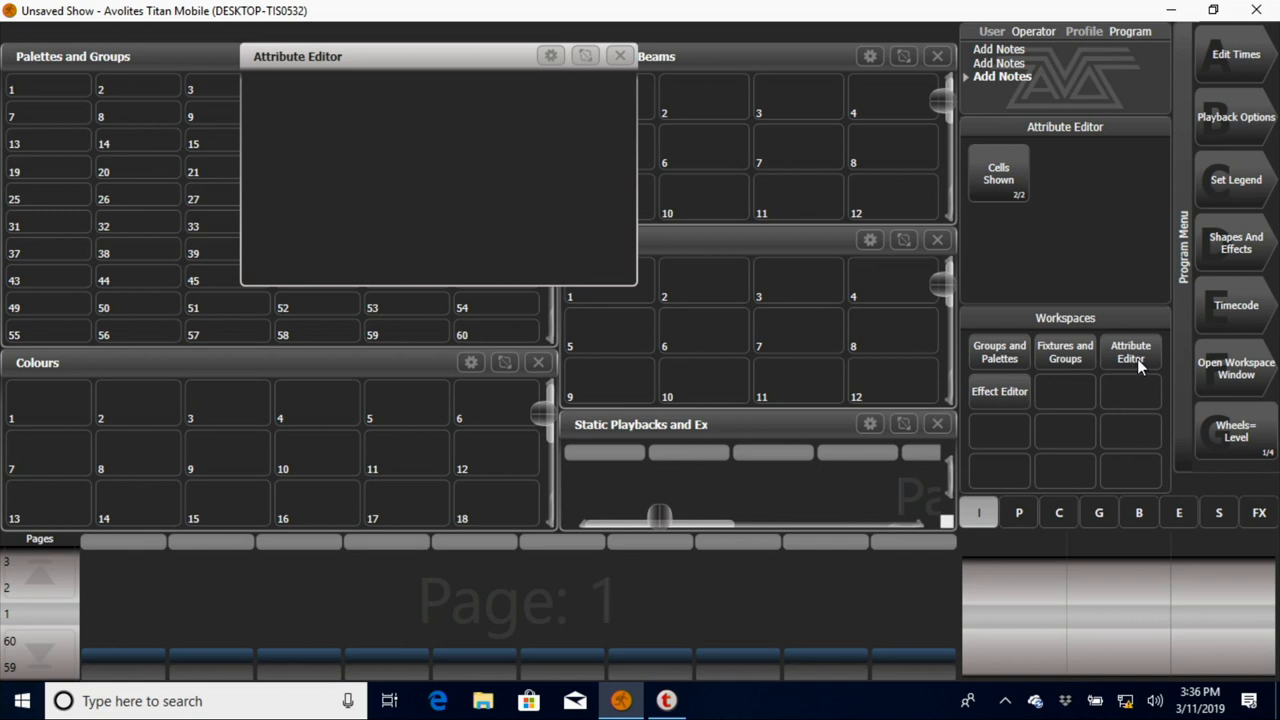
pyautogui.moveTo(1104, 368)
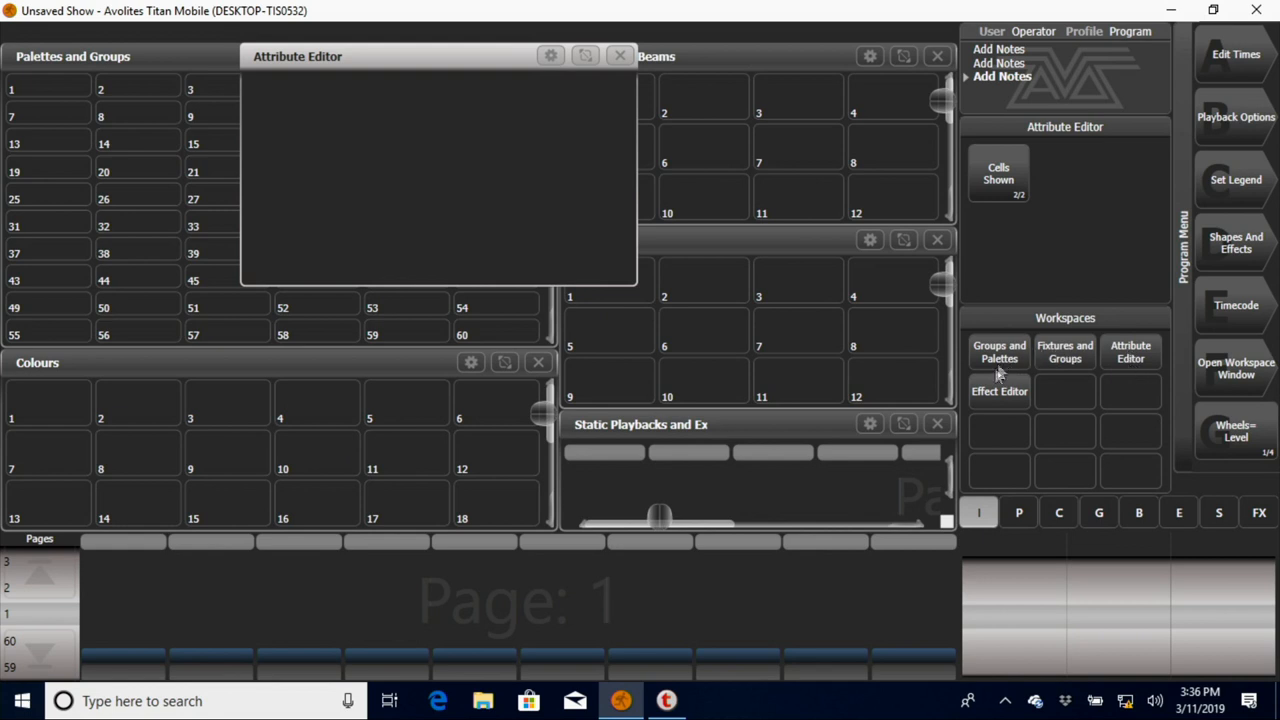
pyautogui.moveTo(1092, 338)
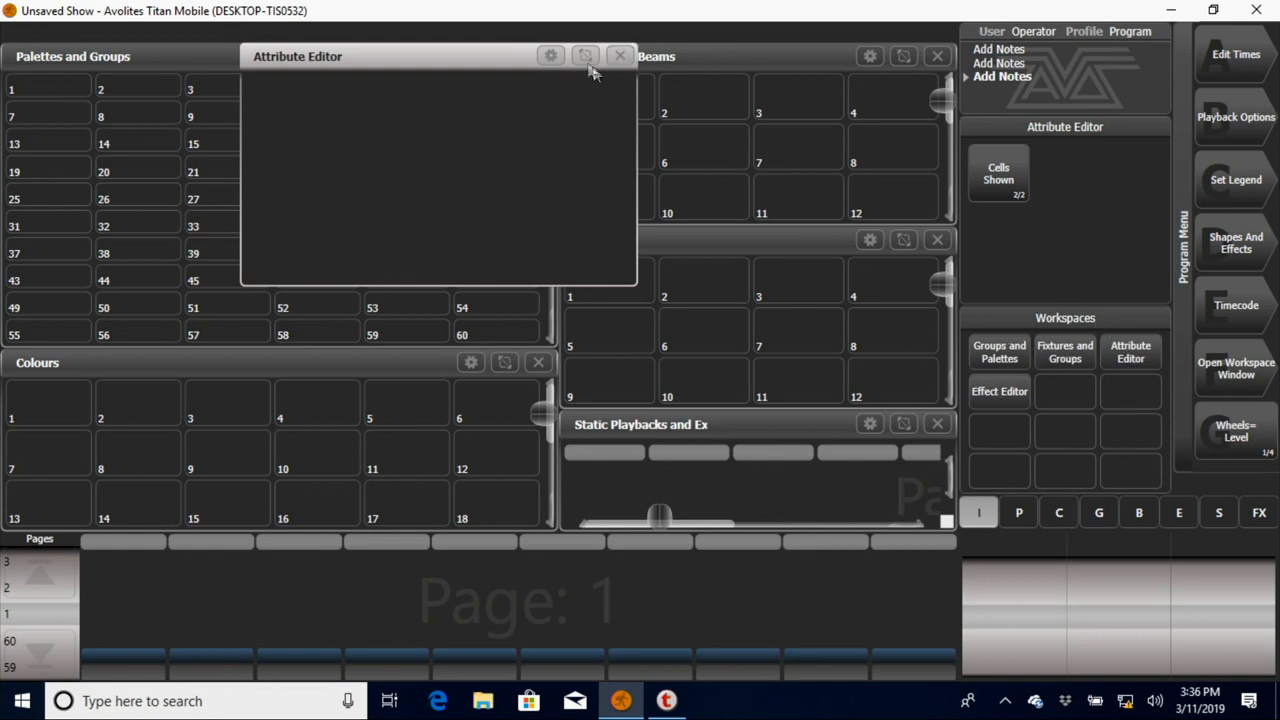
pyautogui.moveTo(584, 110)
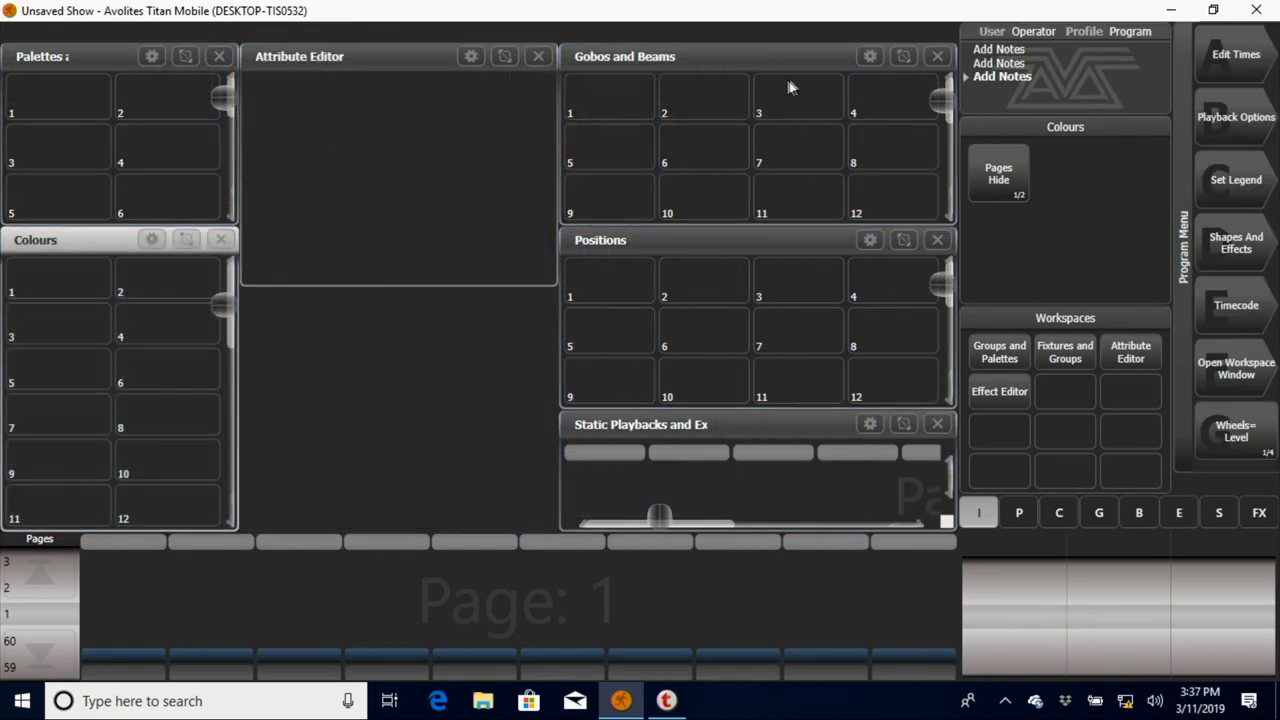
pyautogui.moveTo(904, 244)
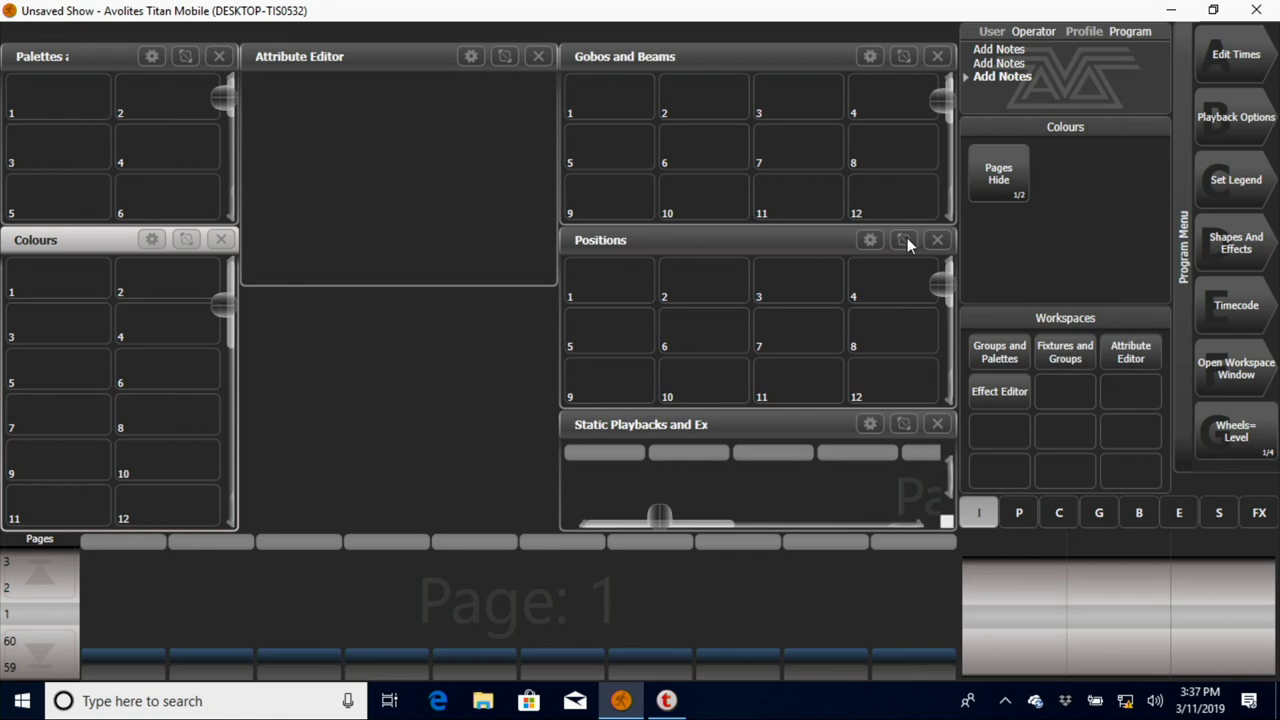
# Step: Move the Positions window below the Attribute Editor
pyautogui.click(904, 240)
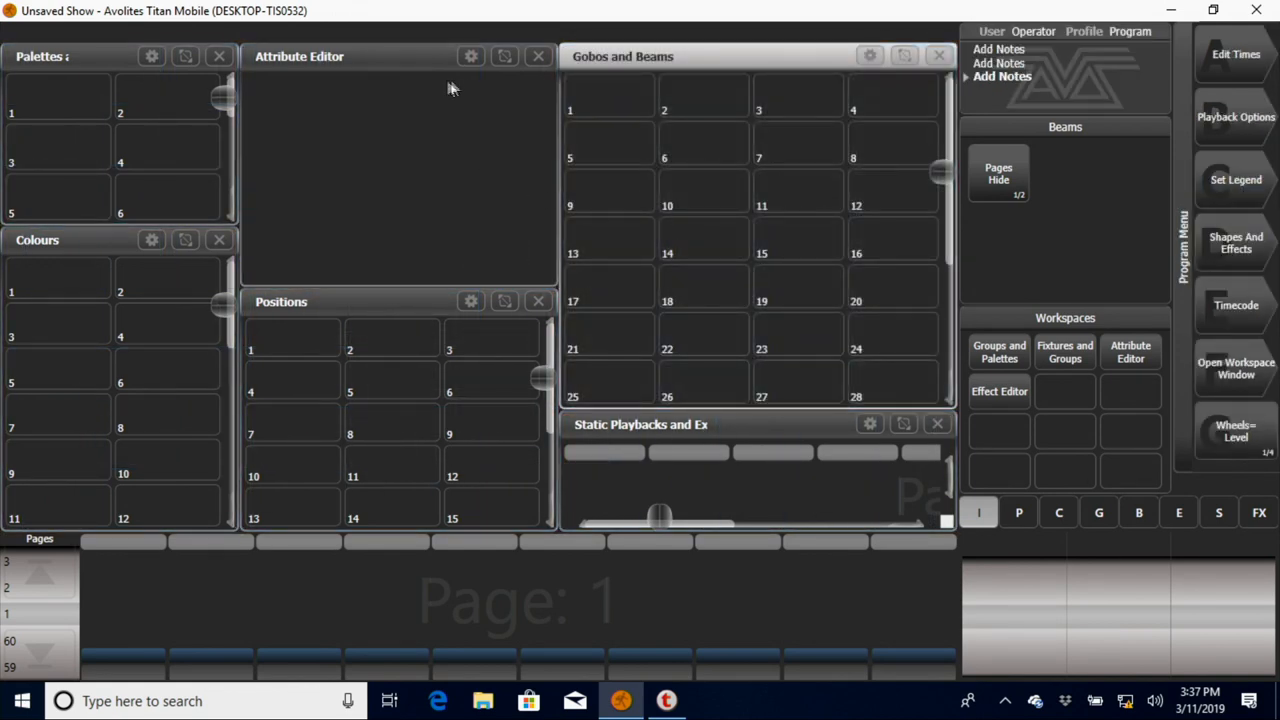
pyautogui.moveTo(630, 116)
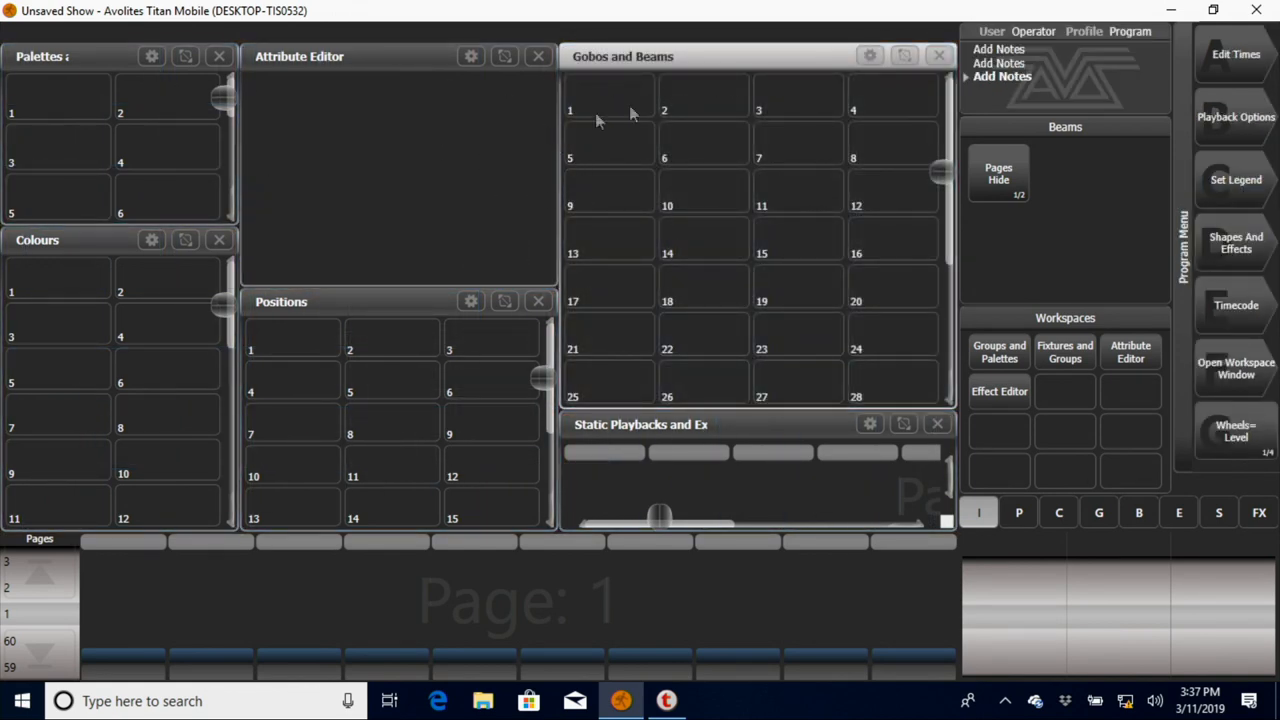
pyautogui.moveTo(556, 172)
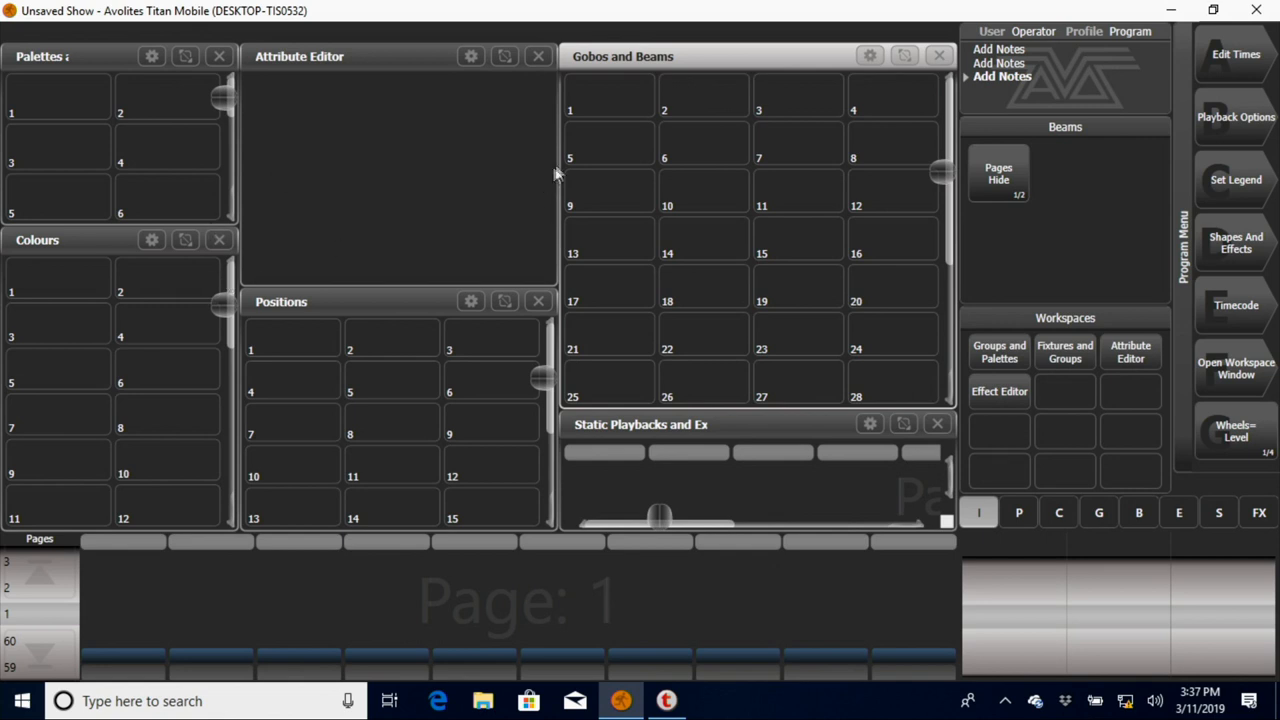
pyautogui.moveTo(452, 232)
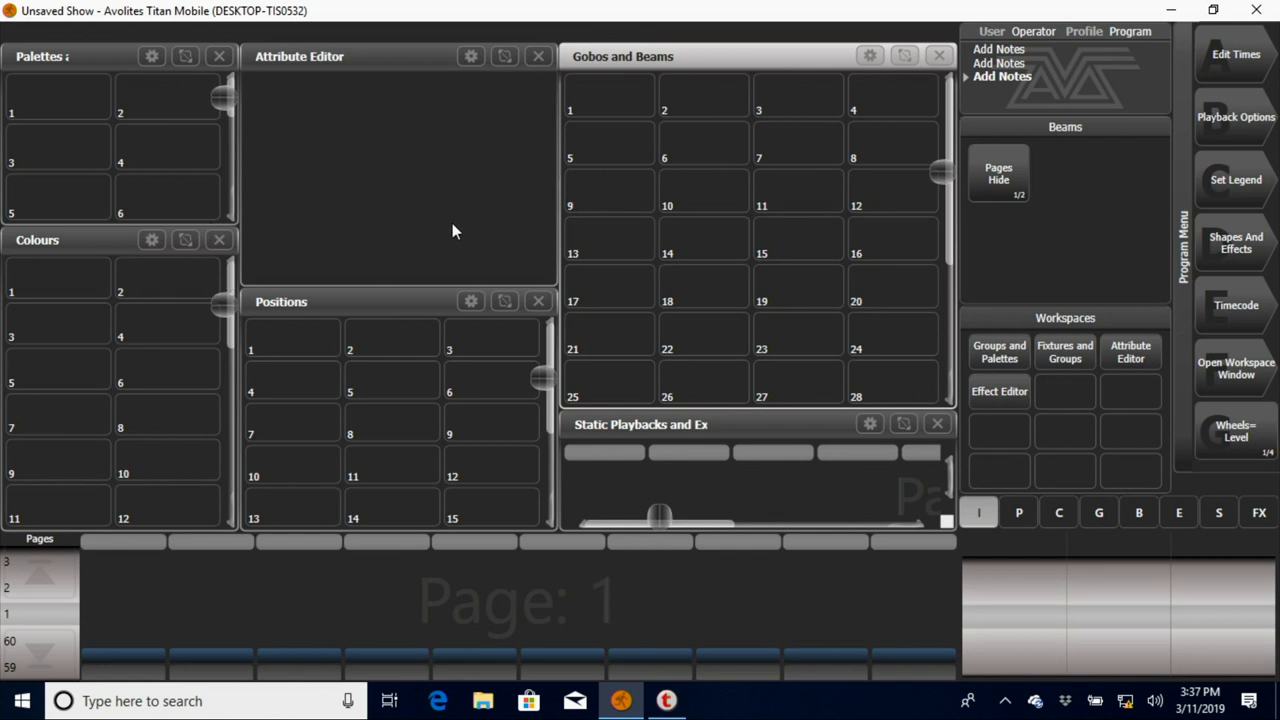
pyautogui.moveTo(460, 232)
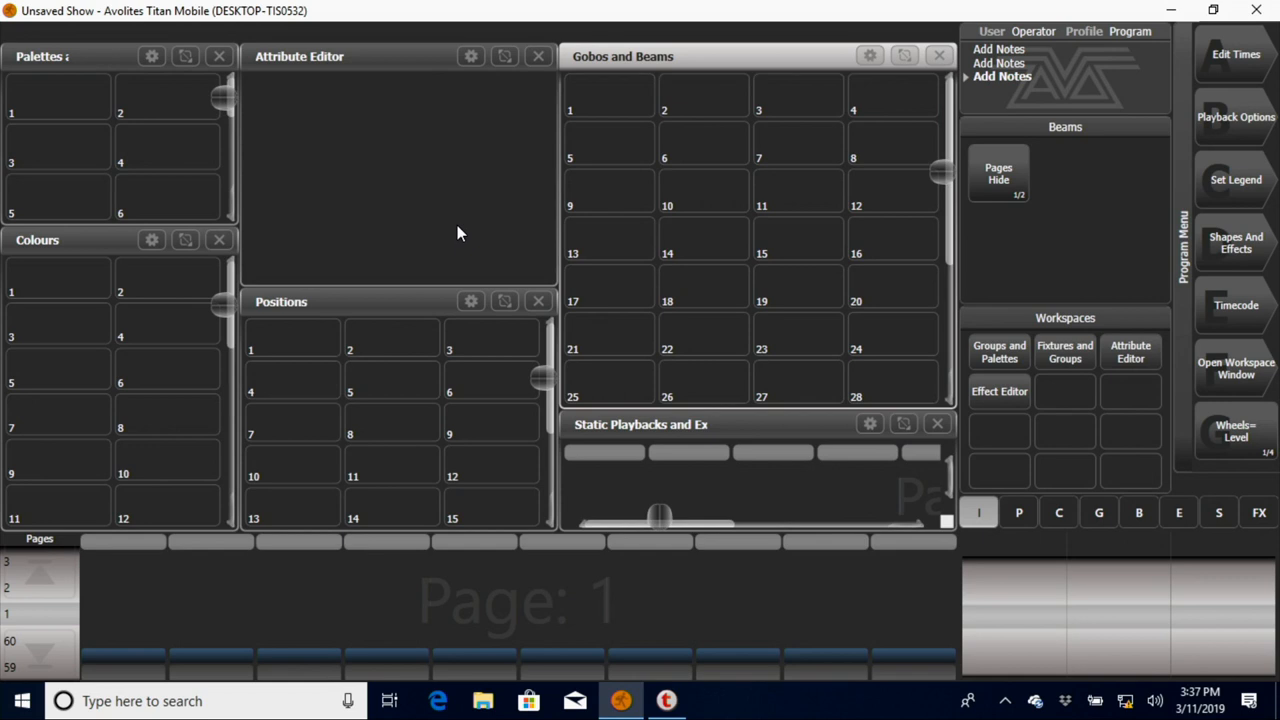
pyautogui.moveTo(1058, 400)
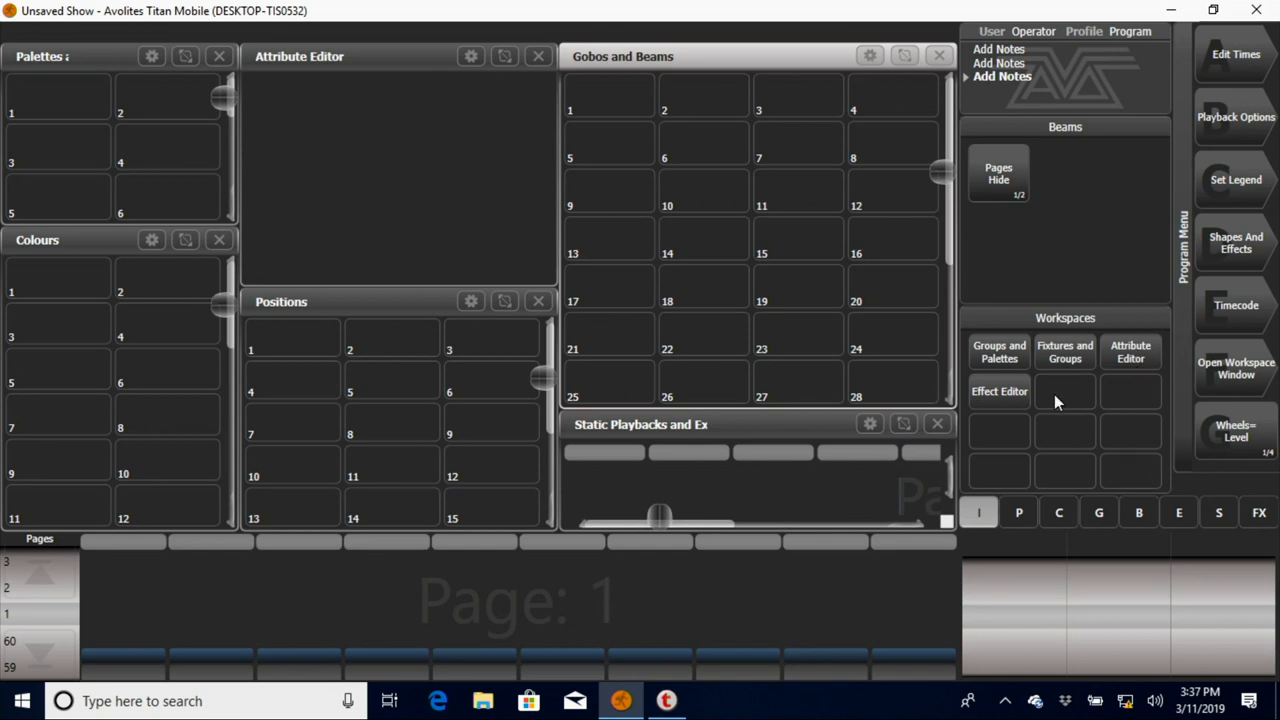
pyautogui.moveTo(976, 396)
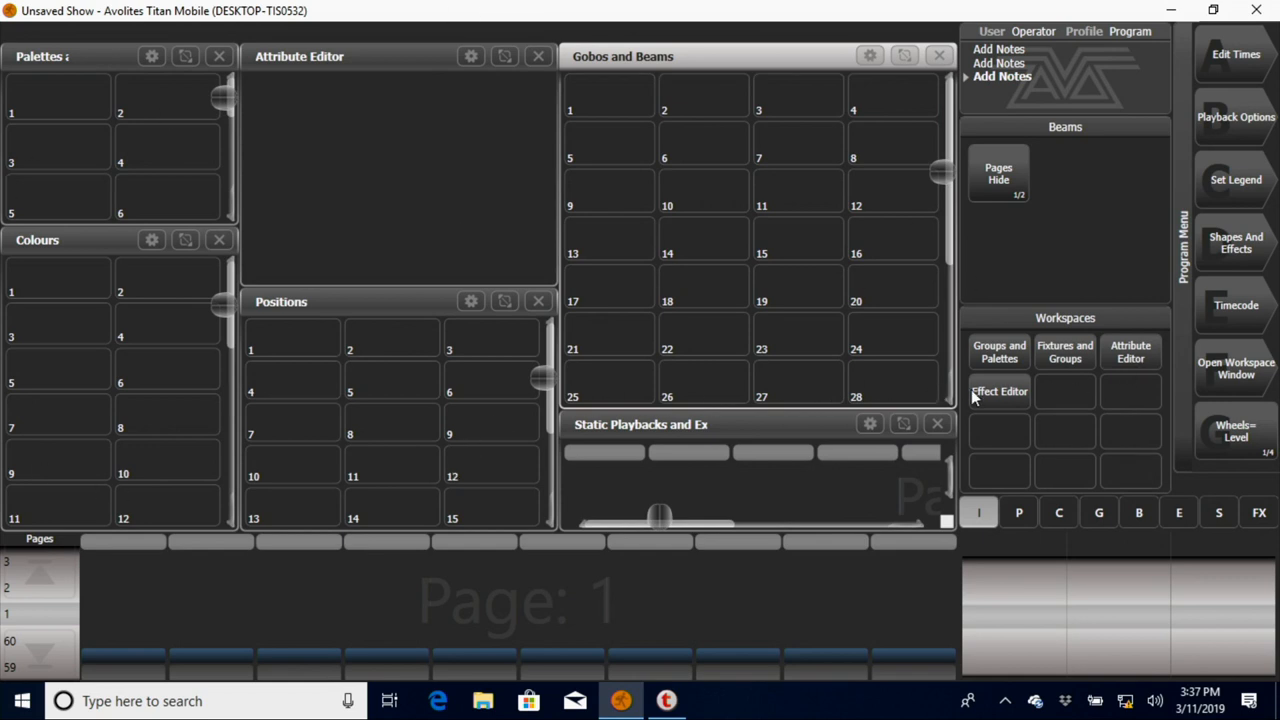
# Step: Quick Record the layout into an empty Workspaces slot with the legend Training Space
pyautogui.click(1064, 390)
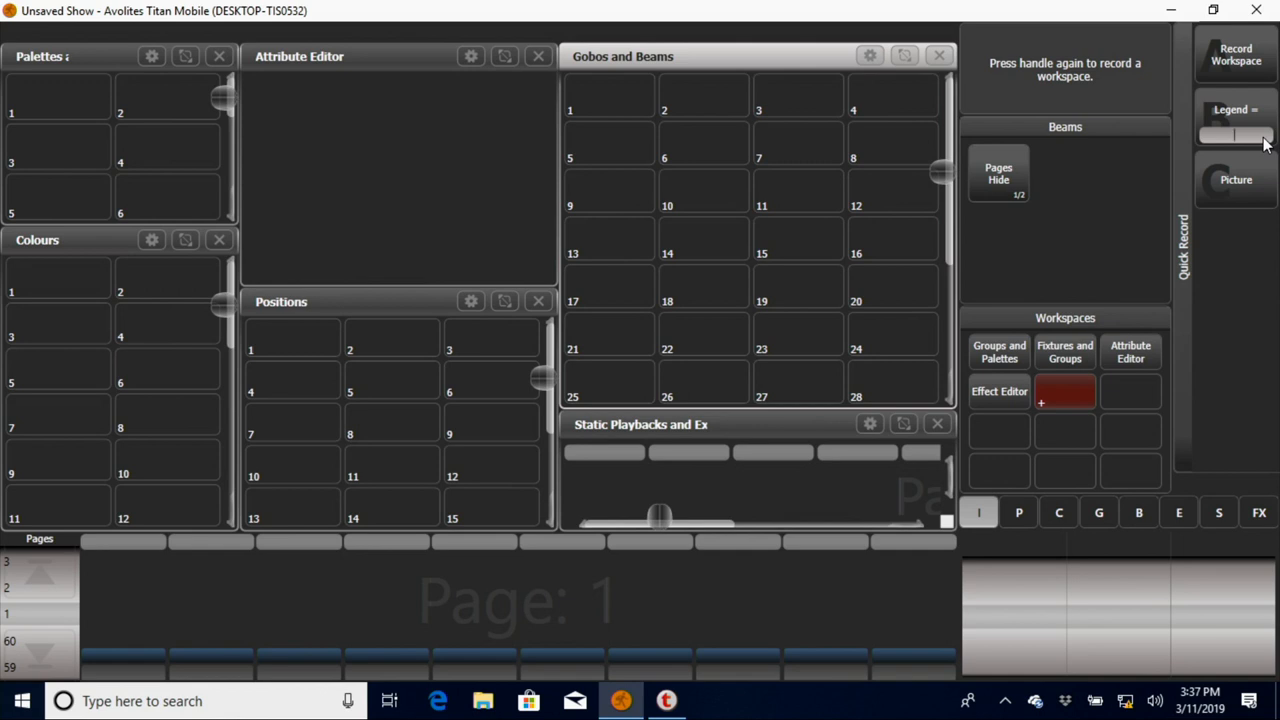
pyautogui.write('Training Space')
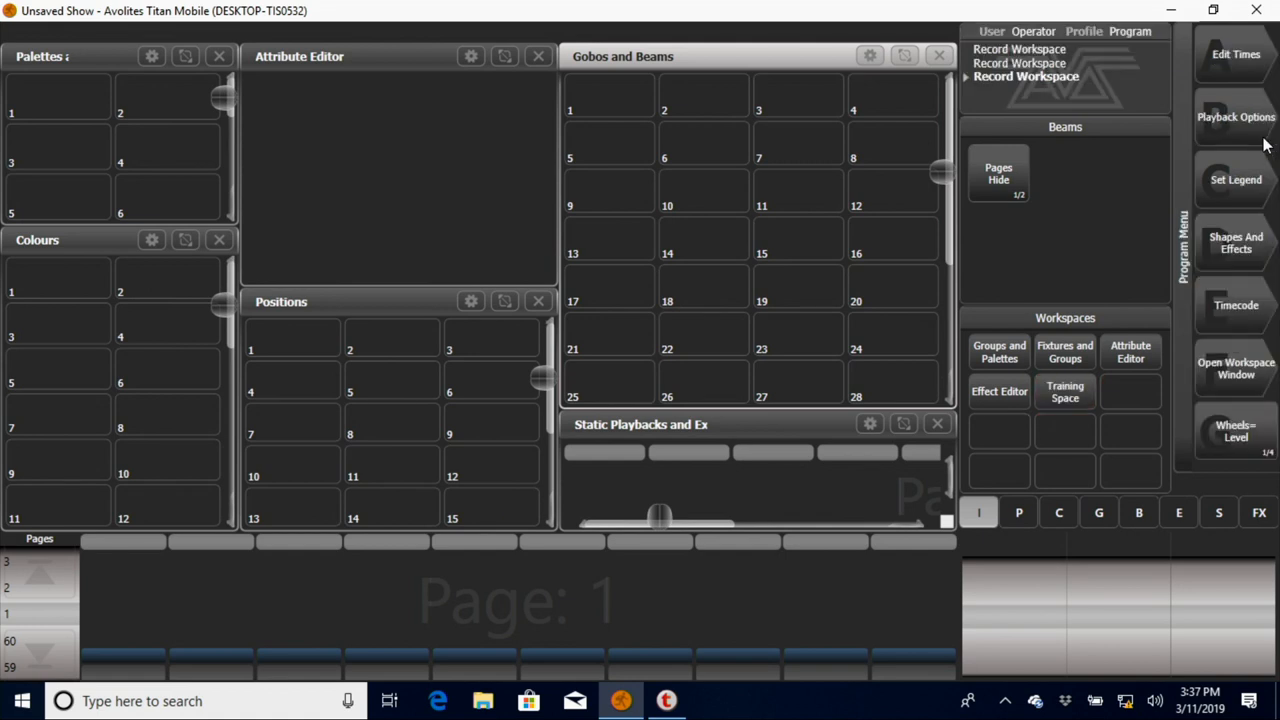
pyautogui.moveTo(1072, 412)
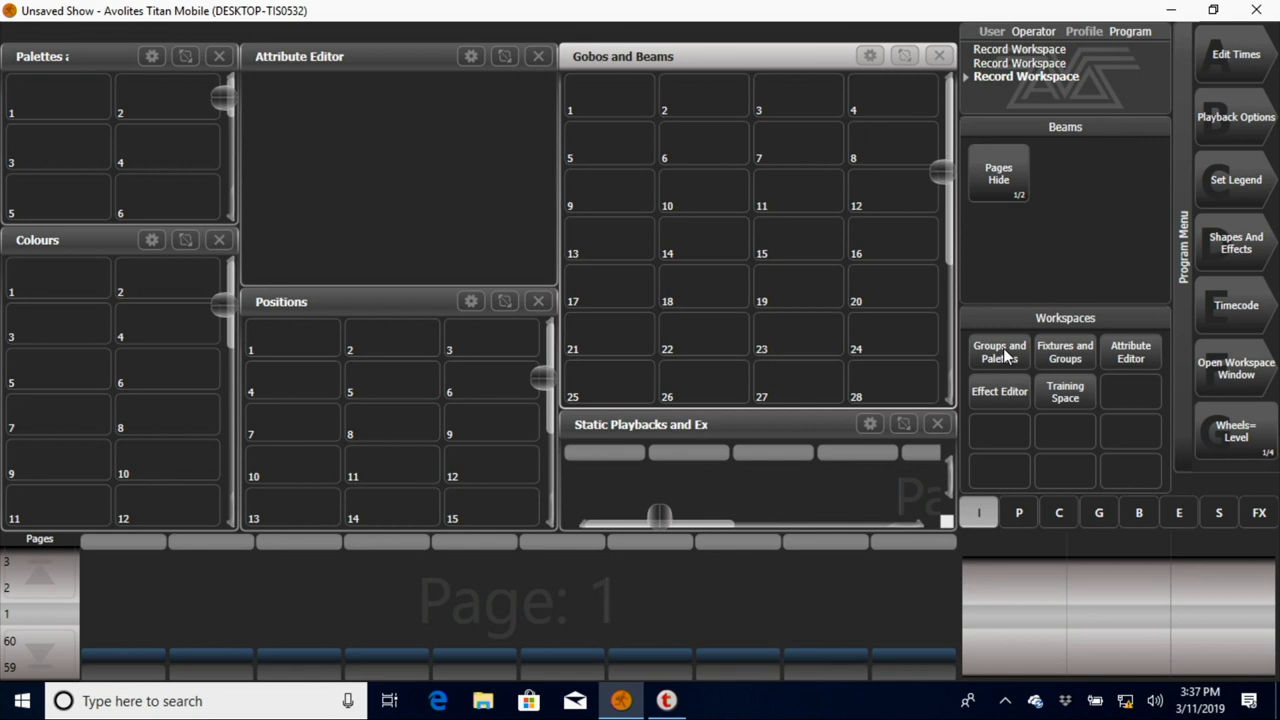
# Step: Recall the stored workspace showing Groups, Colours, Positions and Gobos and Beams windows
pyautogui.click(1000, 352)
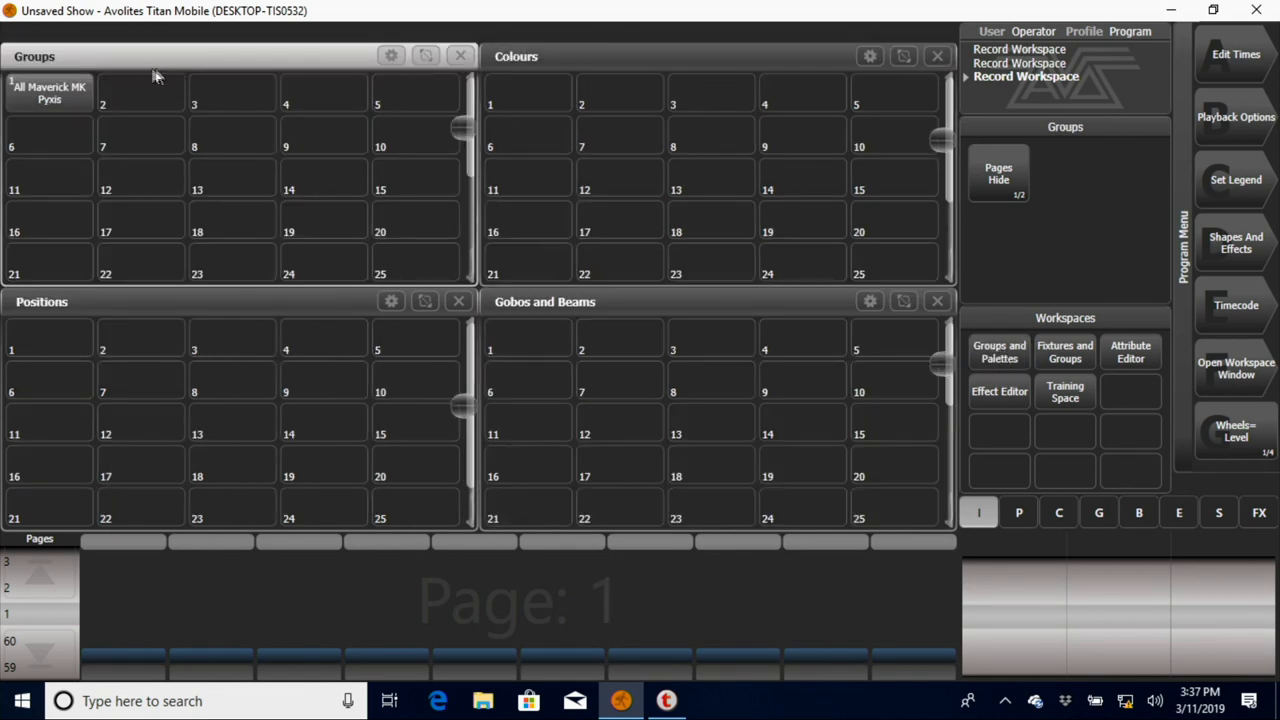
pyautogui.moveTo(124, 120)
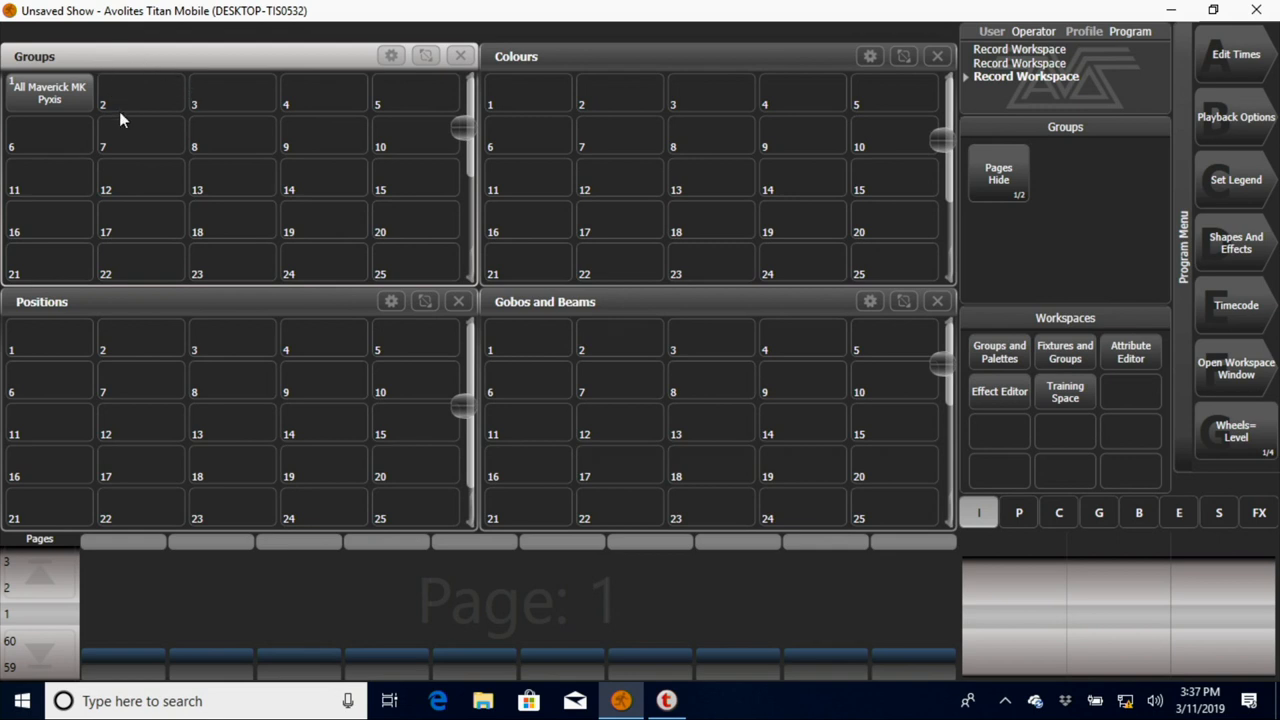
pyautogui.moveTo(784, 176)
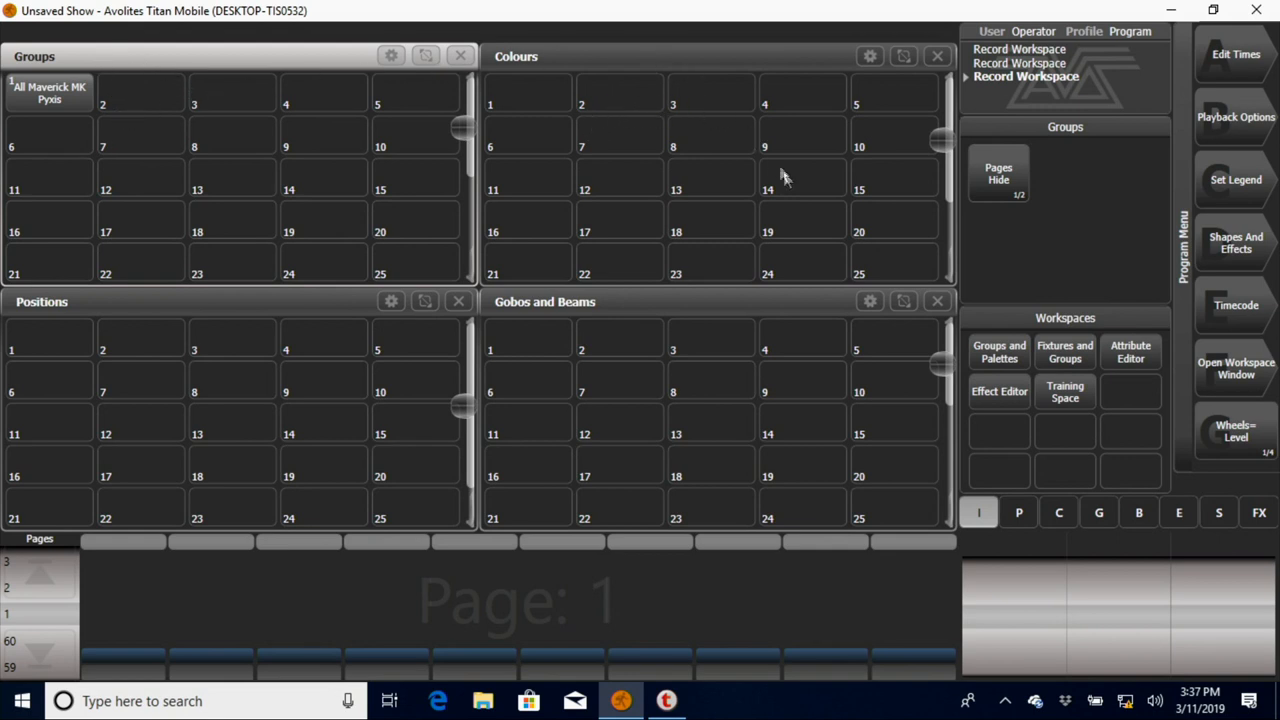
pyautogui.moveTo(456, 224)
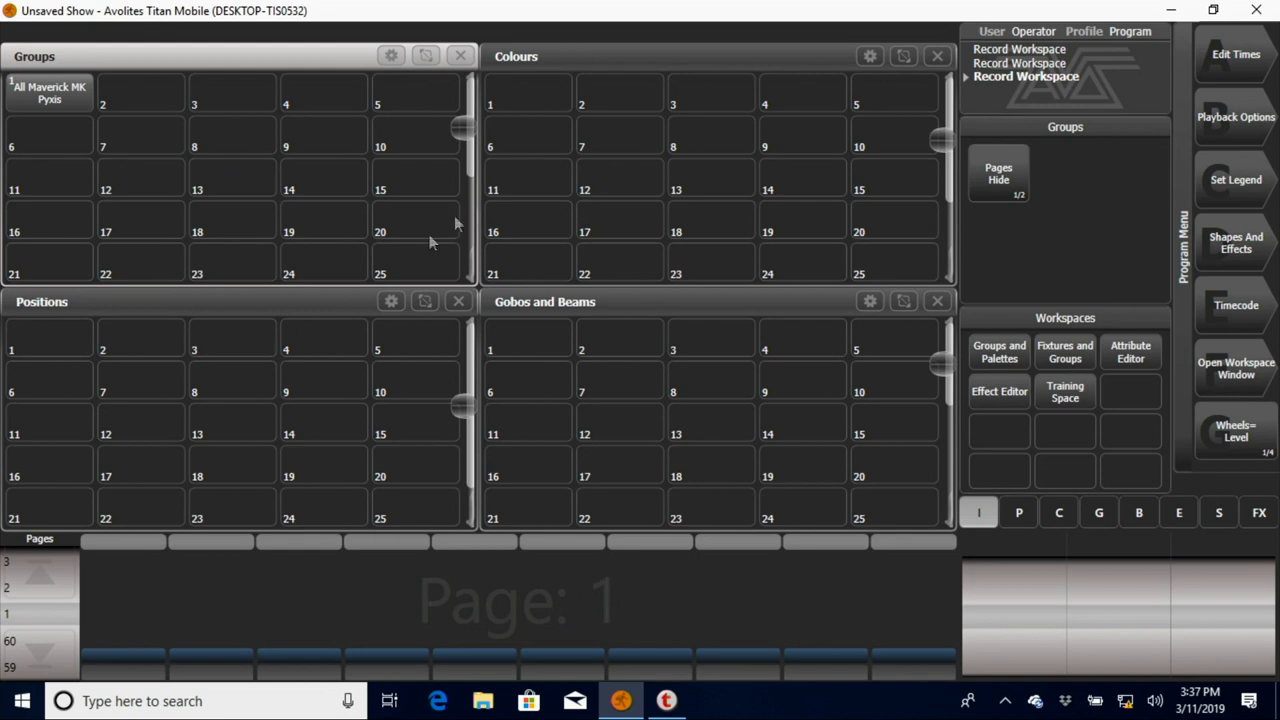
pyautogui.moveTo(624, 344)
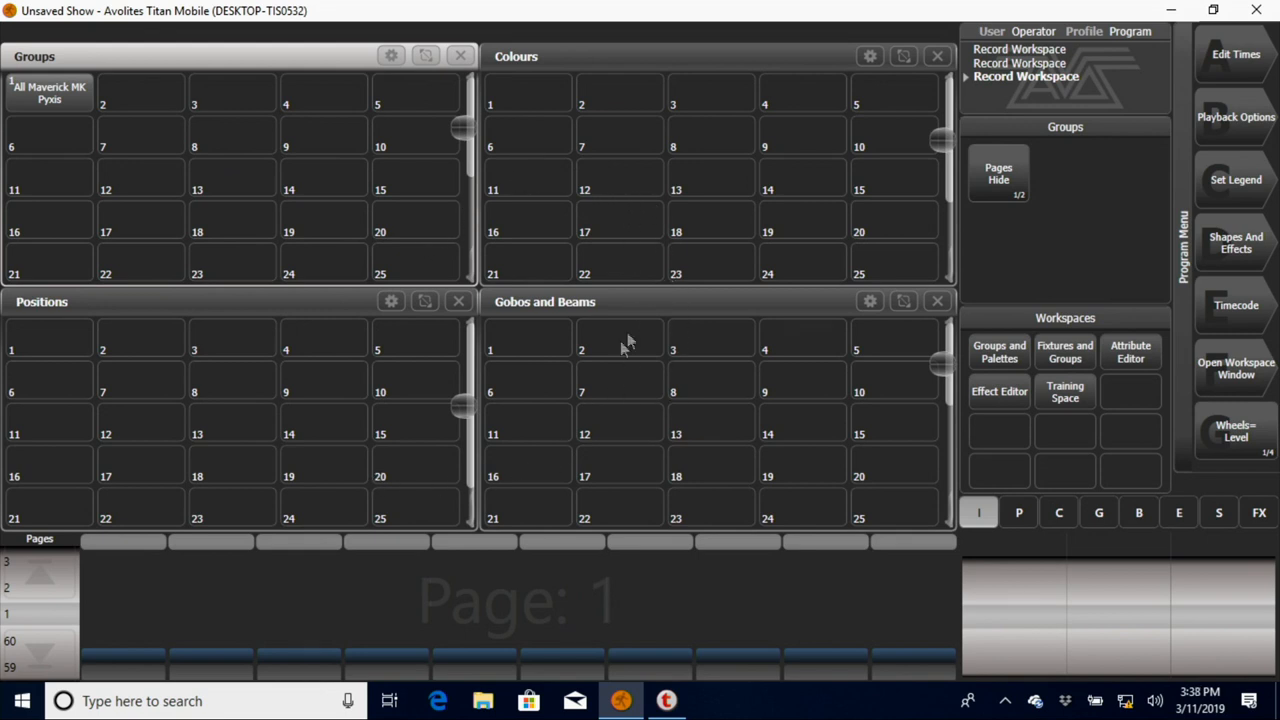
pyautogui.moveTo(1070, 400)
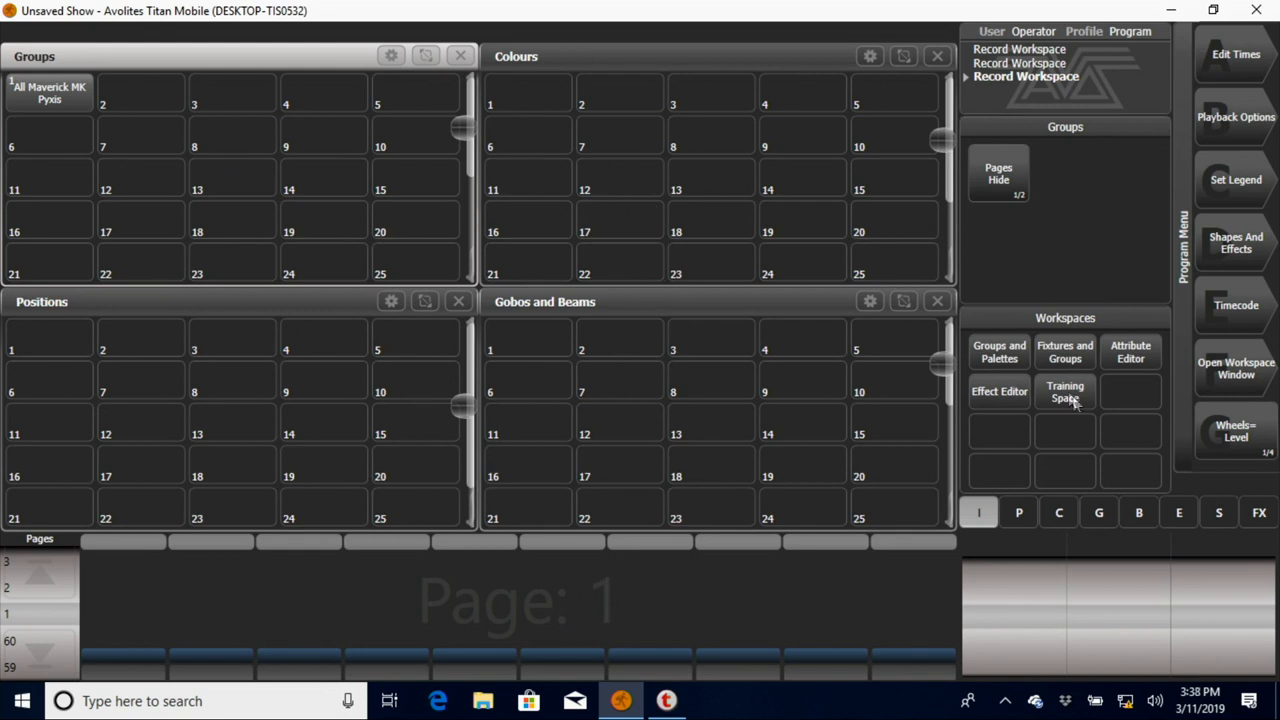
pyautogui.moveTo(1056, 398)
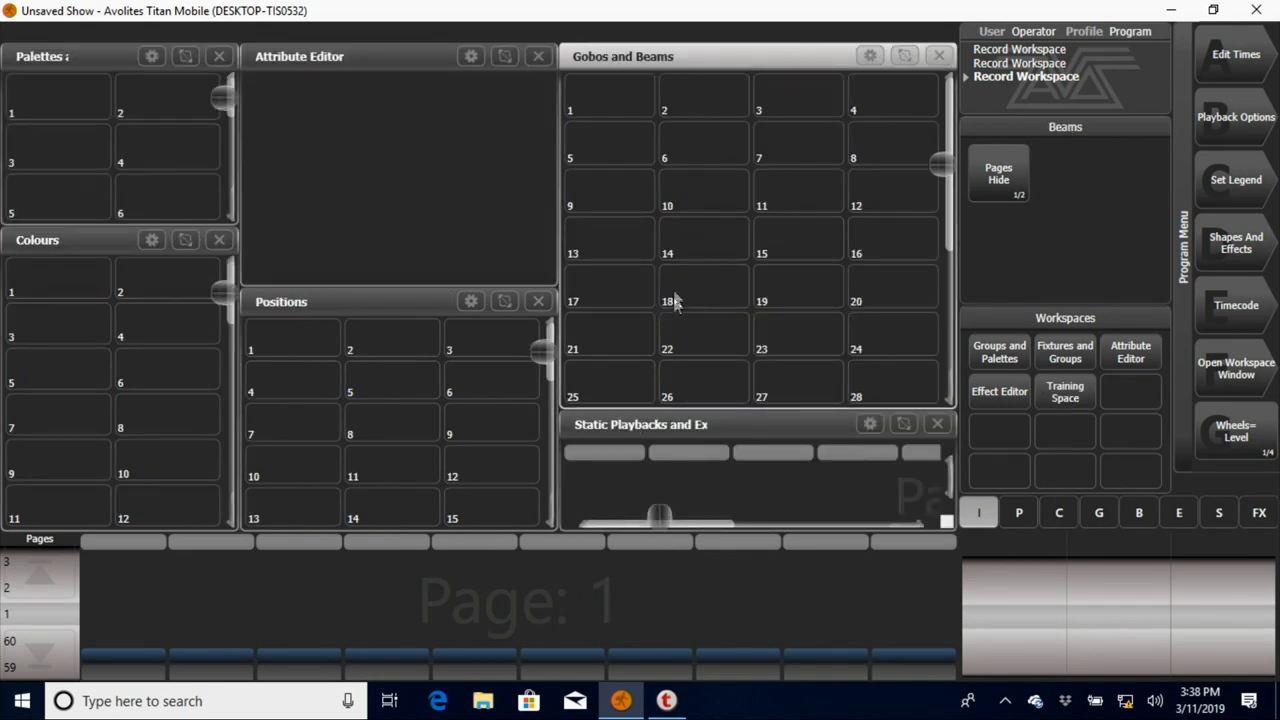
pyautogui.moveTo(624, 92)
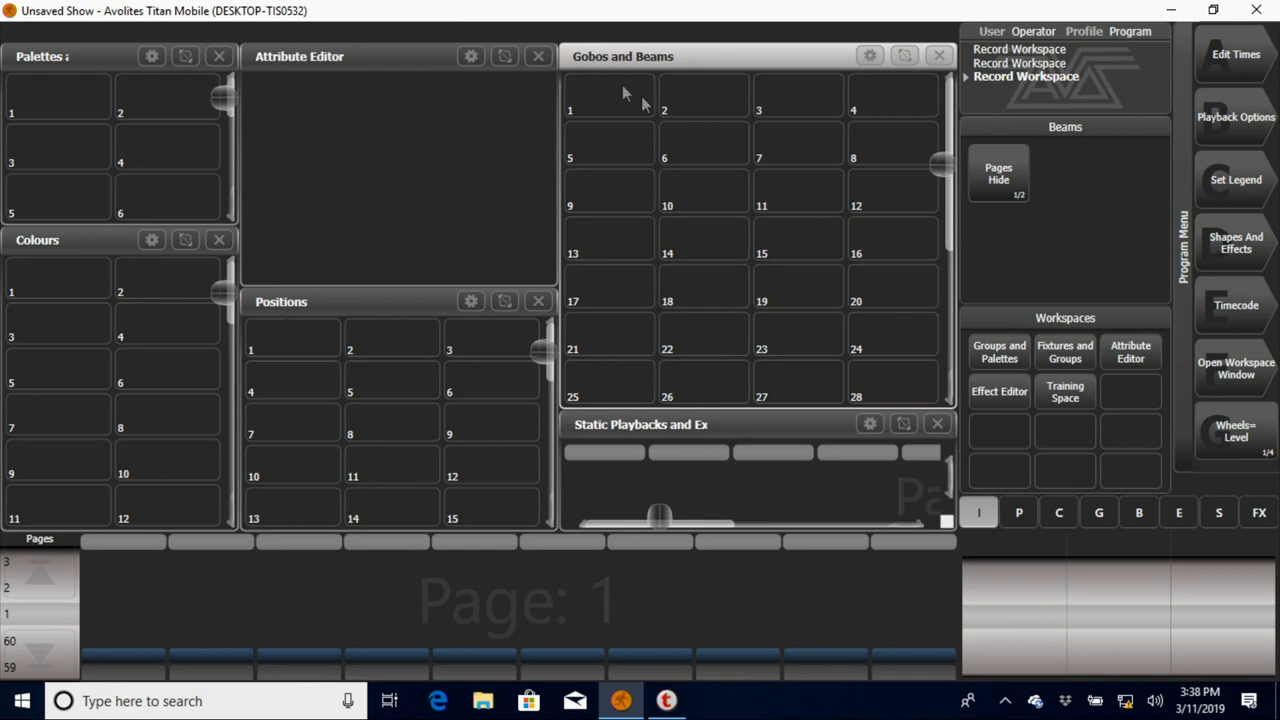
pyautogui.moveTo(668, 88)
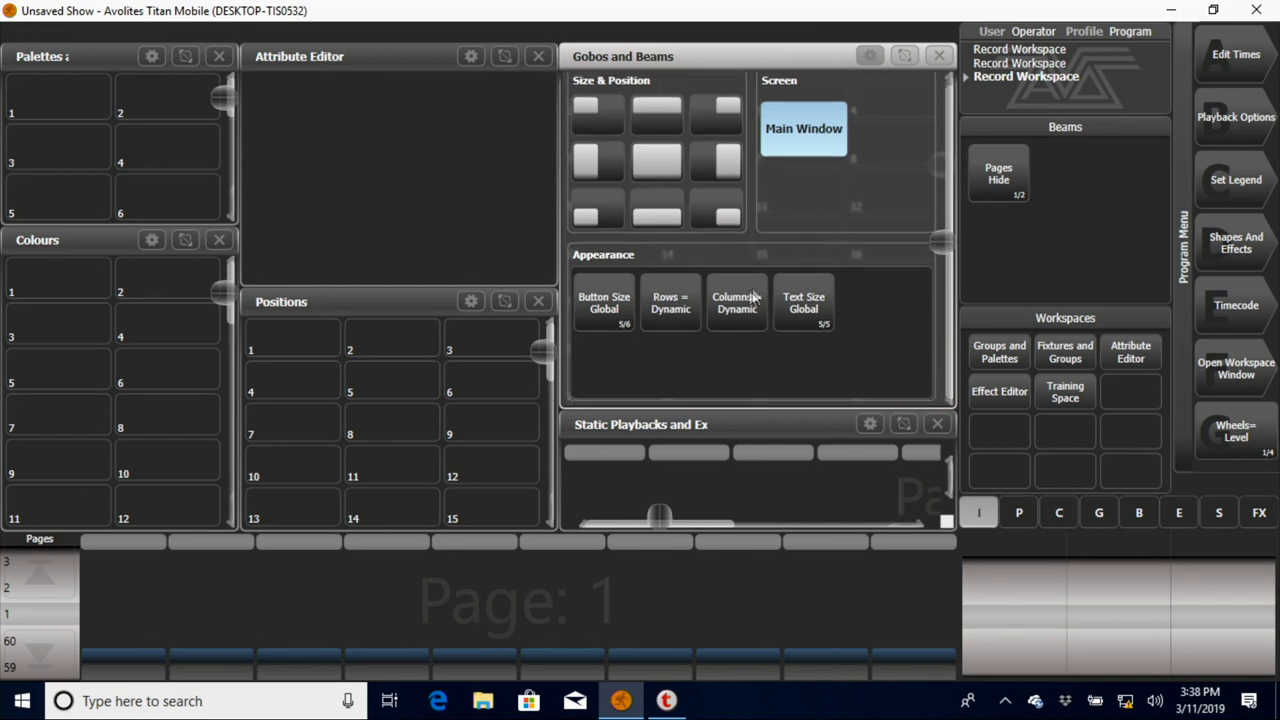
pyautogui.moveTo(612, 330)
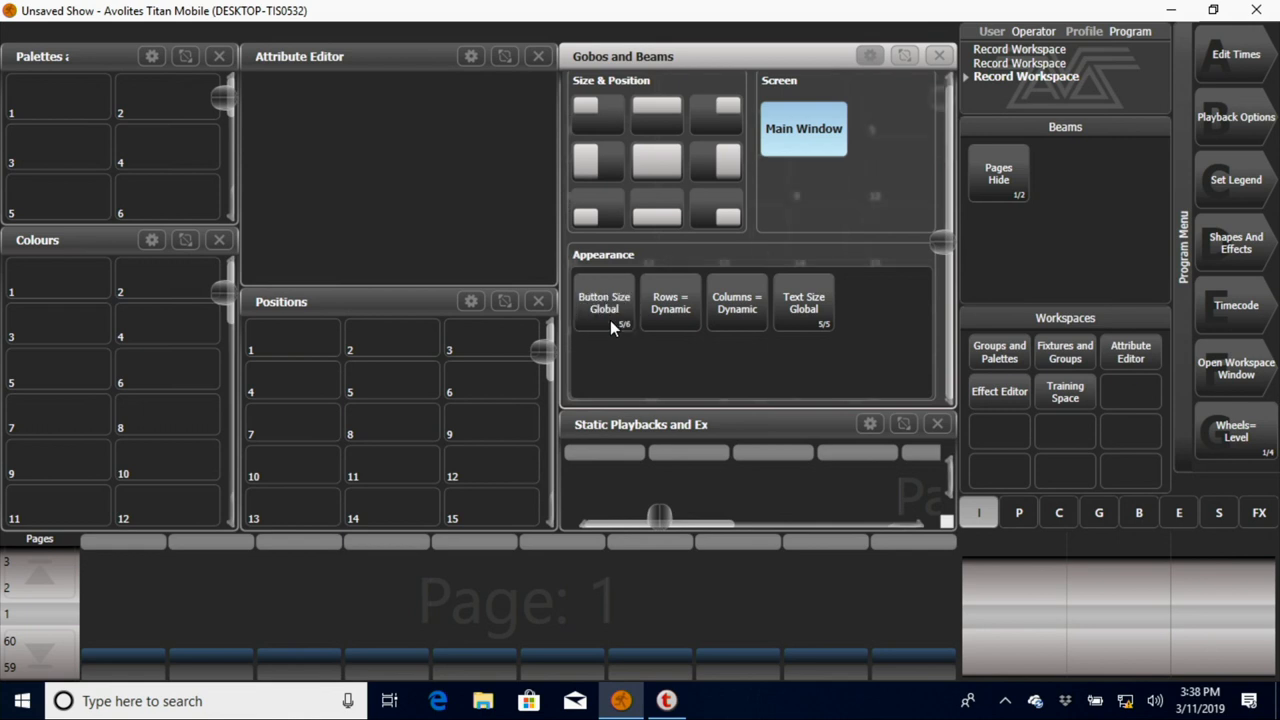
# Step: Cycle the Gobos and Beams button size up to Super Size and apply it
pyautogui.click(604, 302)
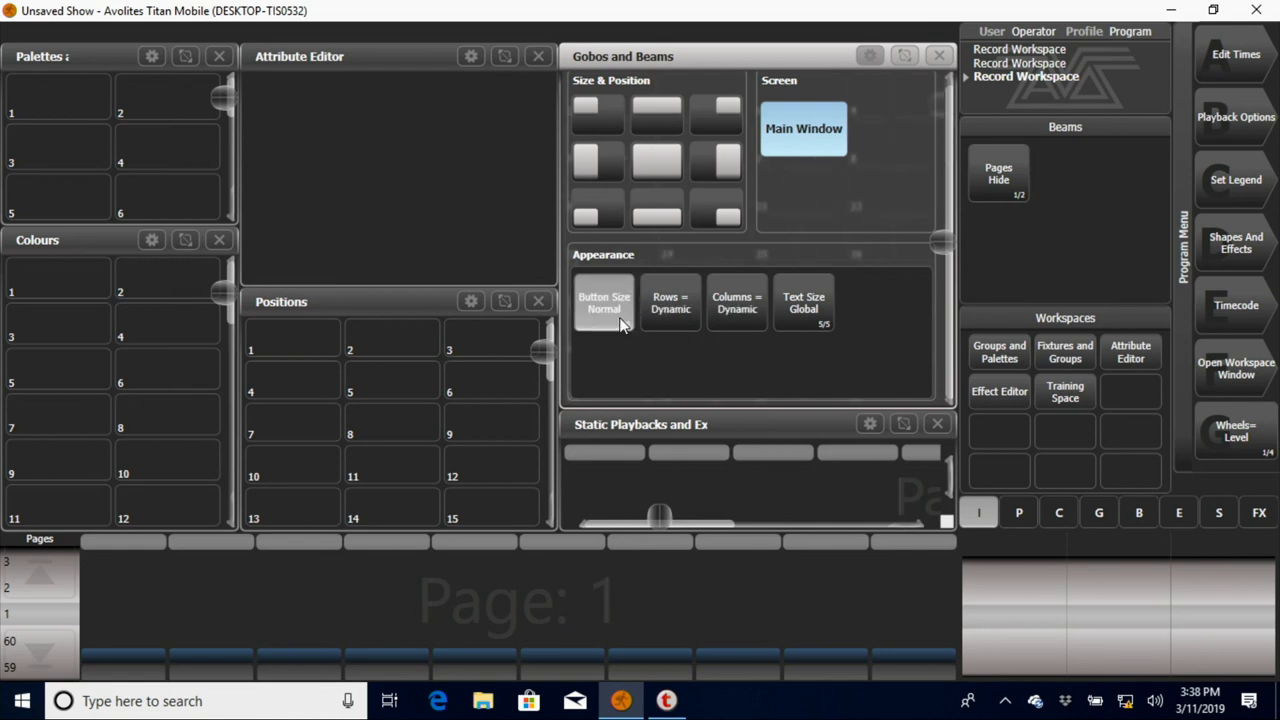
pyautogui.click(604, 302)
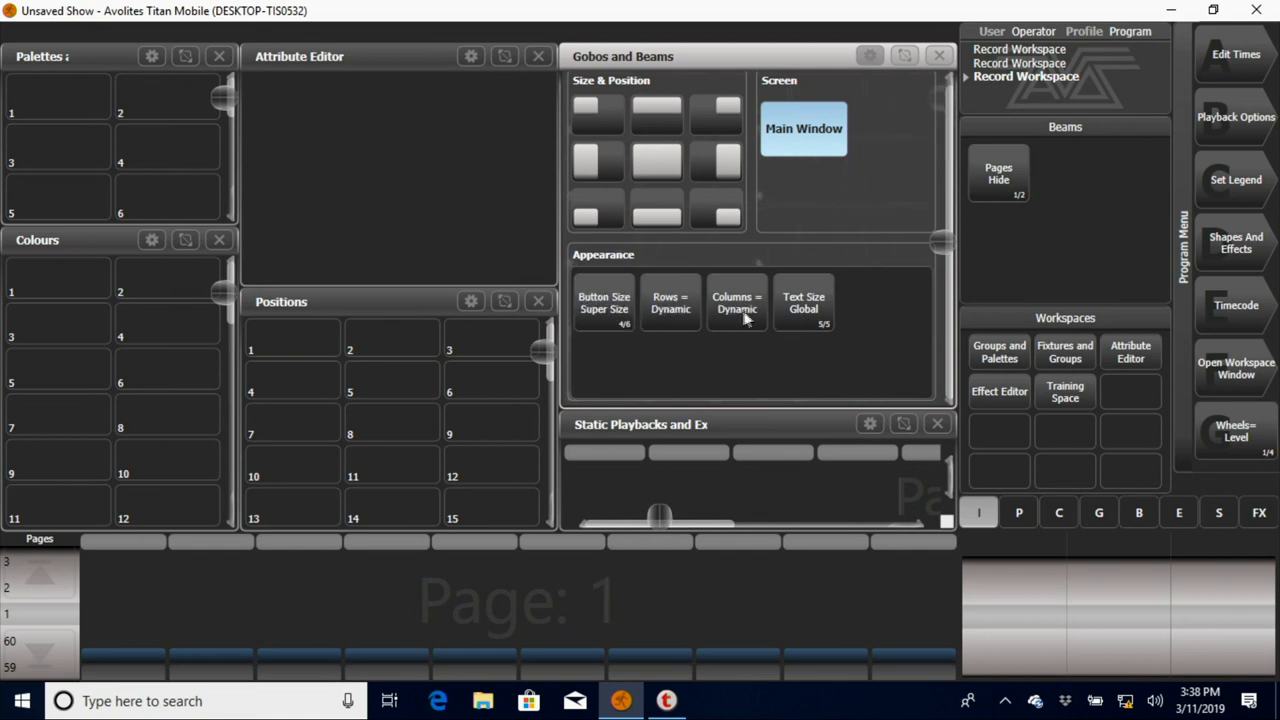
pyautogui.moveTo(820, 320)
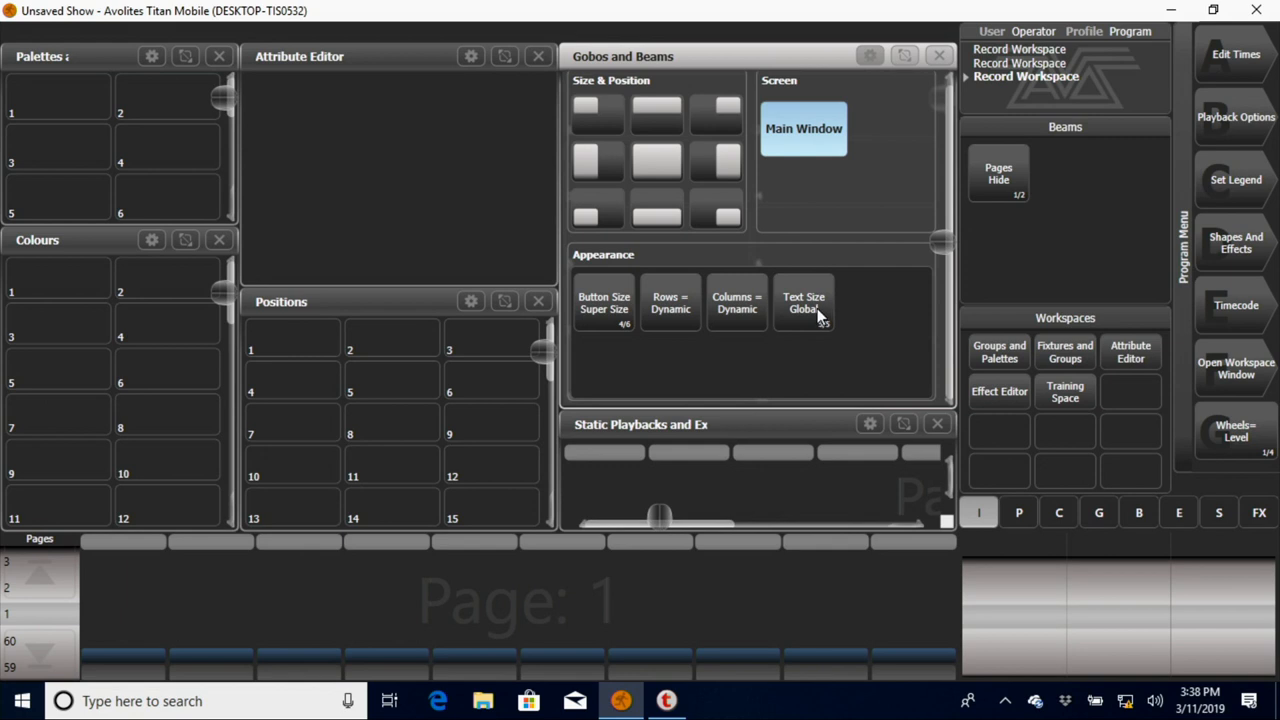
pyautogui.moveTo(816, 316)
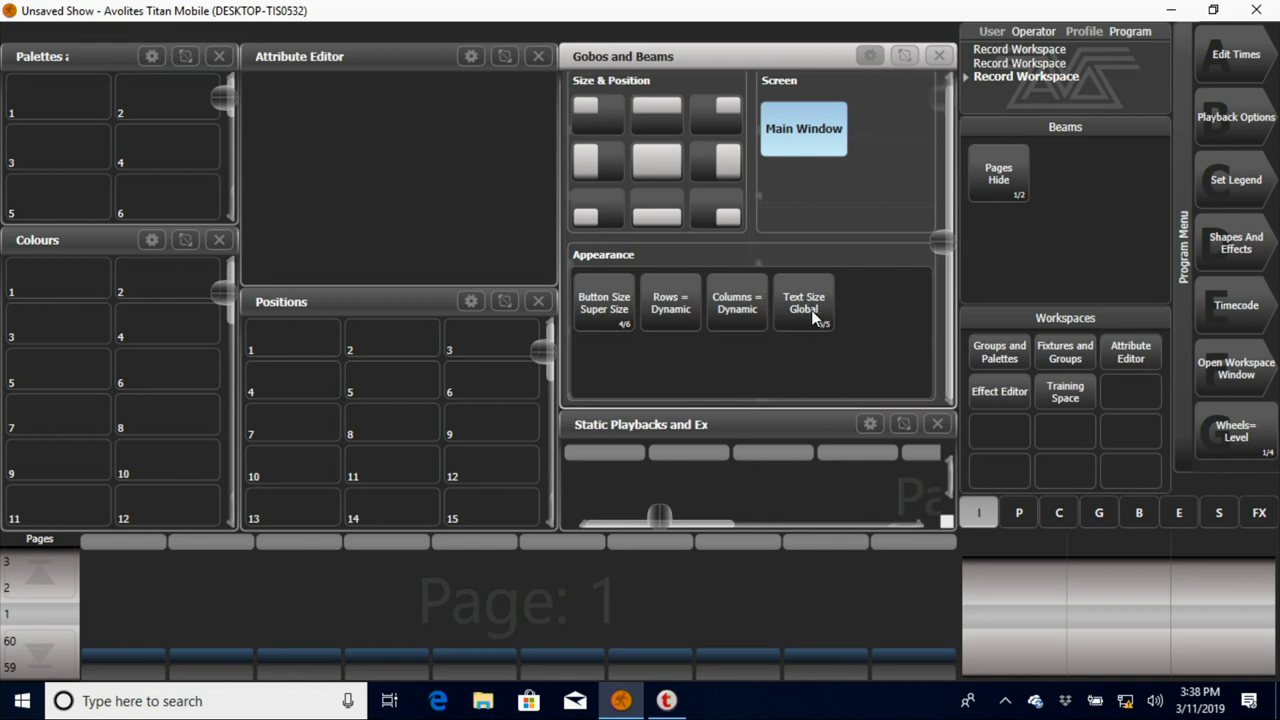
pyautogui.click(804, 302)
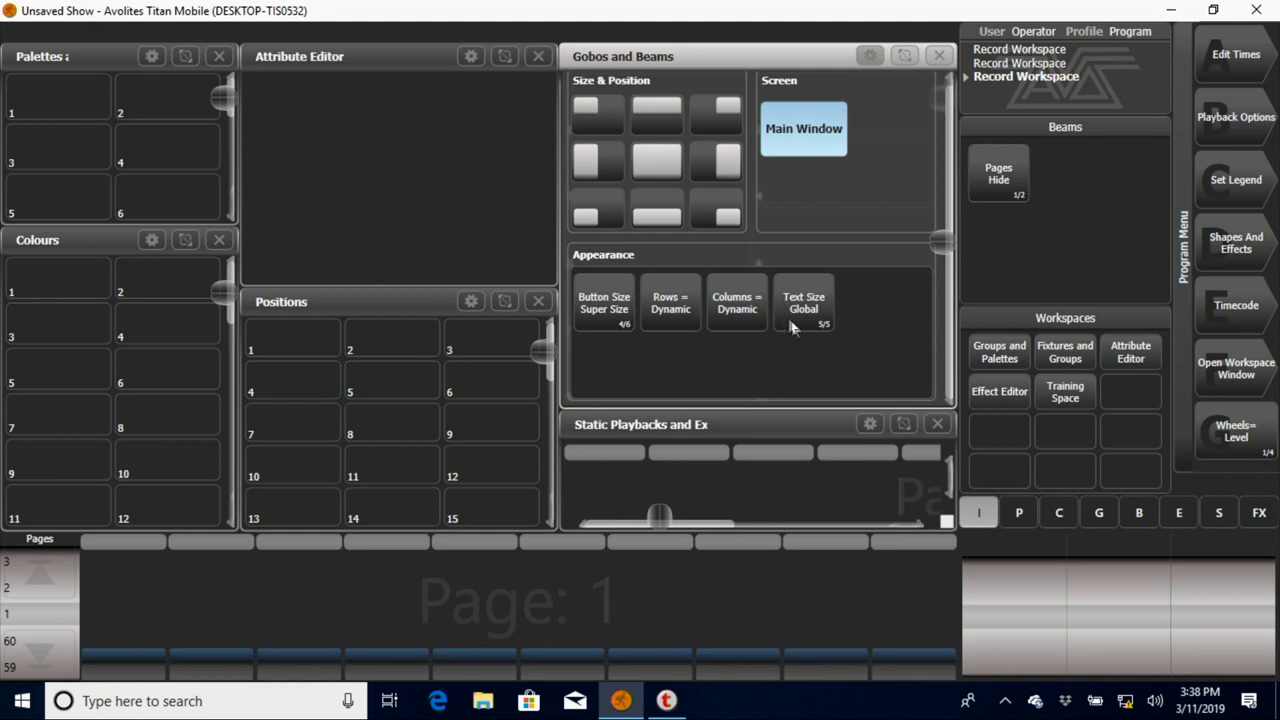
pyautogui.click(804, 302)
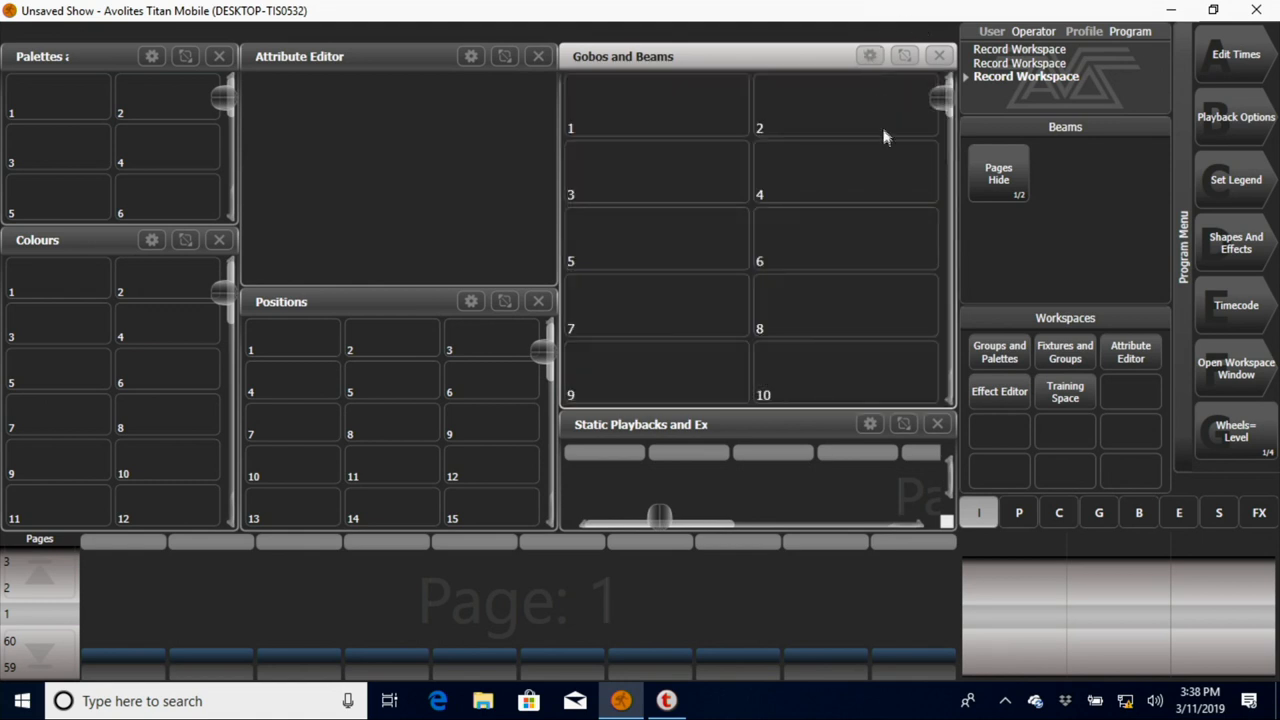
pyautogui.moveTo(770, 316)
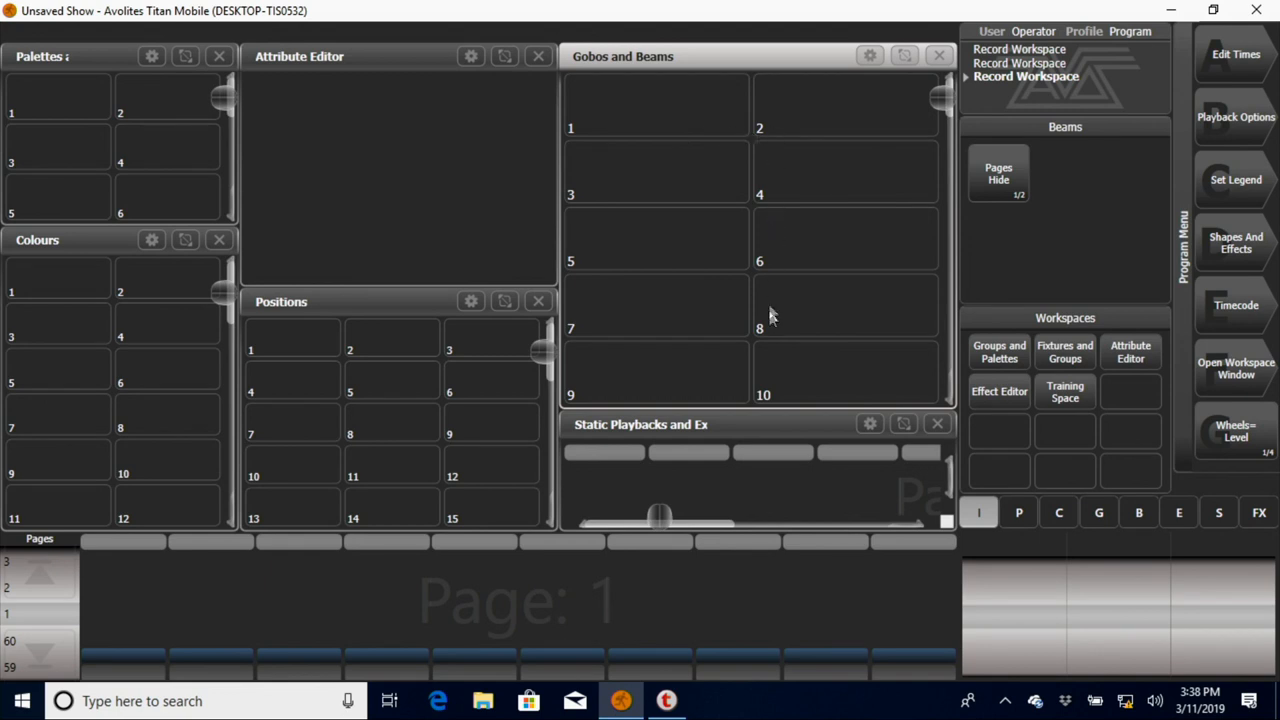
pyautogui.moveTo(336, 332)
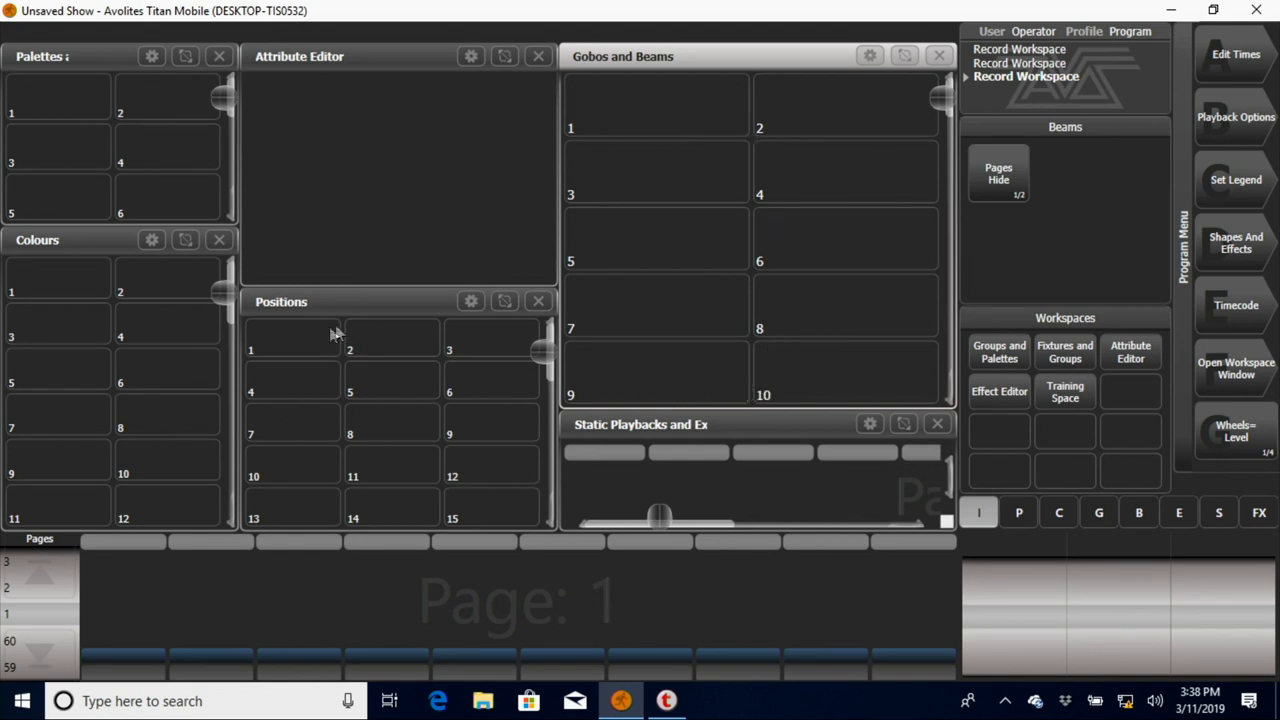
pyautogui.moveTo(612, 312)
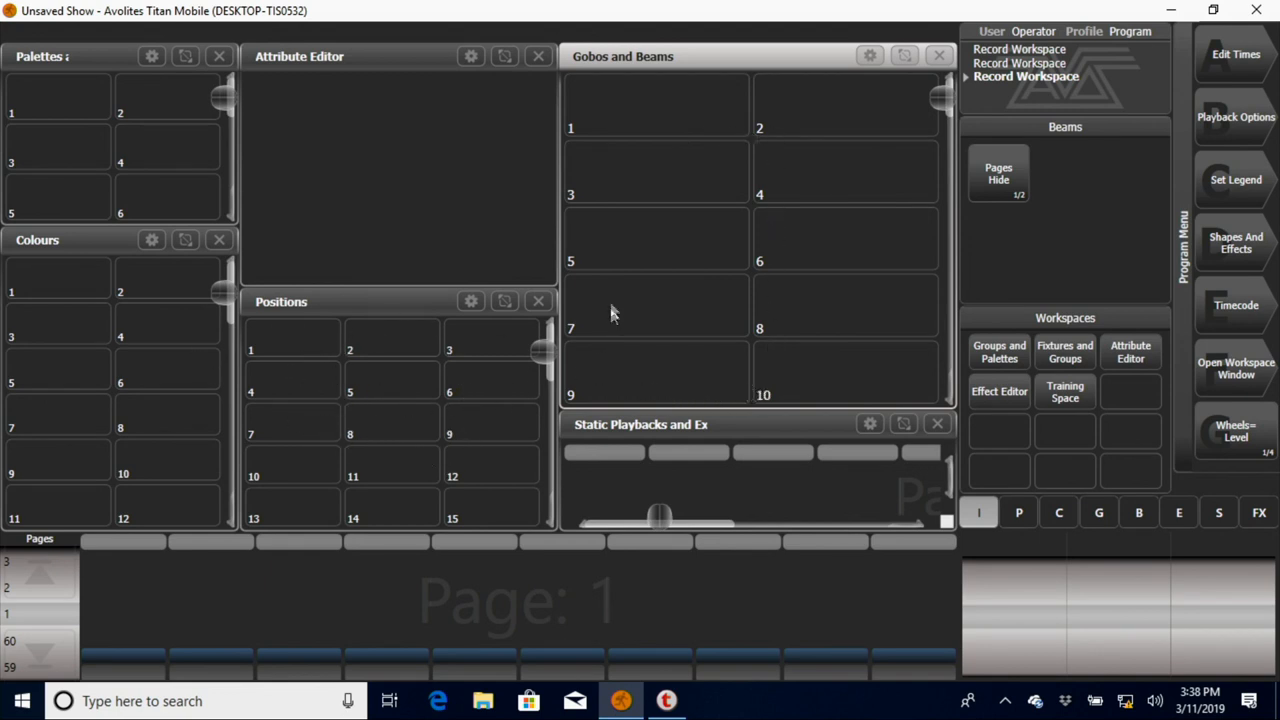
pyautogui.moveTo(664, 216)
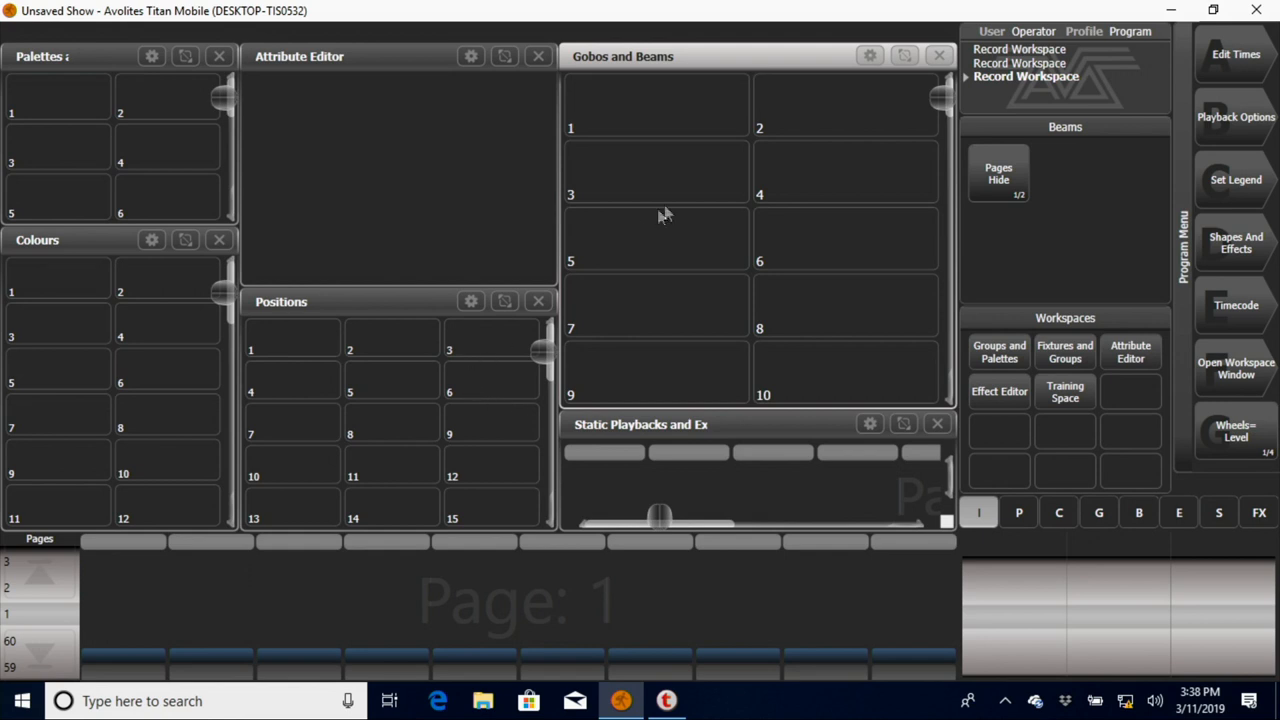
pyautogui.moveTo(704, 168)
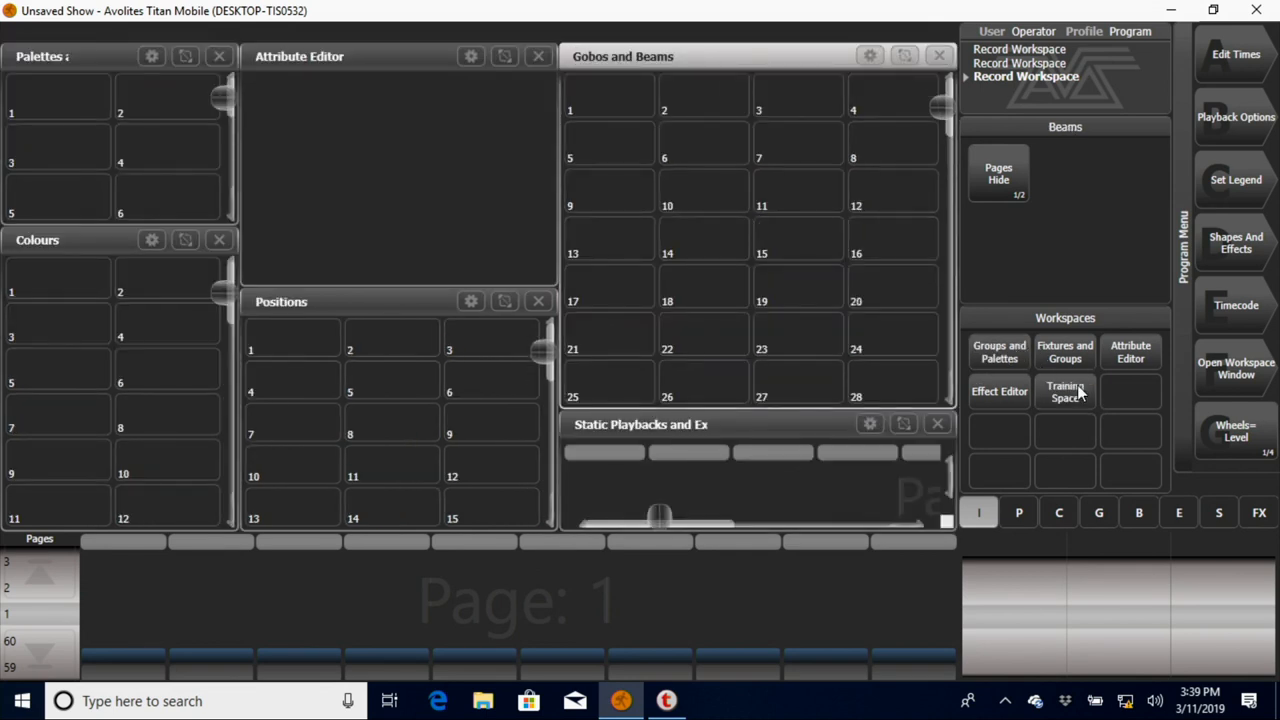
pyautogui.moveTo(696, 372)
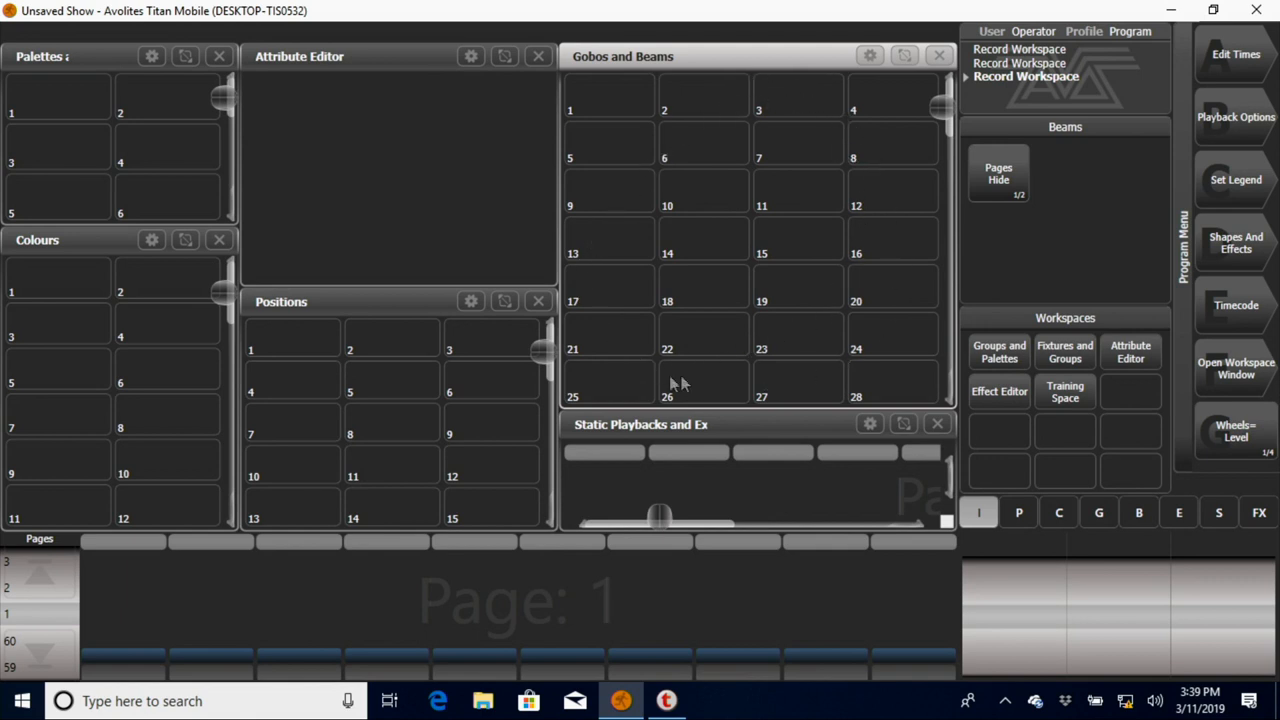
pyautogui.moveTo(822, 130)
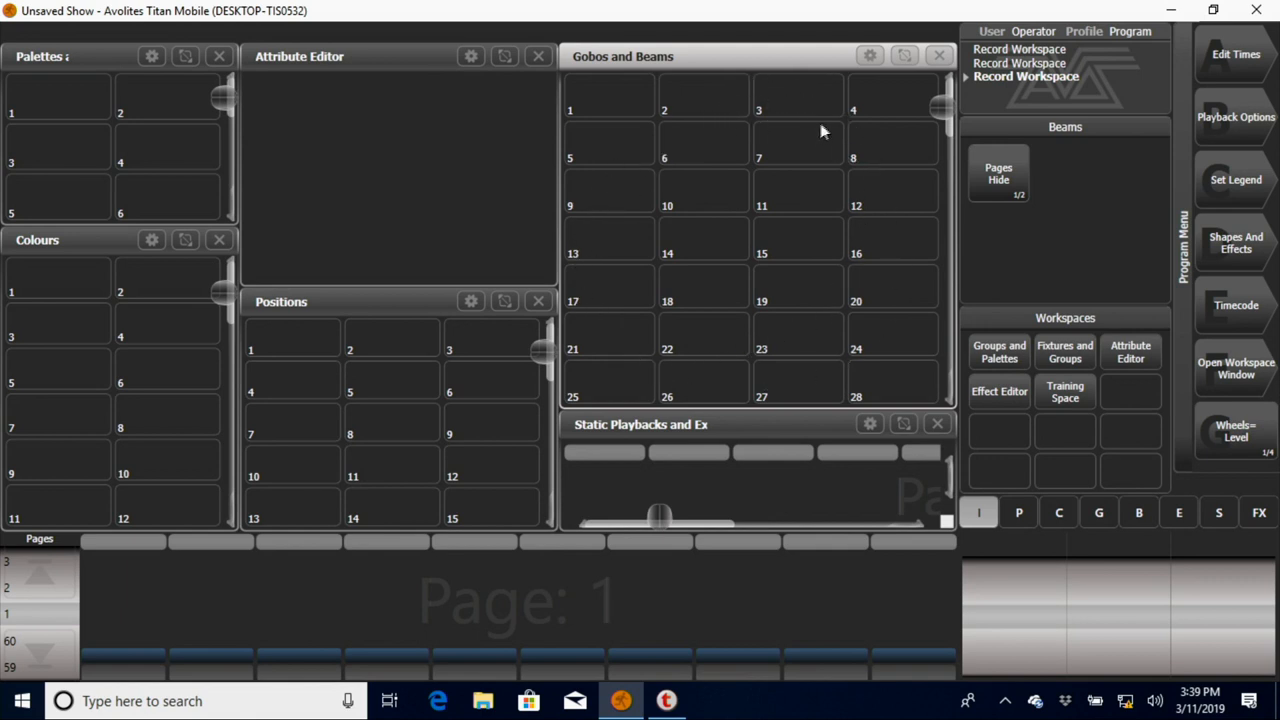
pyautogui.moveTo(968, 352)
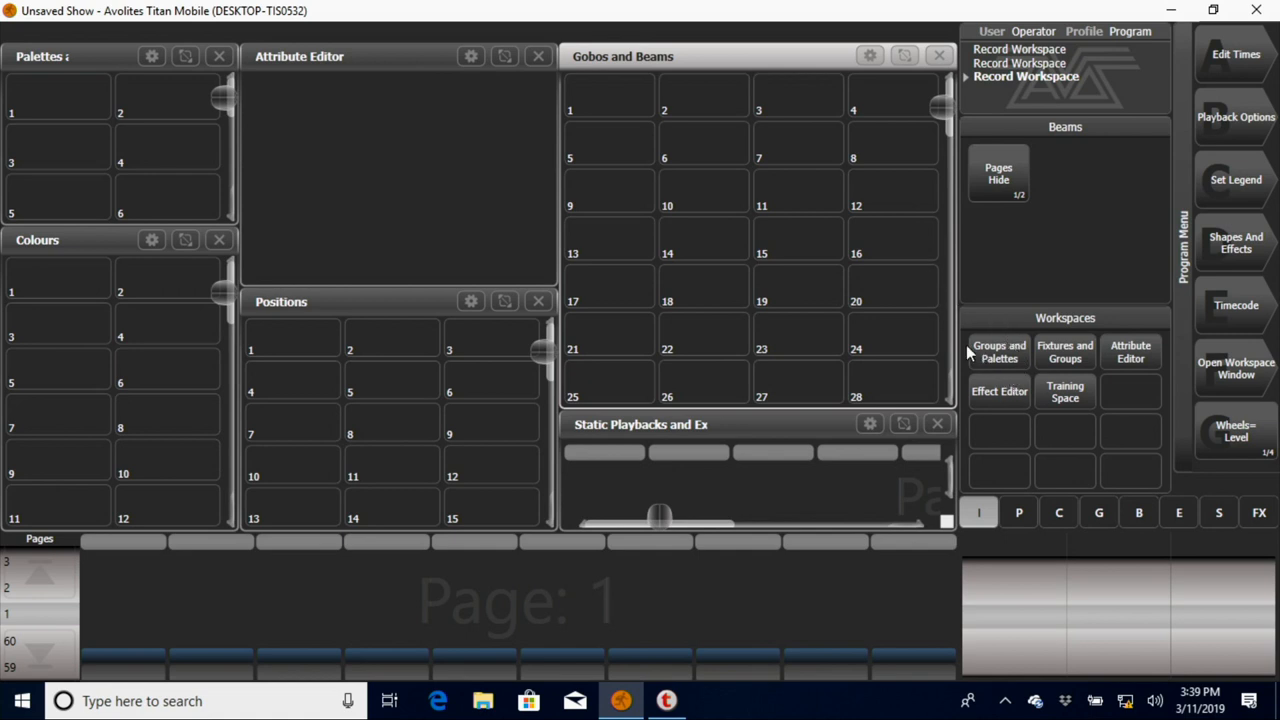
pyautogui.moveTo(968, 352)
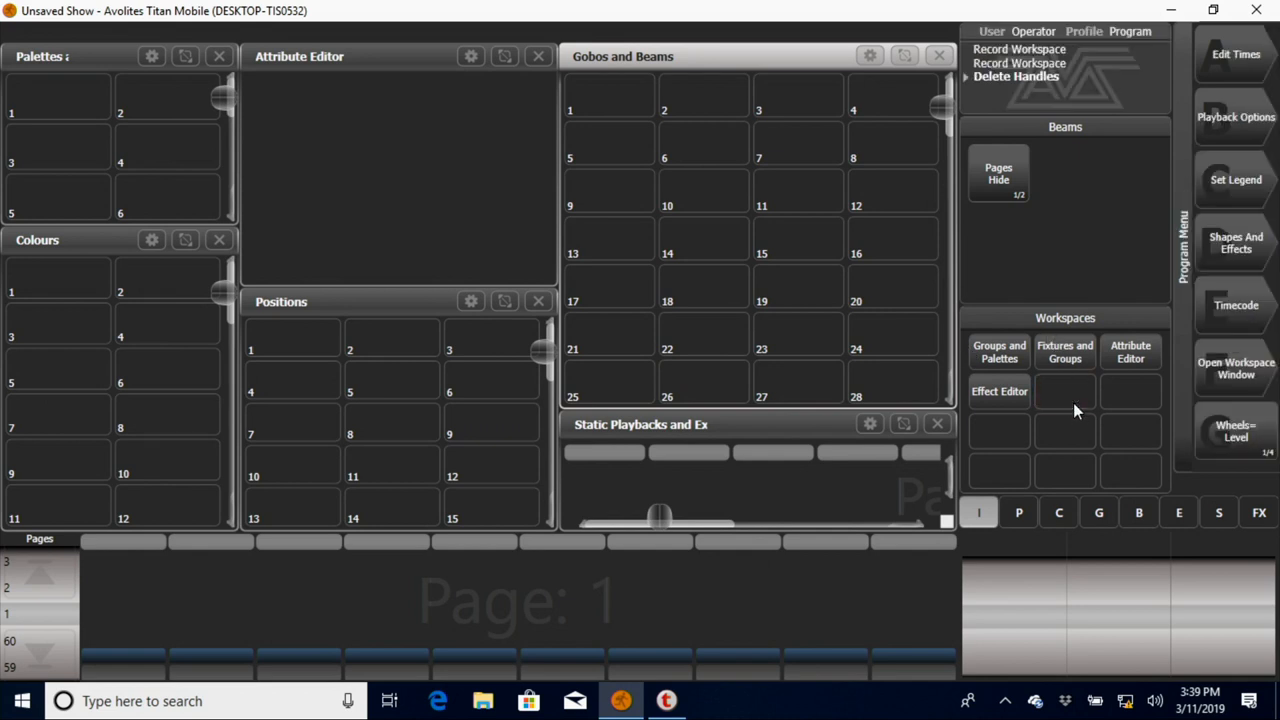
pyautogui.moveTo(678, 172)
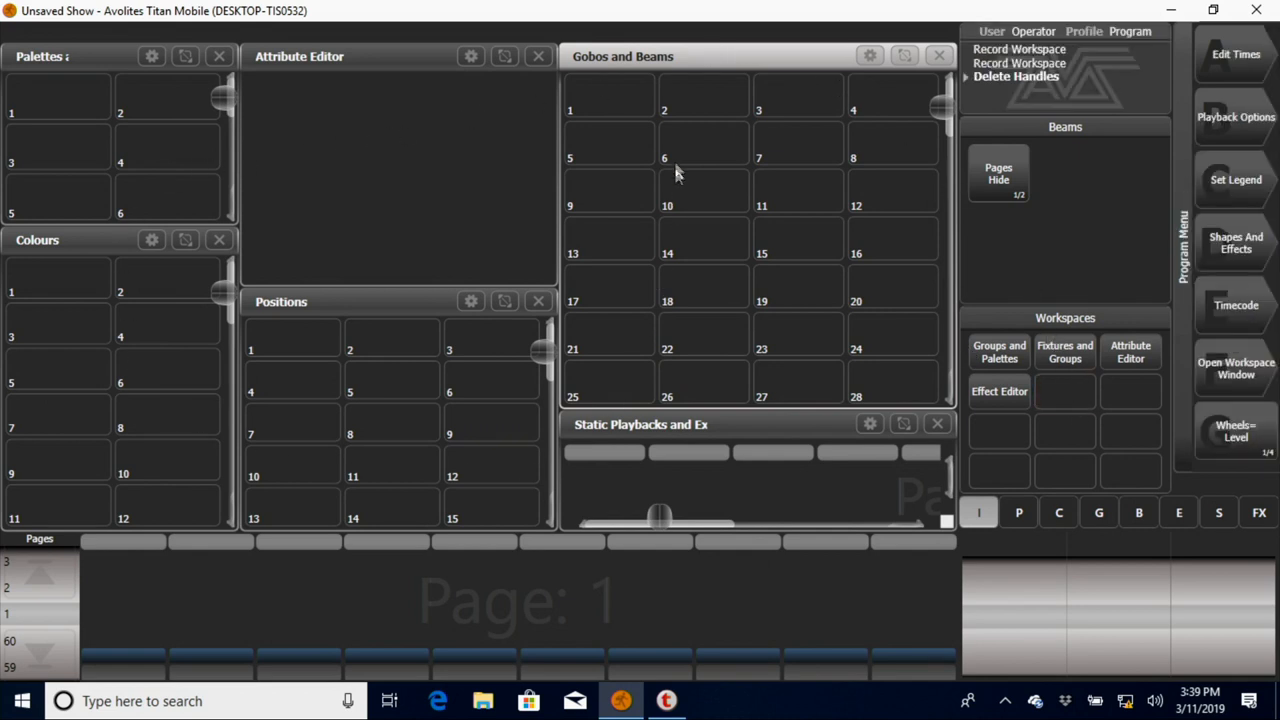
# Step: Set the Gobos and Beams window to Large buttons, showing 20 slots
pyautogui.click(870, 56)
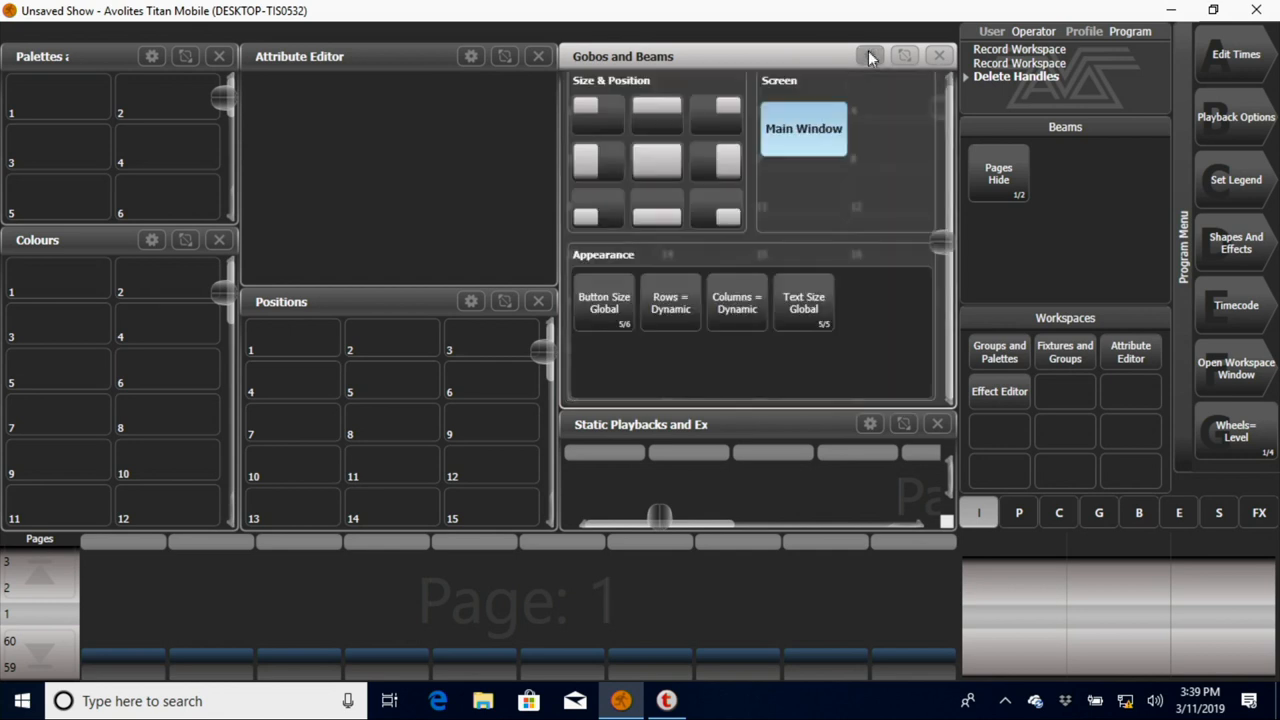
pyautogui.moveTo(628, 316)
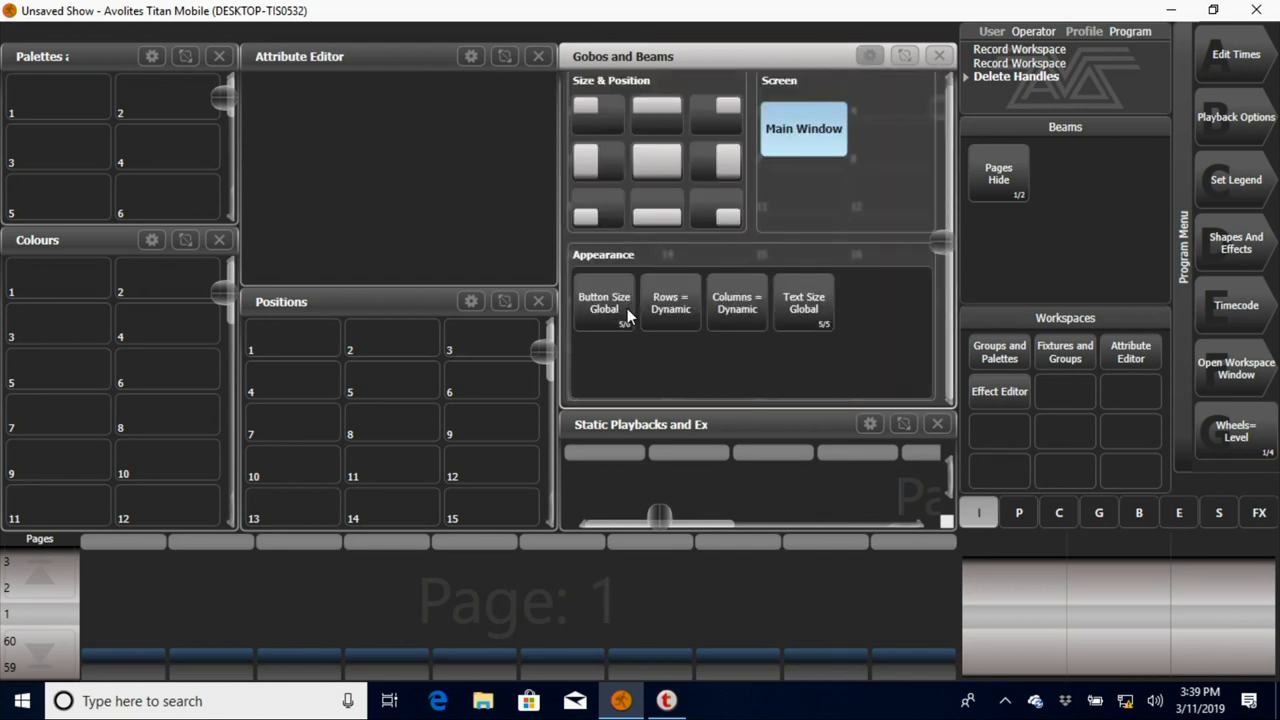
pyautogui.click(604, 302)
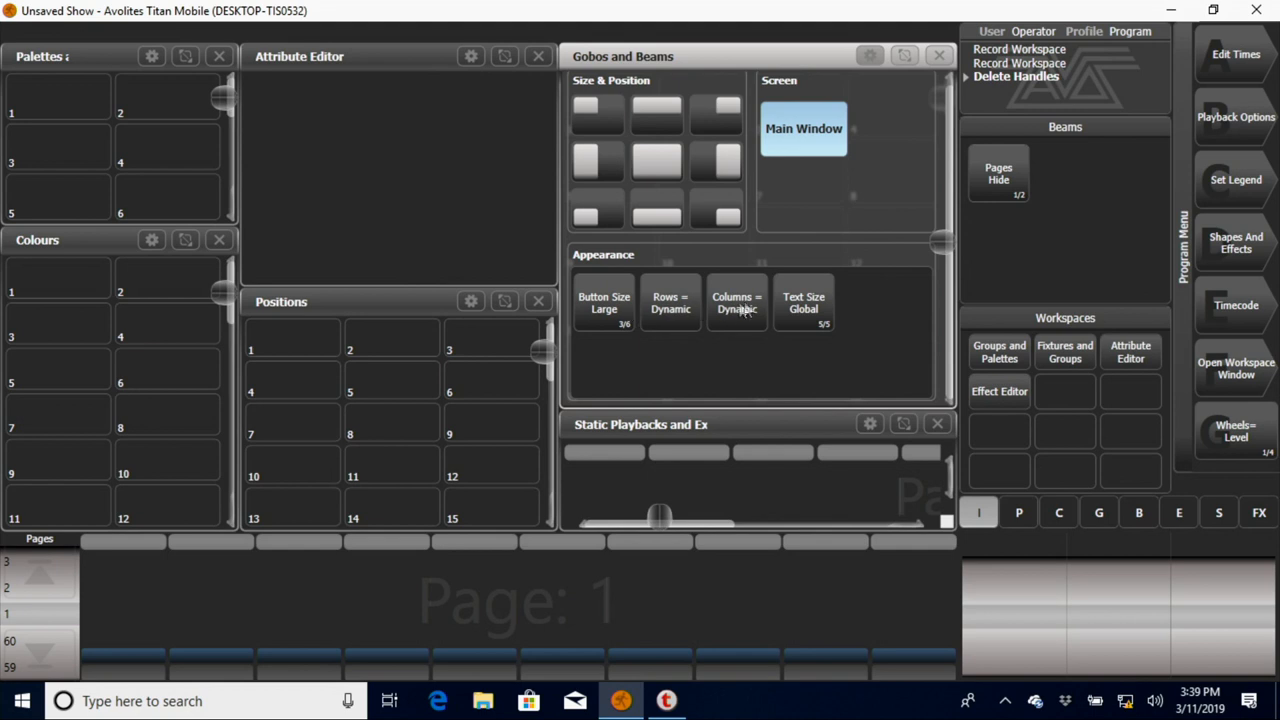
pyautogui.click(804, 302)
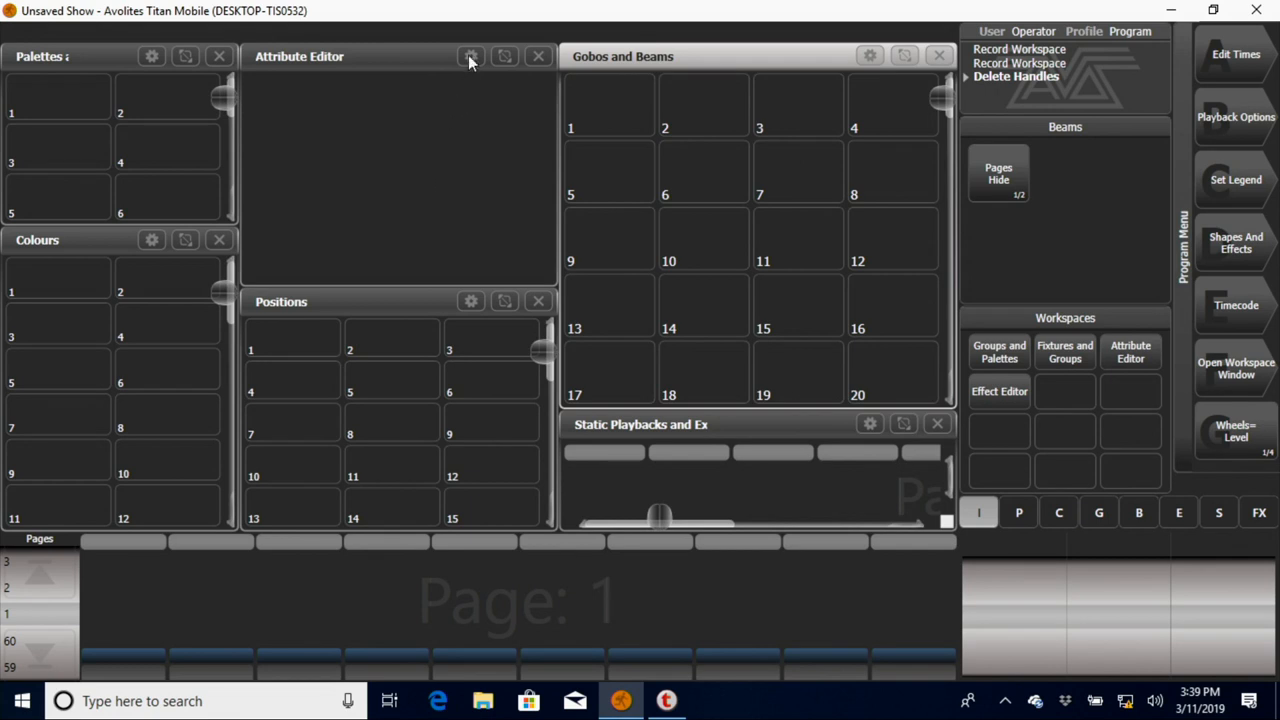
pyautogui.moveTo(870, 56)
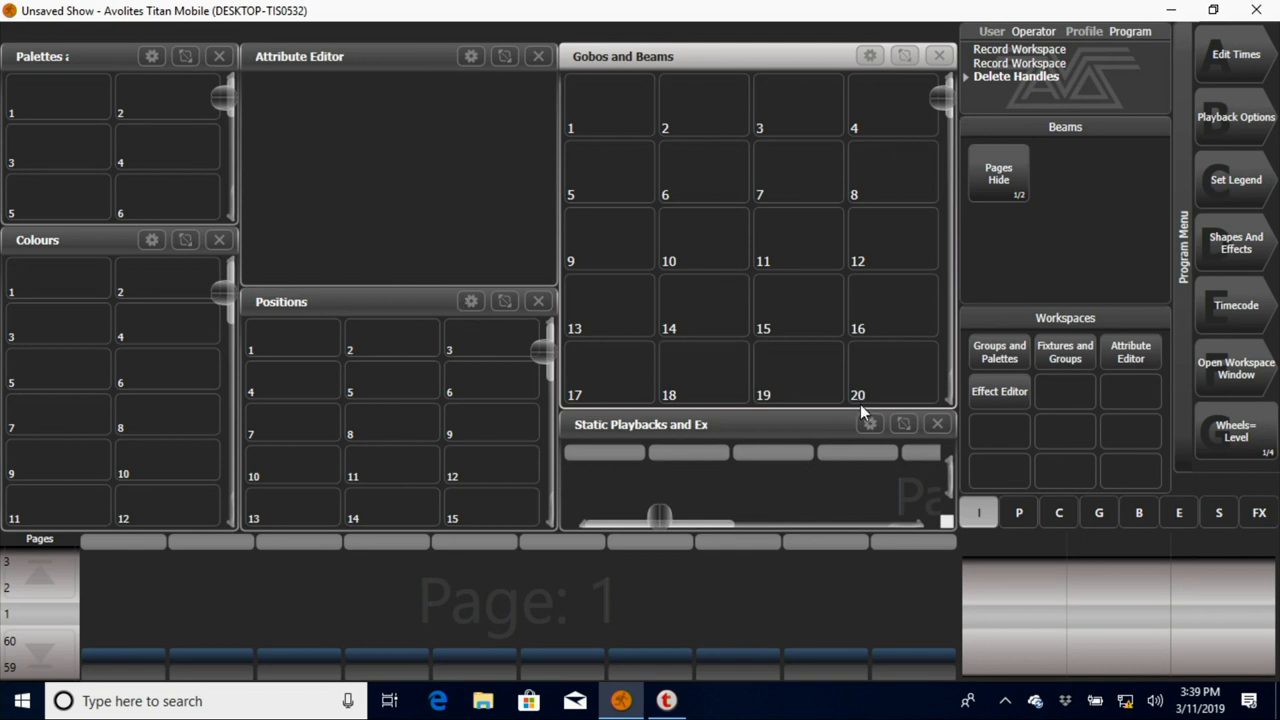
pyautogui.moveTo(672, 144)
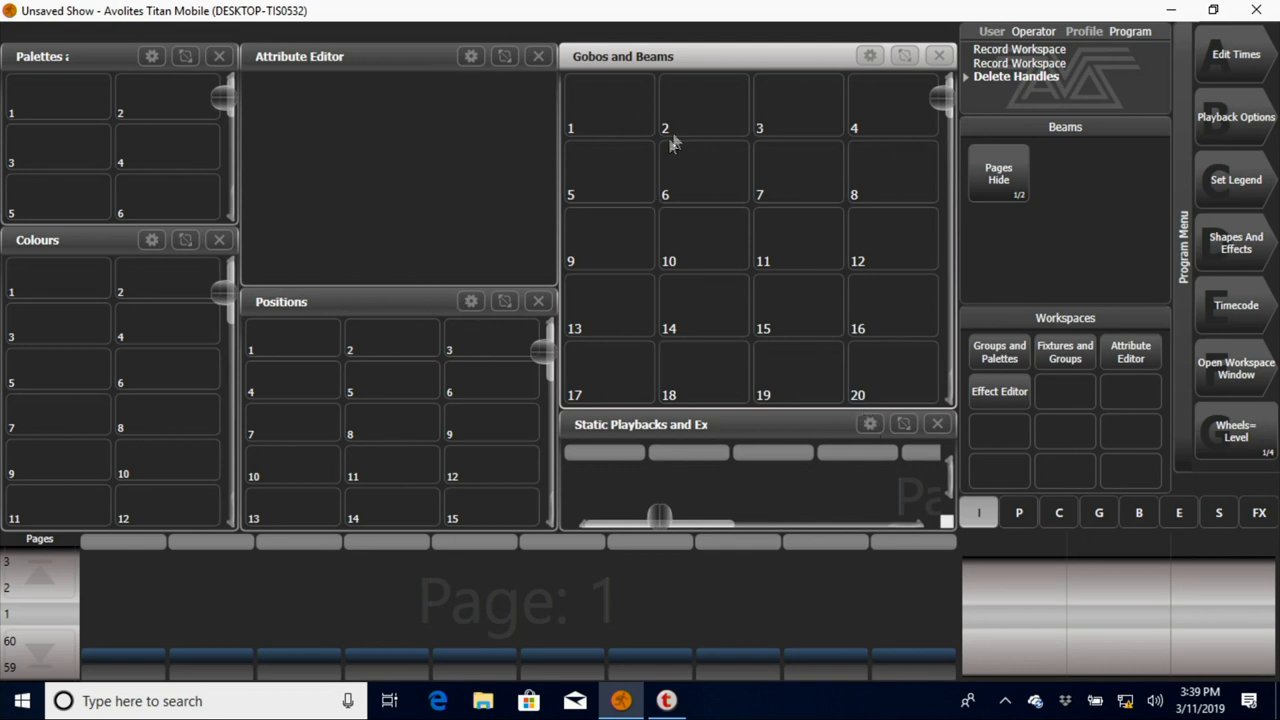
pyautogui.moveTo(810, 84)
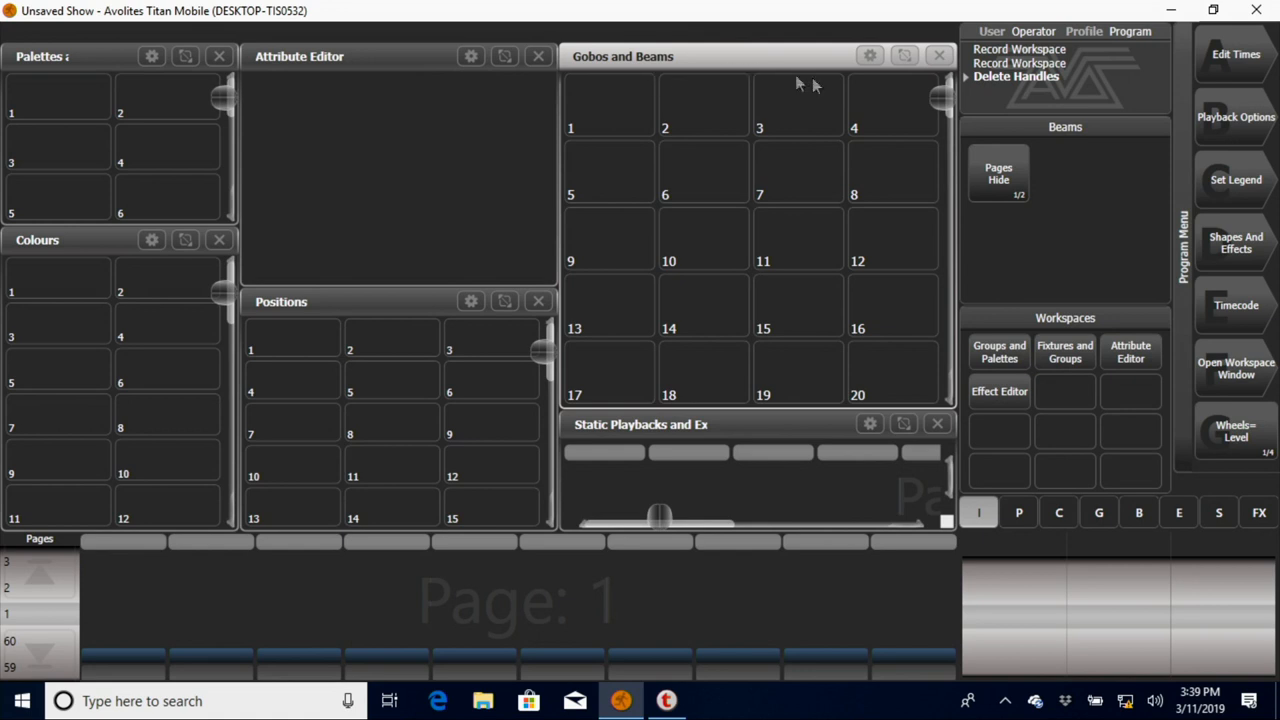
pyautogui.moveTo(864, 110)
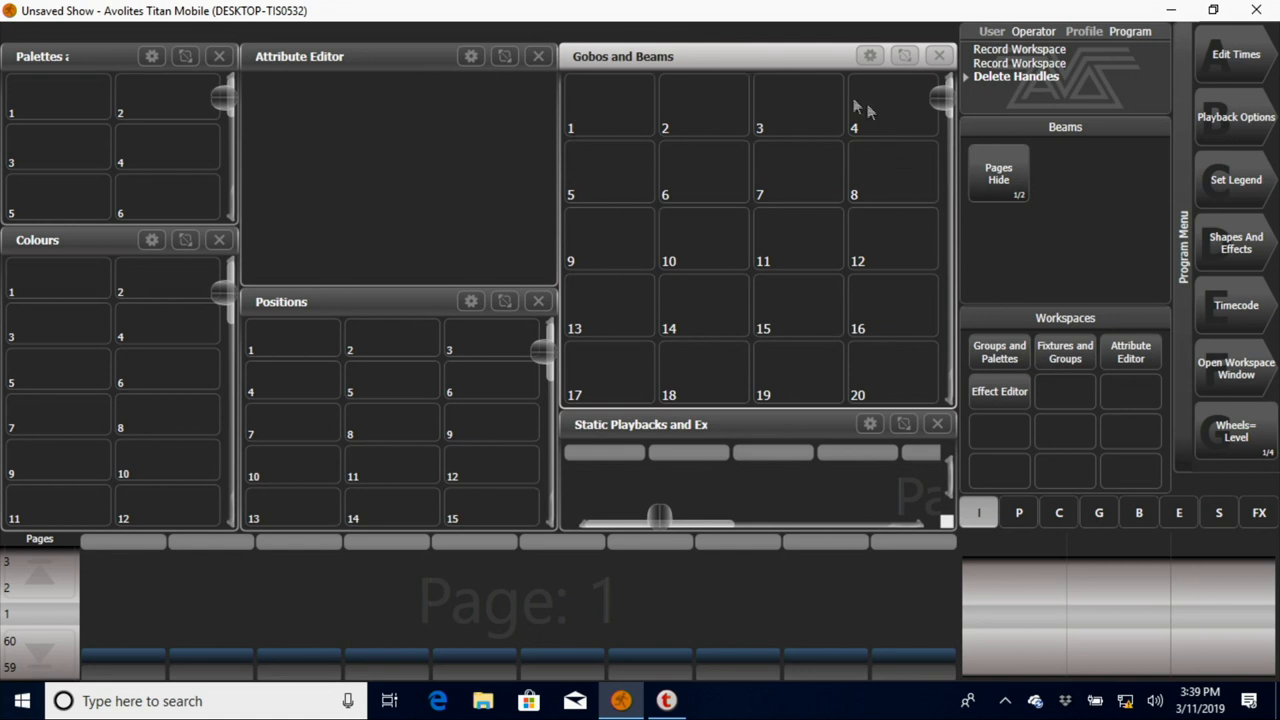
pyautogui.moveTo(1090, 400)
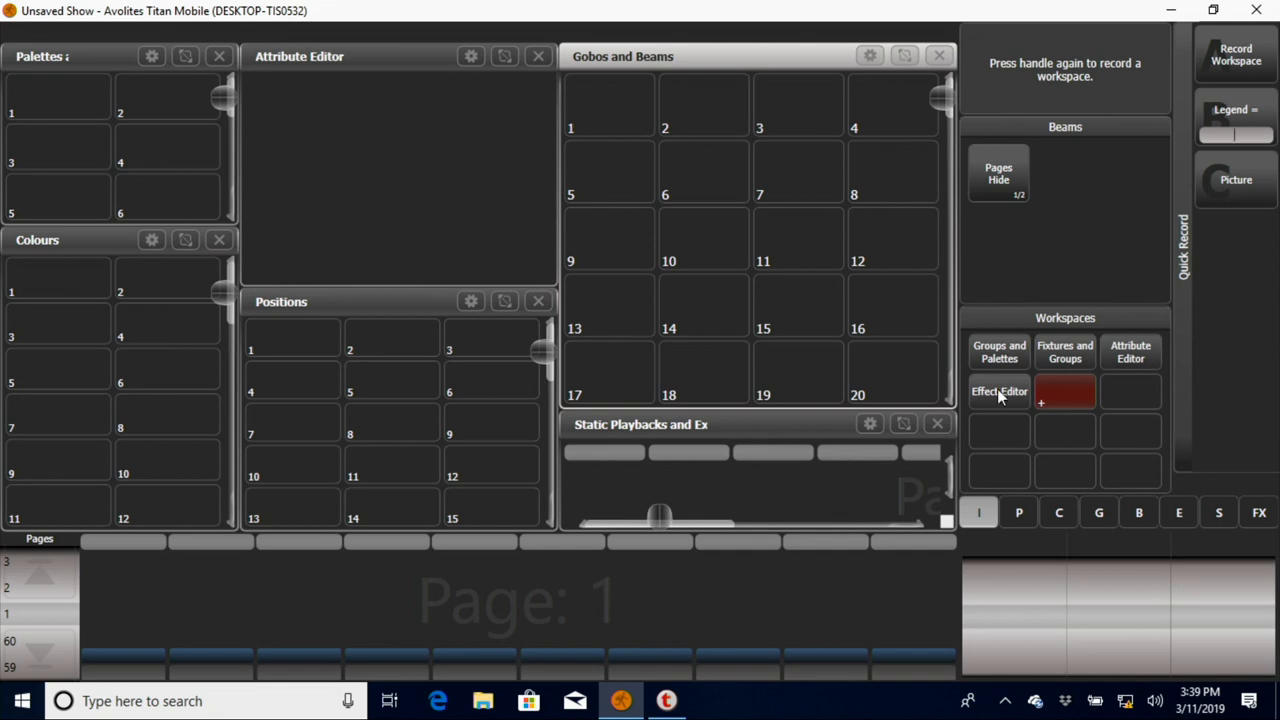
# Step: Record the layout into a new workspace handle with its typed legend
pyautogui.write('Titan')
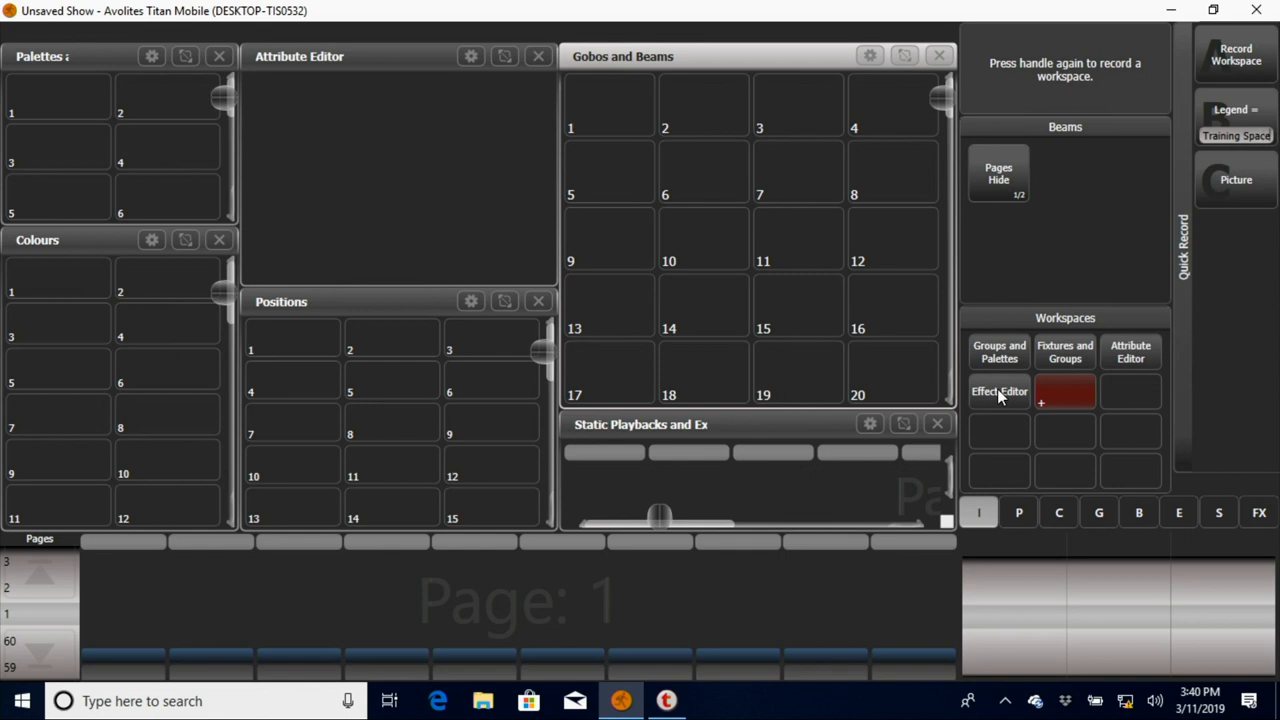
pyautogui.click(1064, 390)
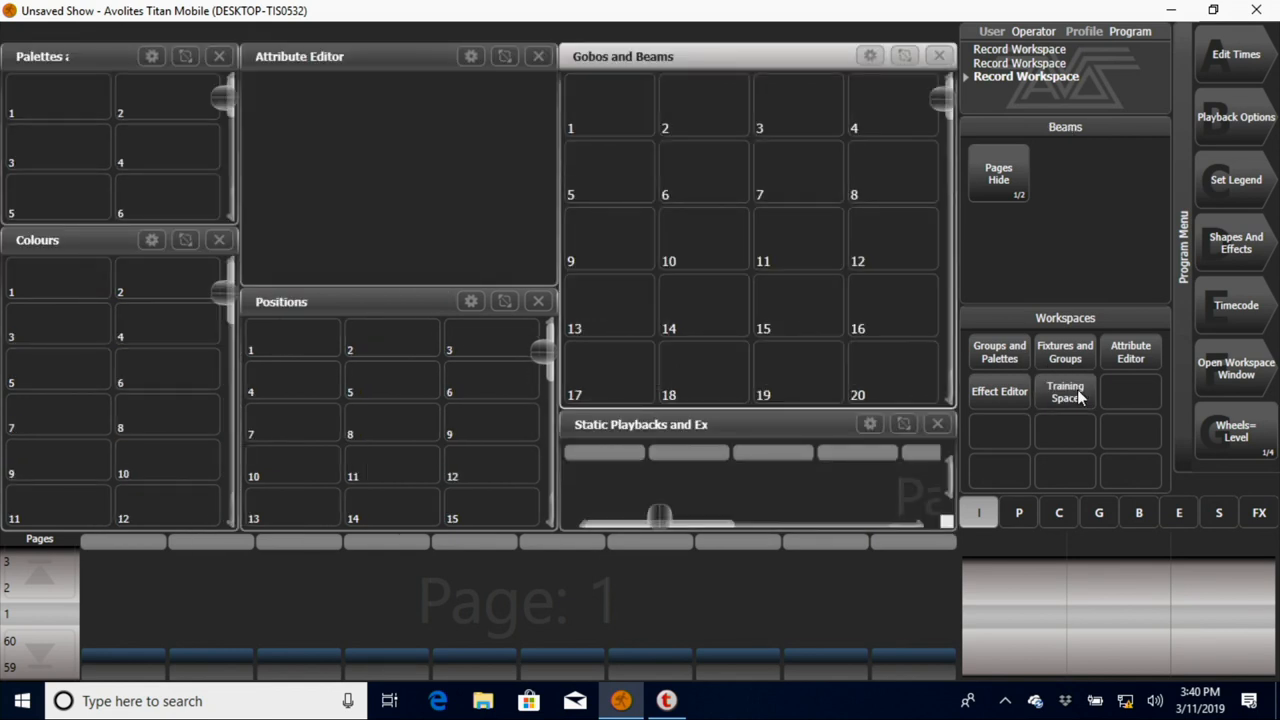
pyautogui.moveTo(818, 108)
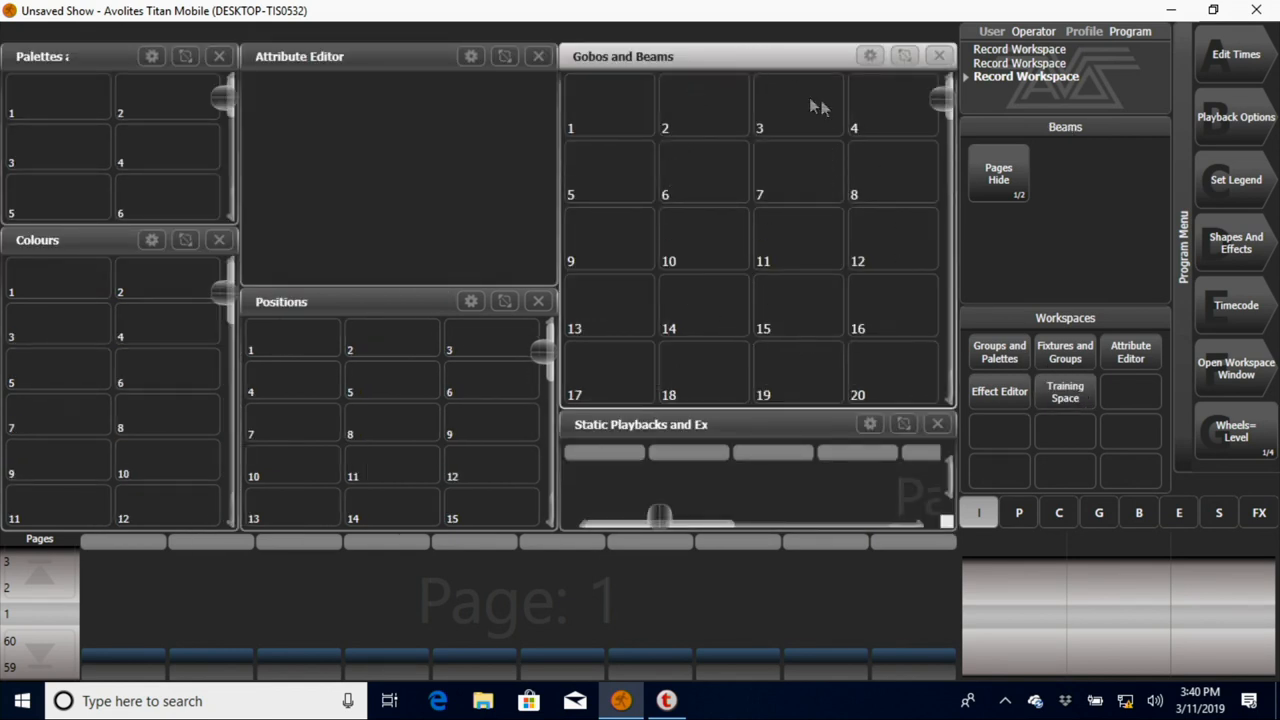
pyautogui.moveTo(800, 180)
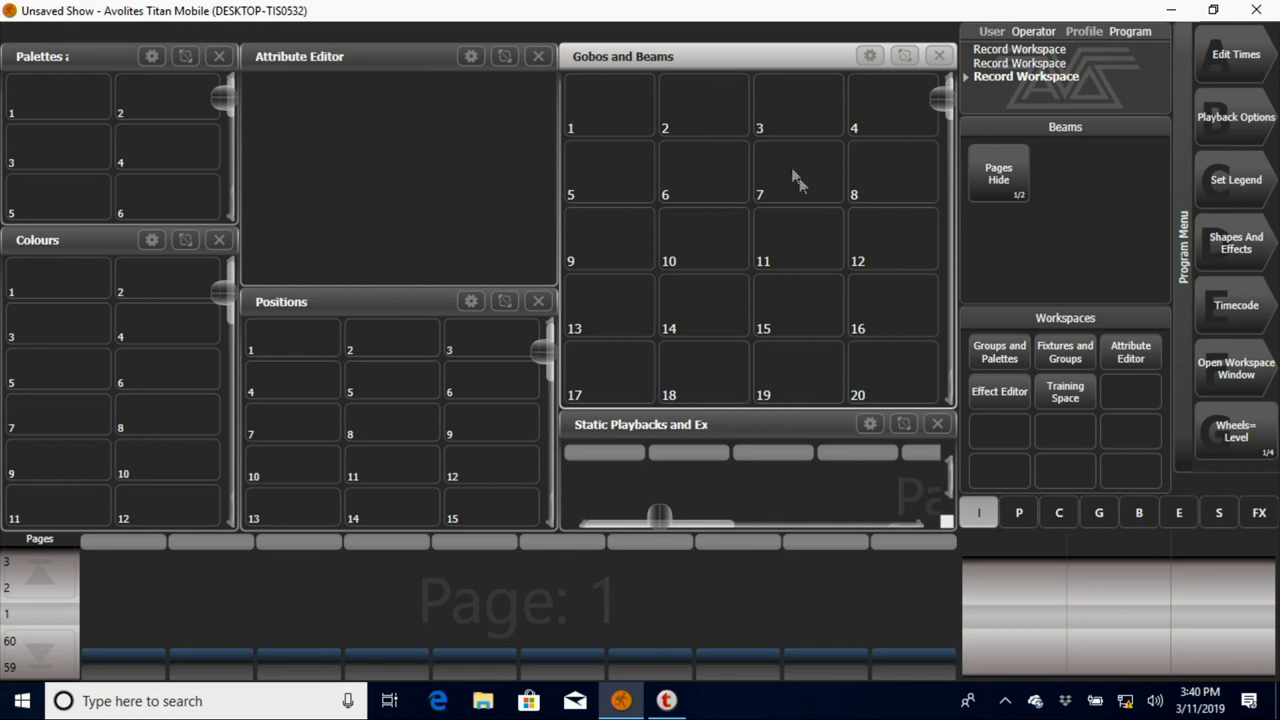
pyautogui.moveTo(684, 170)
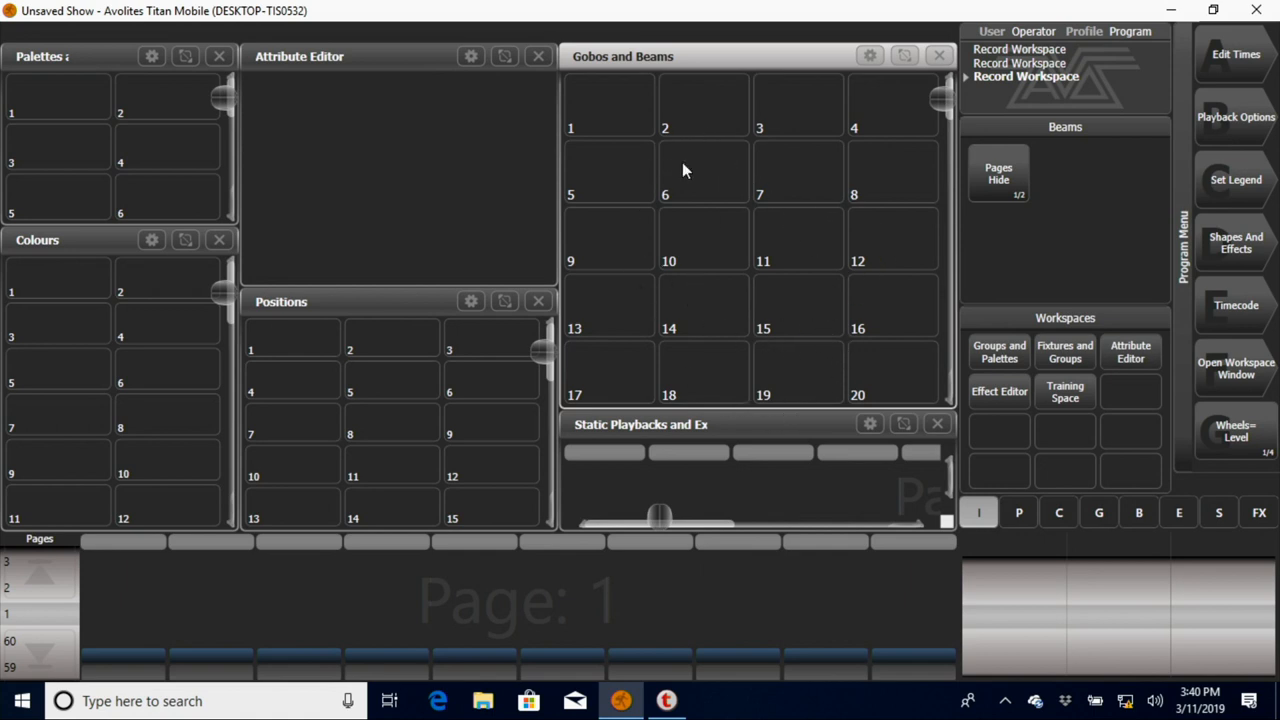
pyautogui.moveTo(464, 170)
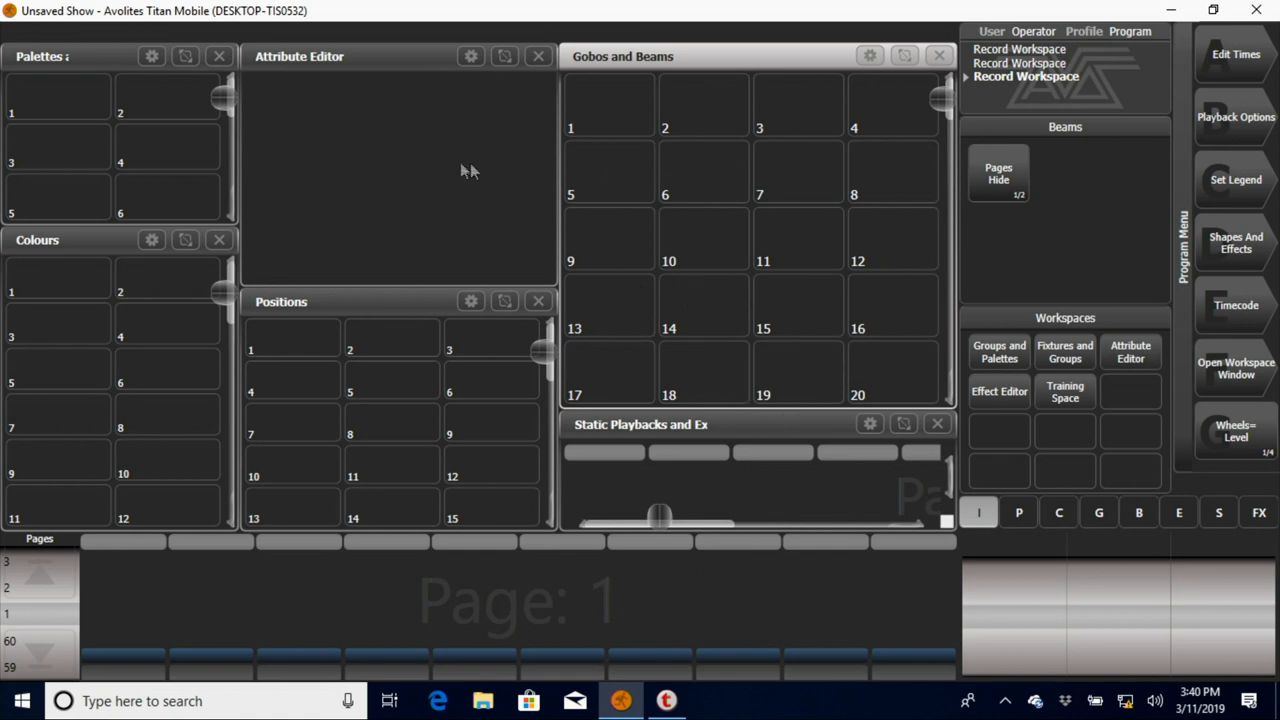
pyautogui.moveTo(476, 234)
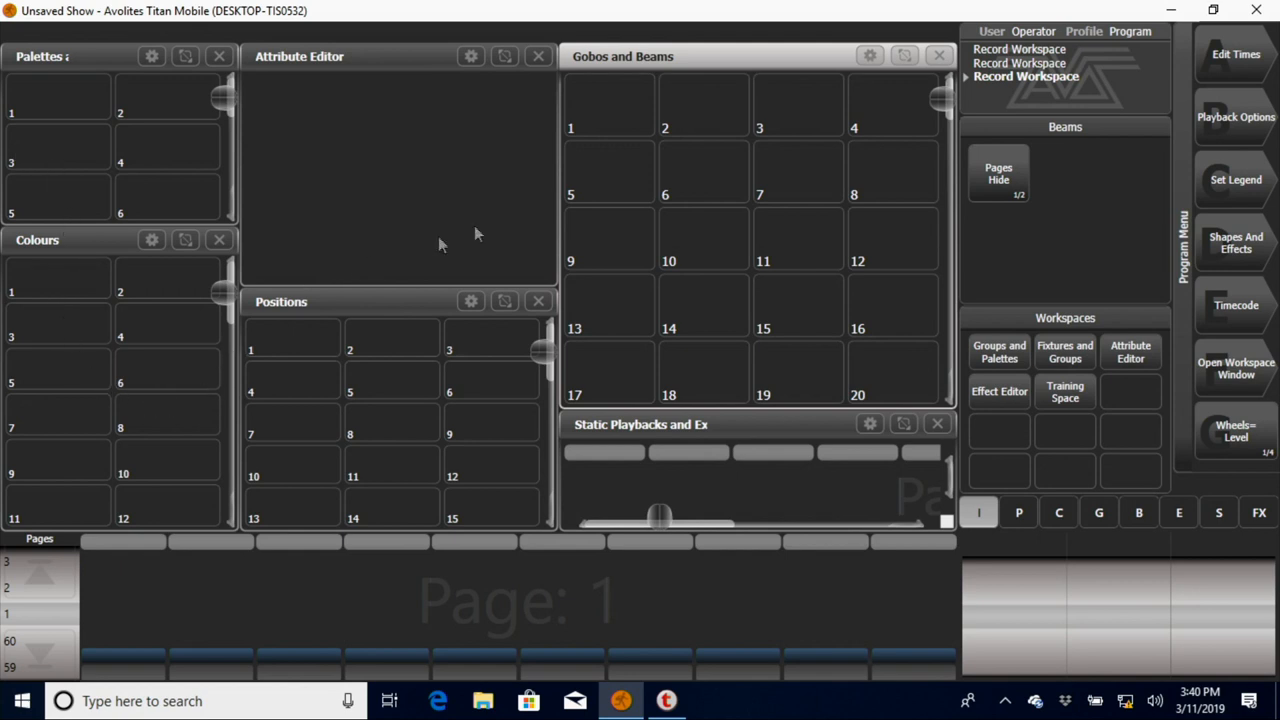
pyautogui.moveTo(412, 256)
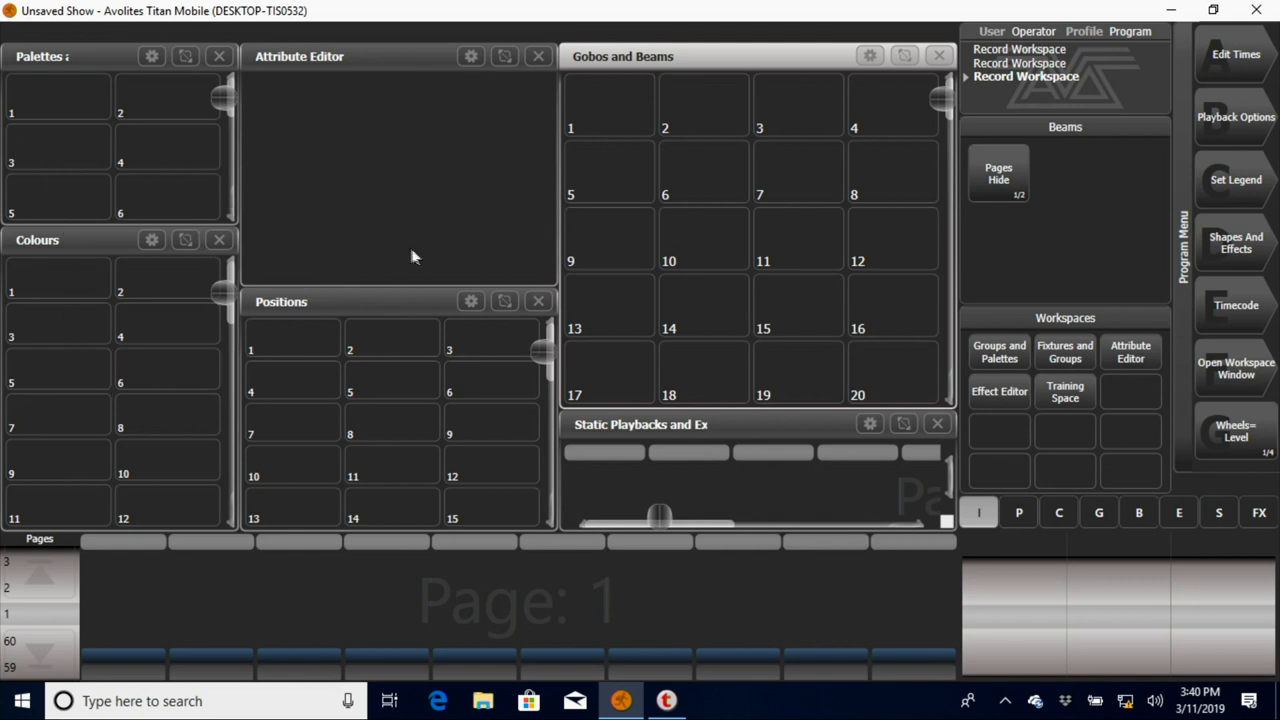
pyautogui.moveTo(348, 252)
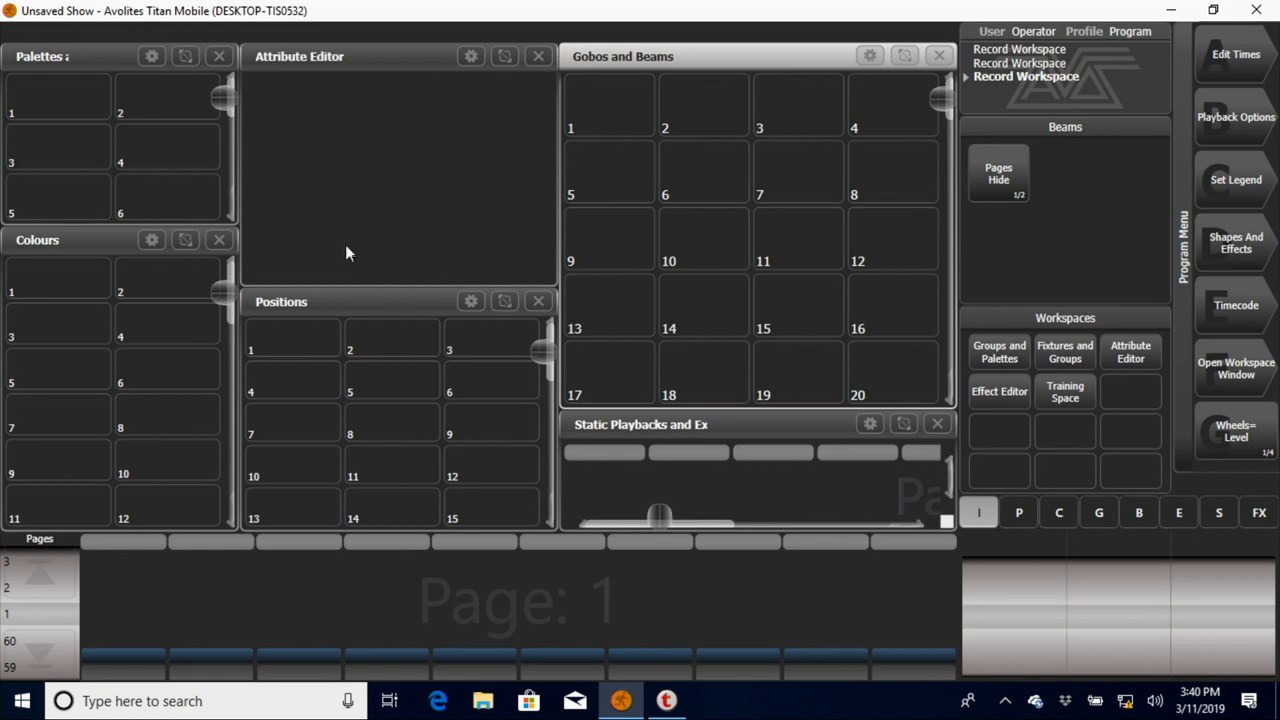
pyautogui.moveTo(1256, 376)
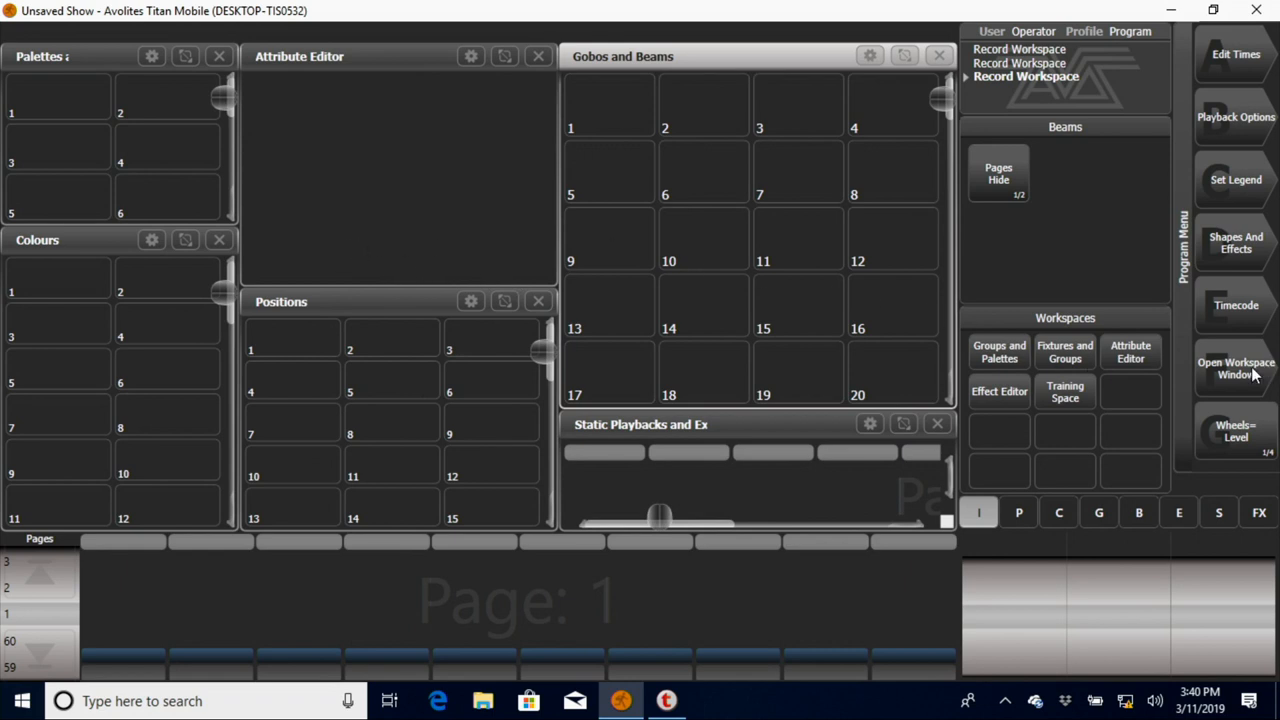
# Step: Bring up the softkey list of workspace windows that can be opened
pyautogui.click(1236, 368)
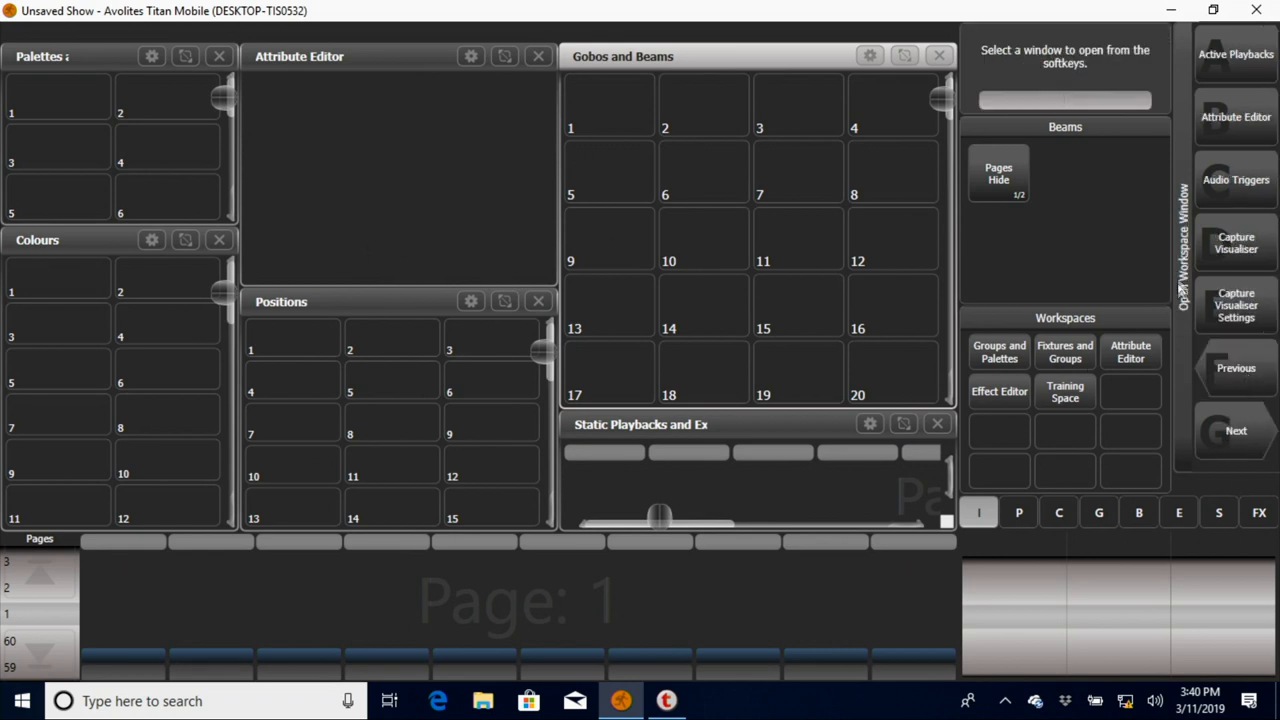
pyautogui.moveTo(1268, 176)
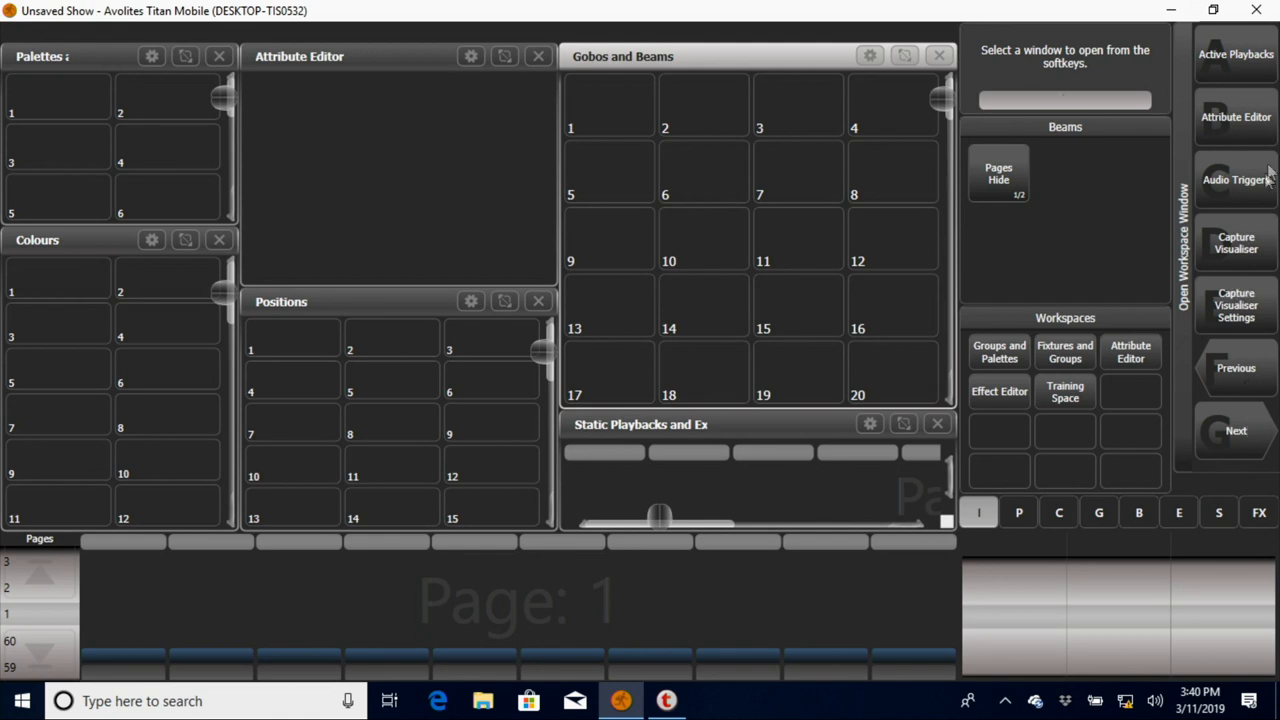
pyautogui.moveTo(1238, 152)
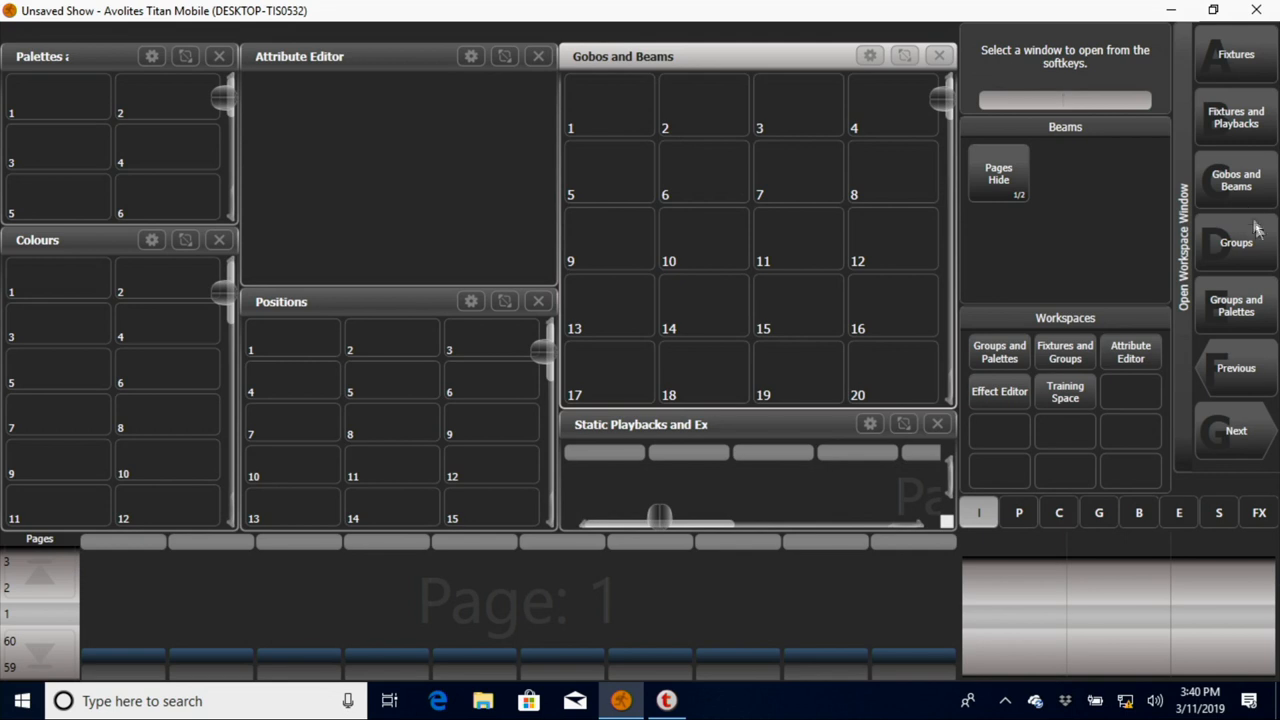
pyautogui.moveTo(1232, 428)
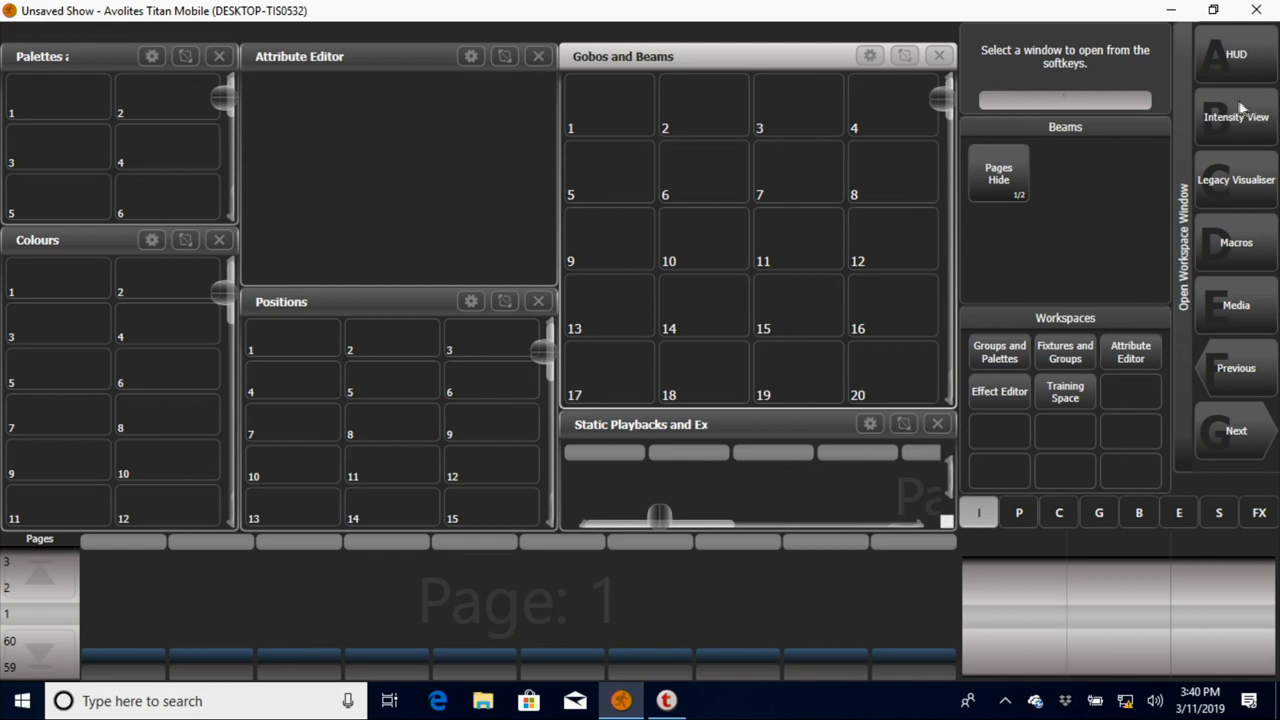
pyautogui.moveTo(1236, 412)
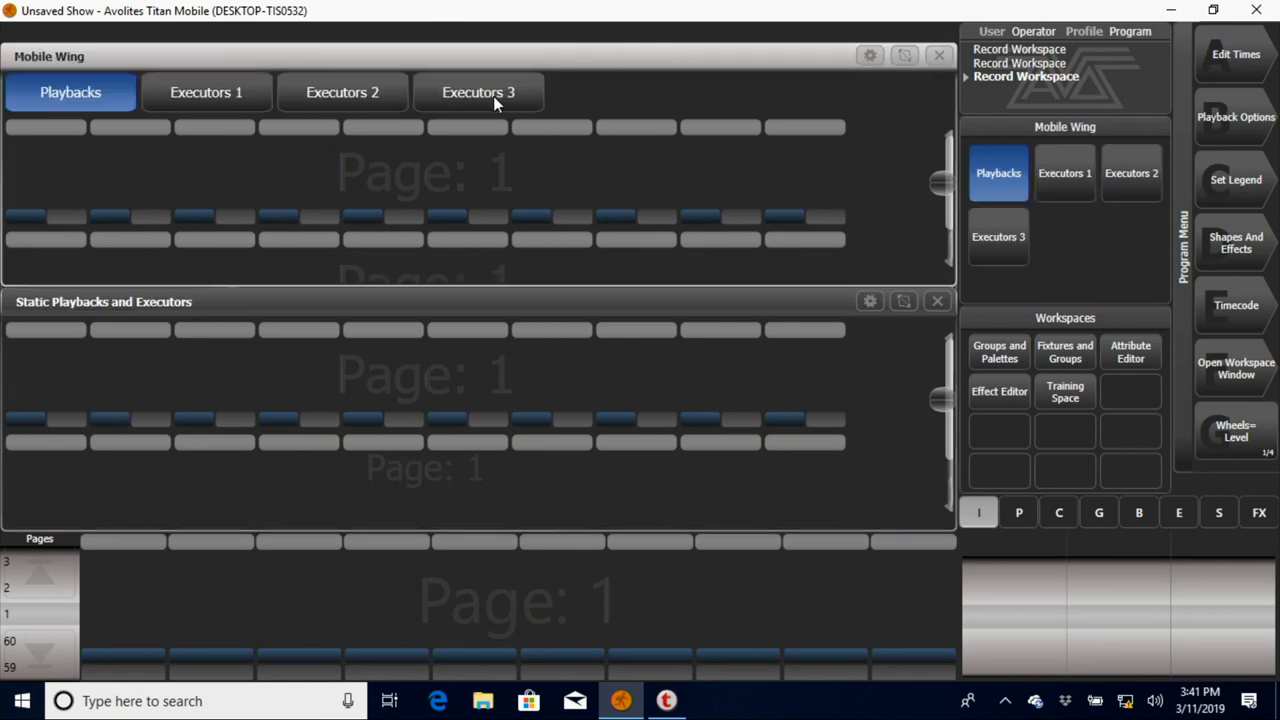
# Step: Flip the Mobile Wing between its Executors 2, Executors 1 and Playbacks pages
pyautogui.click(342, 92)
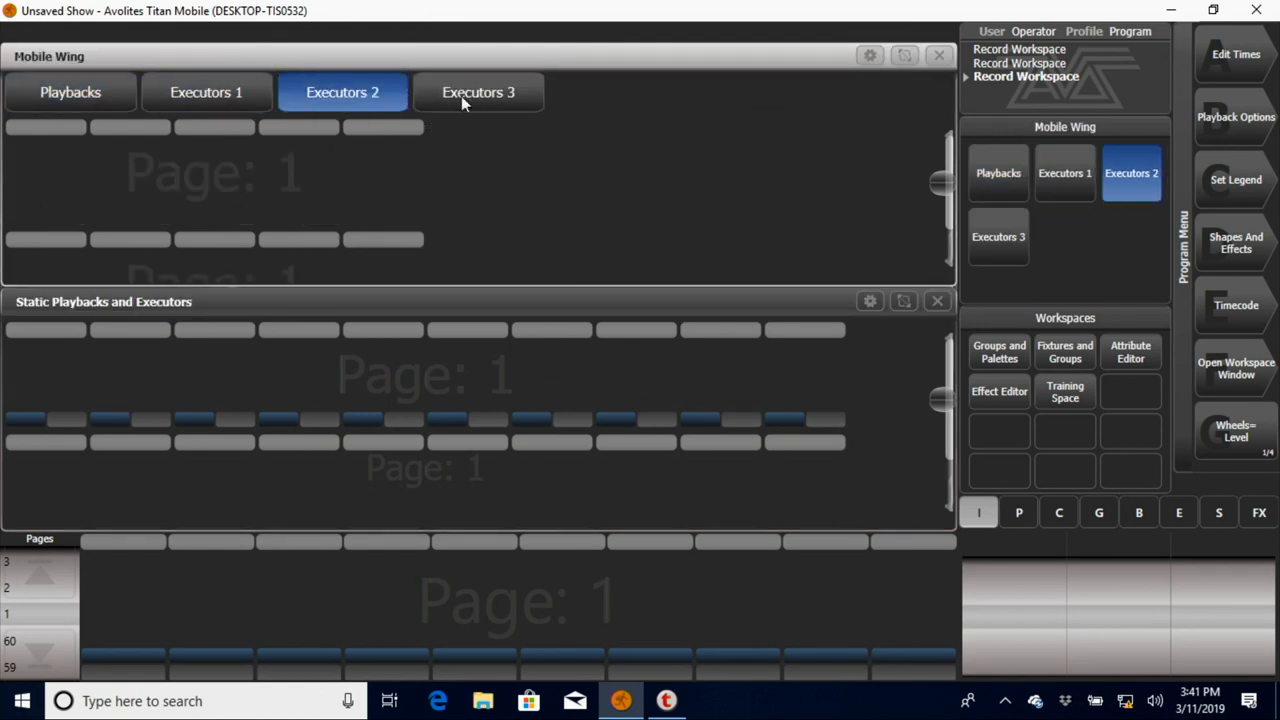
pyautogui.click(206, 92)
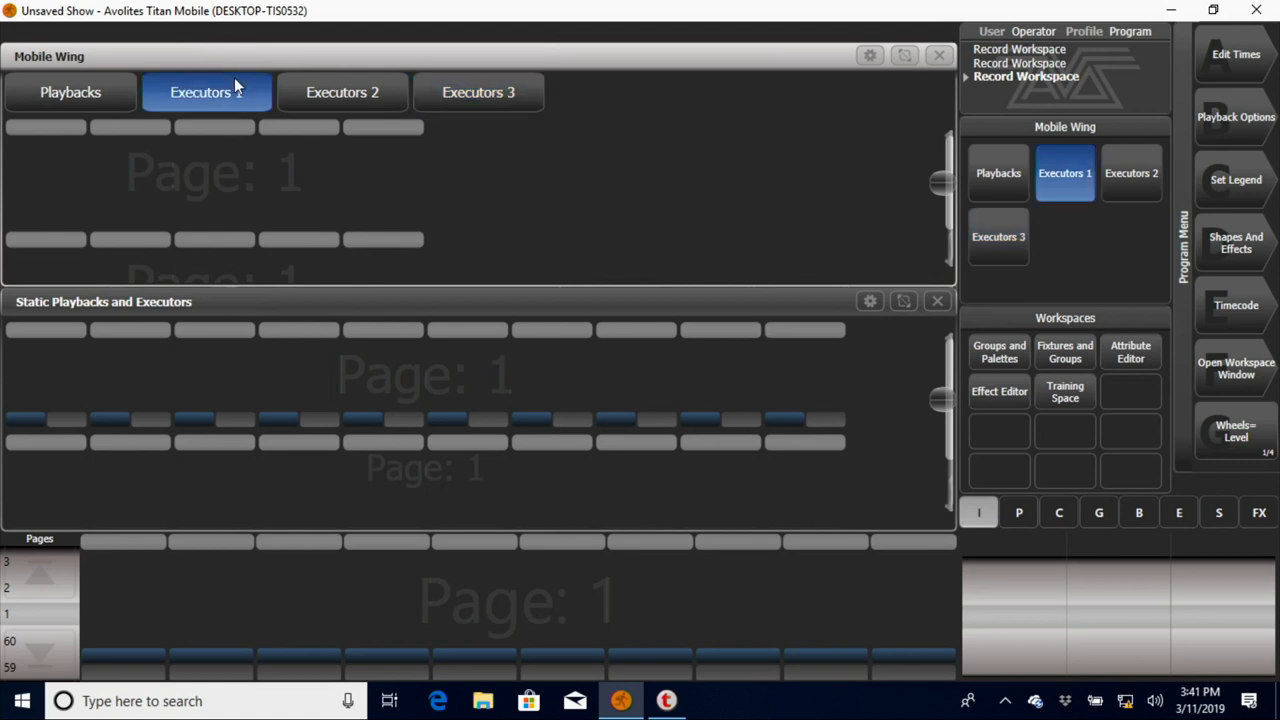
pyautogui.click(70, 92)
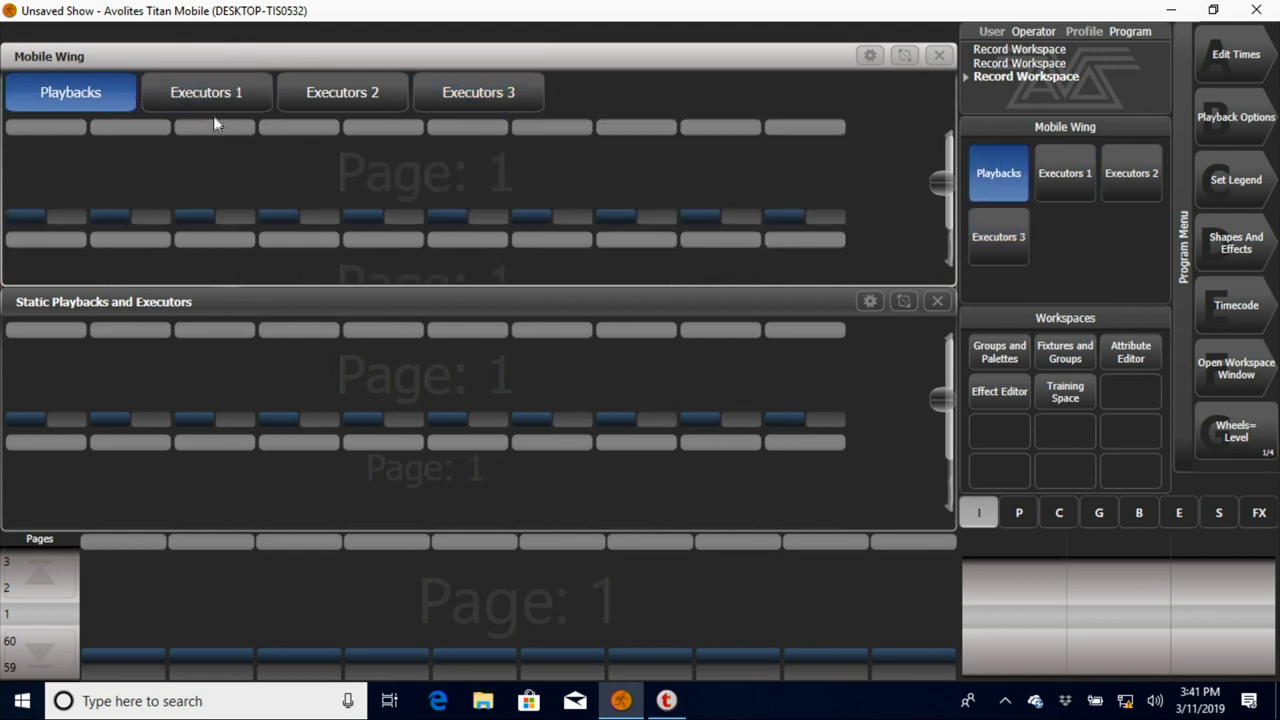
pyautogui.click(342, 92)
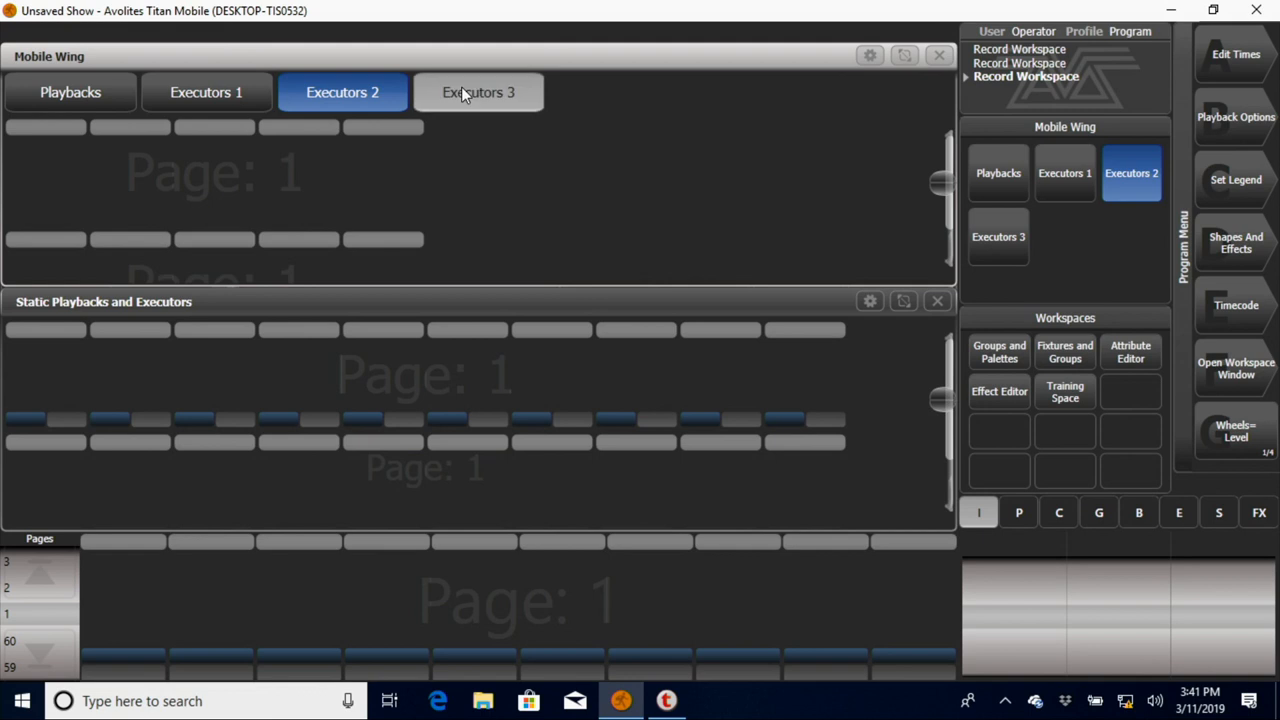
pyautogui.click(70, 92)
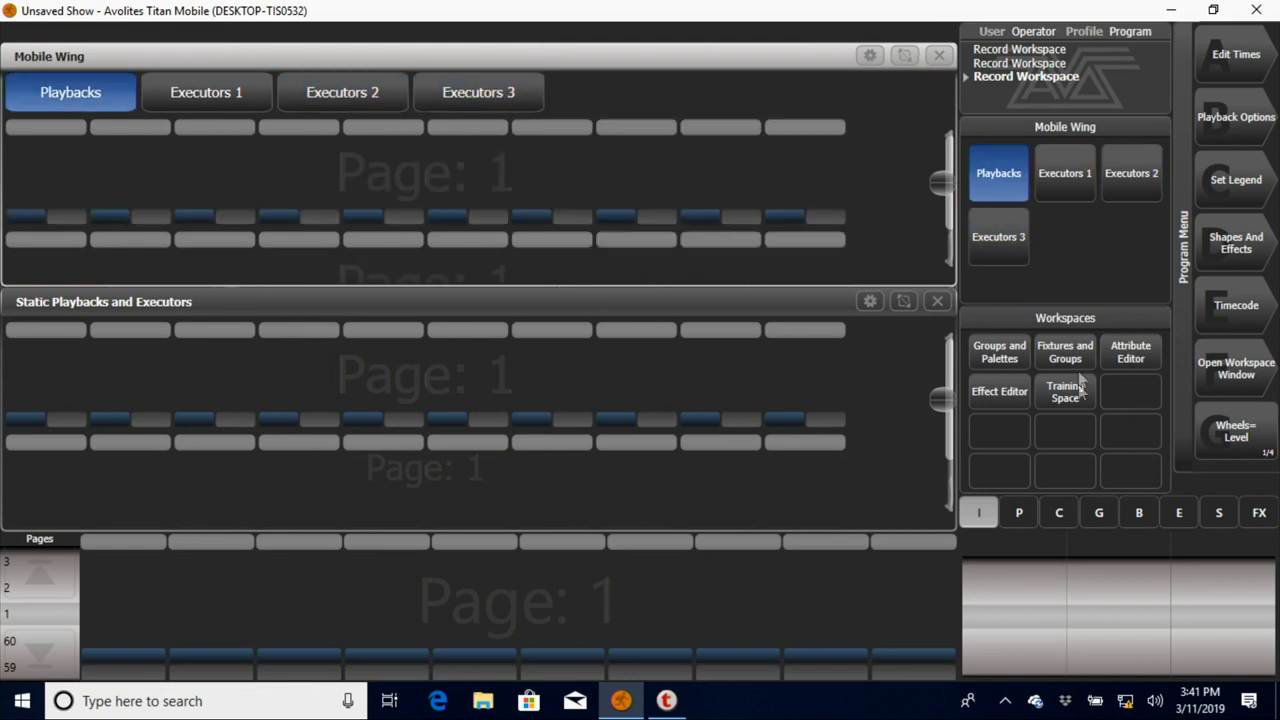
pyautogui.moveTo(264, 336)
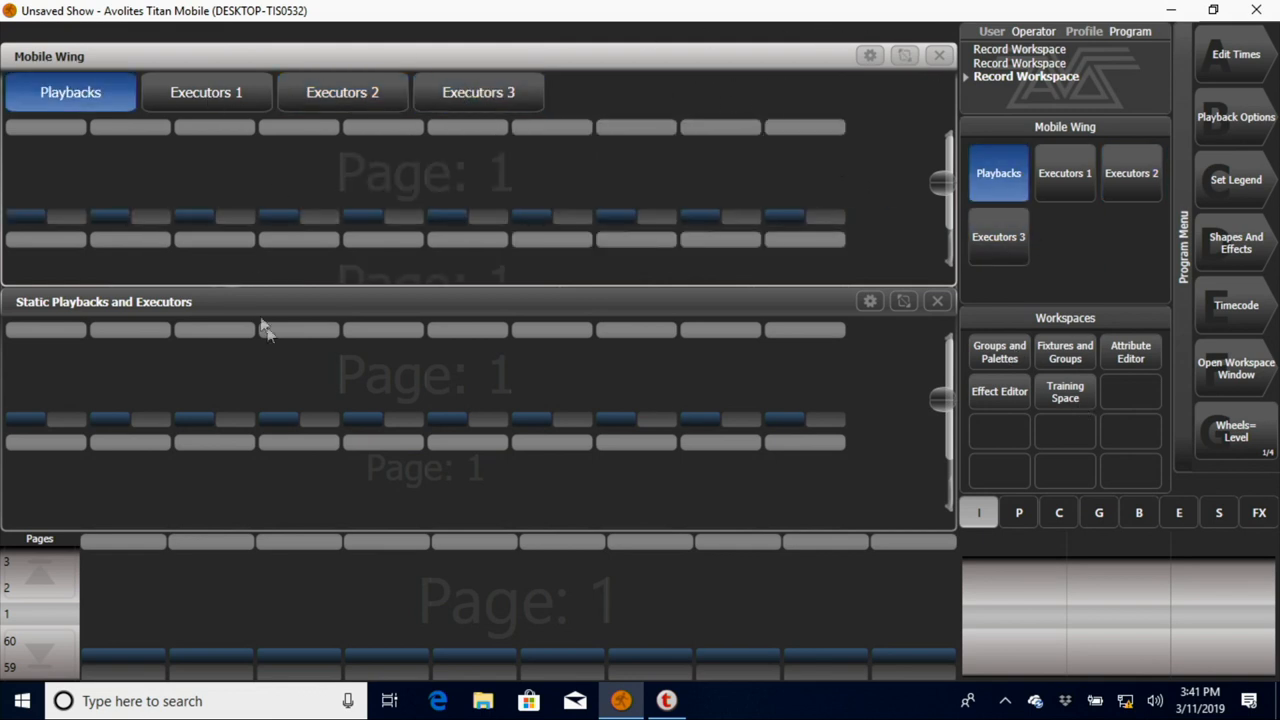
pyautogui.moveTo(584, 336)
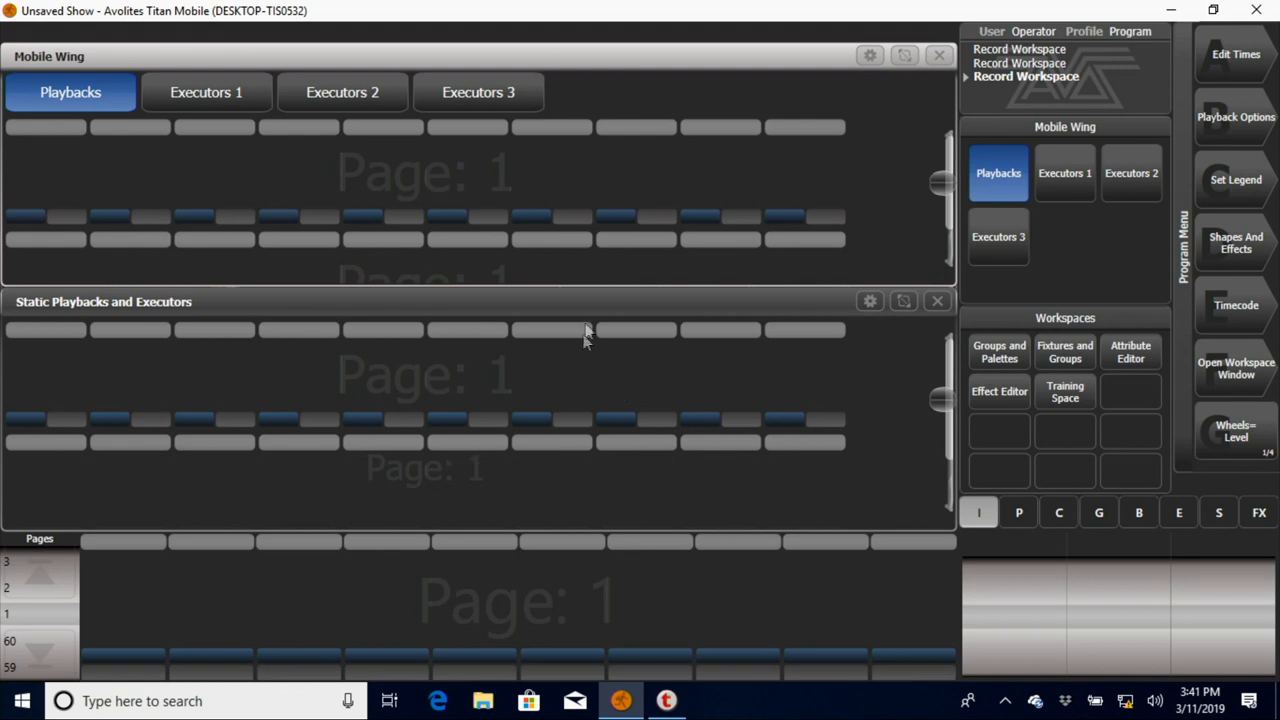
pyautogui.moveTo(1088, 388)
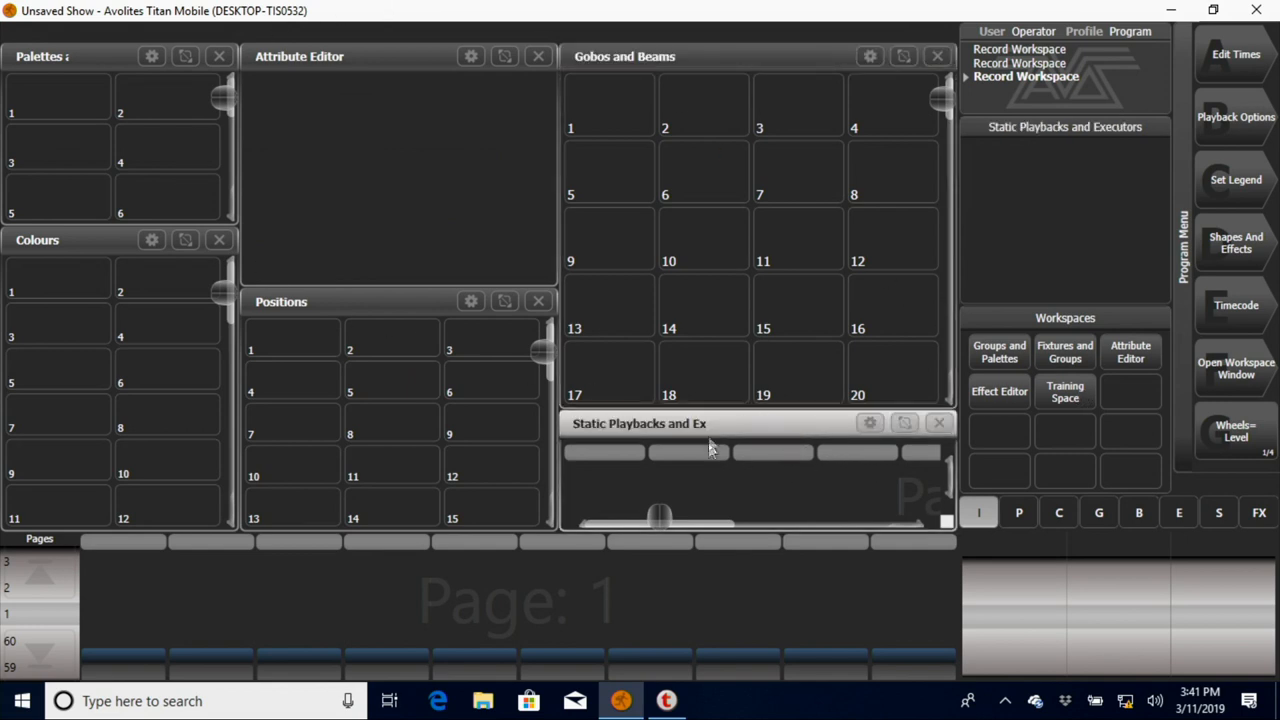
pyautogui.moveTo(1240, 436)
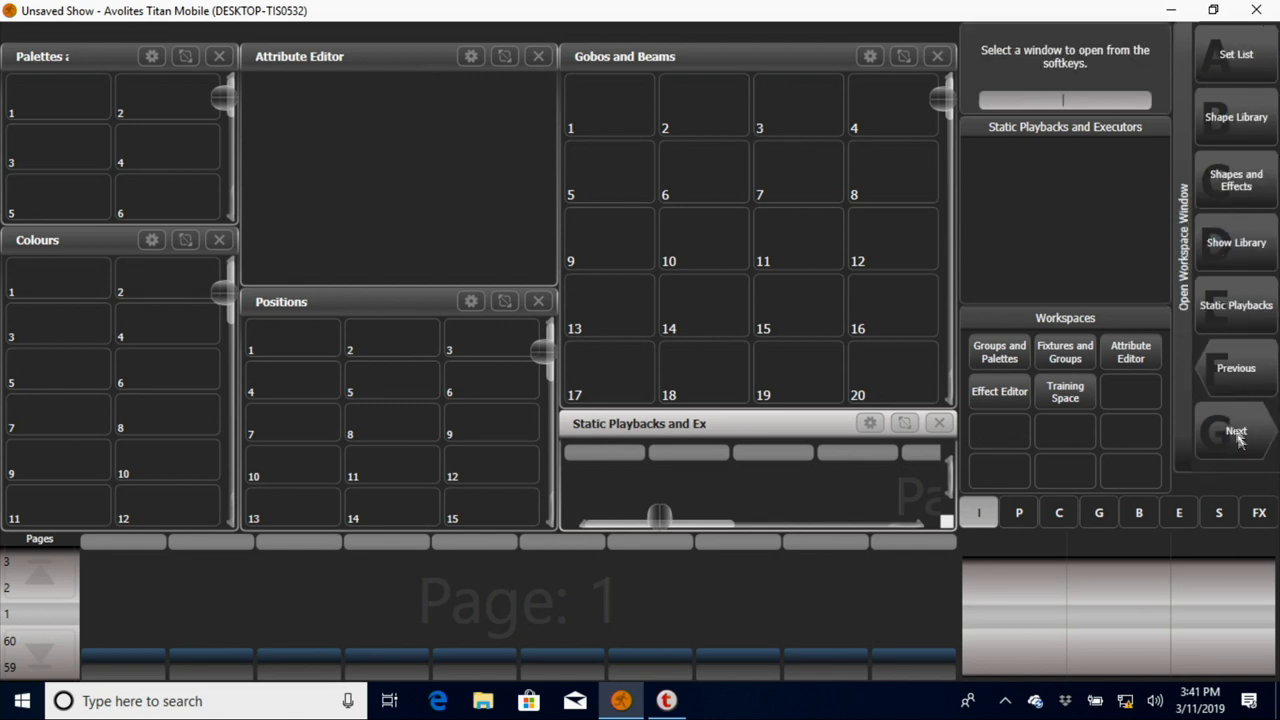
pyautogui.moveTo(1248, 412)
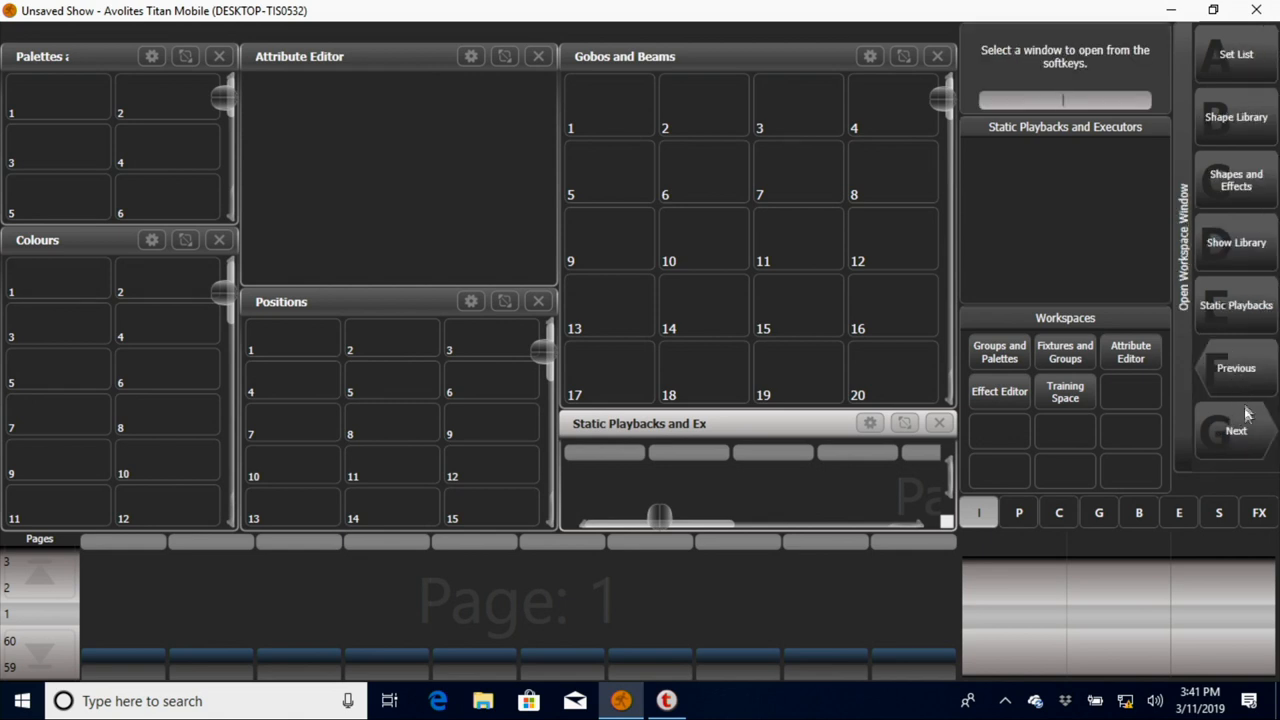
pyautogui.moveTo(1248, 412)
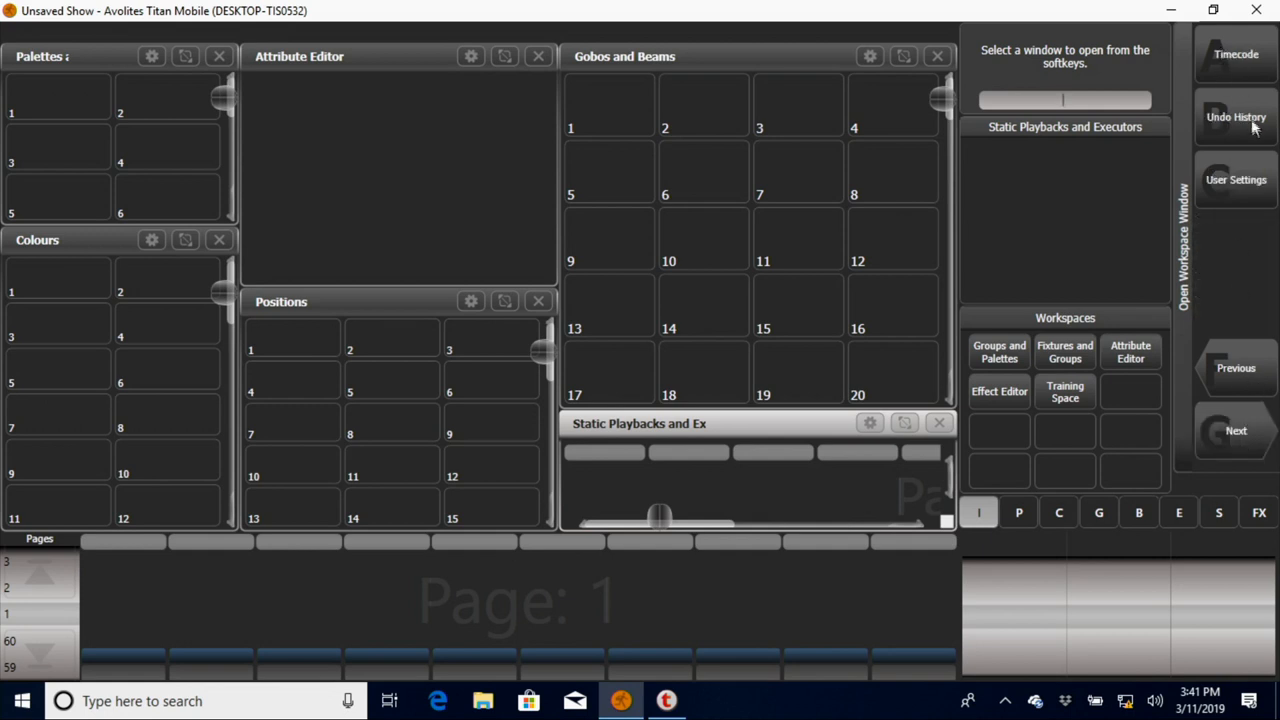
pyautogui.moveTo(1256, 452)
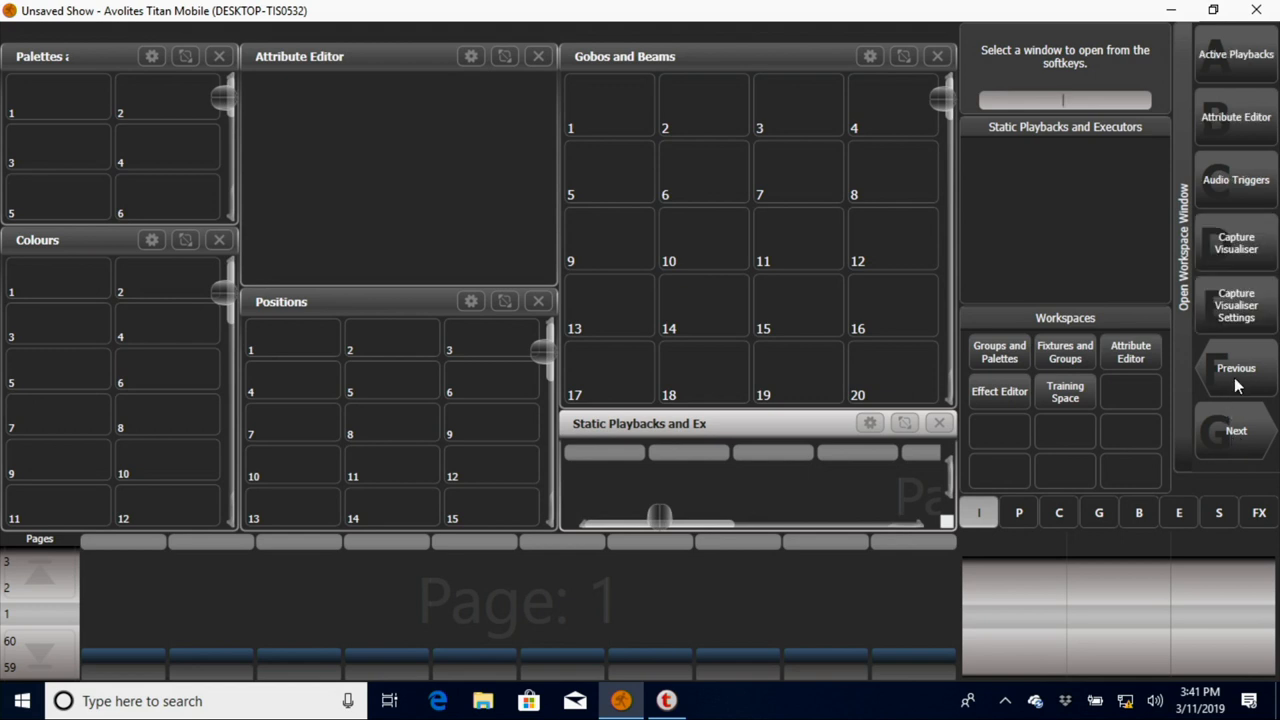
pyautogui.moveTo(1248, 388)
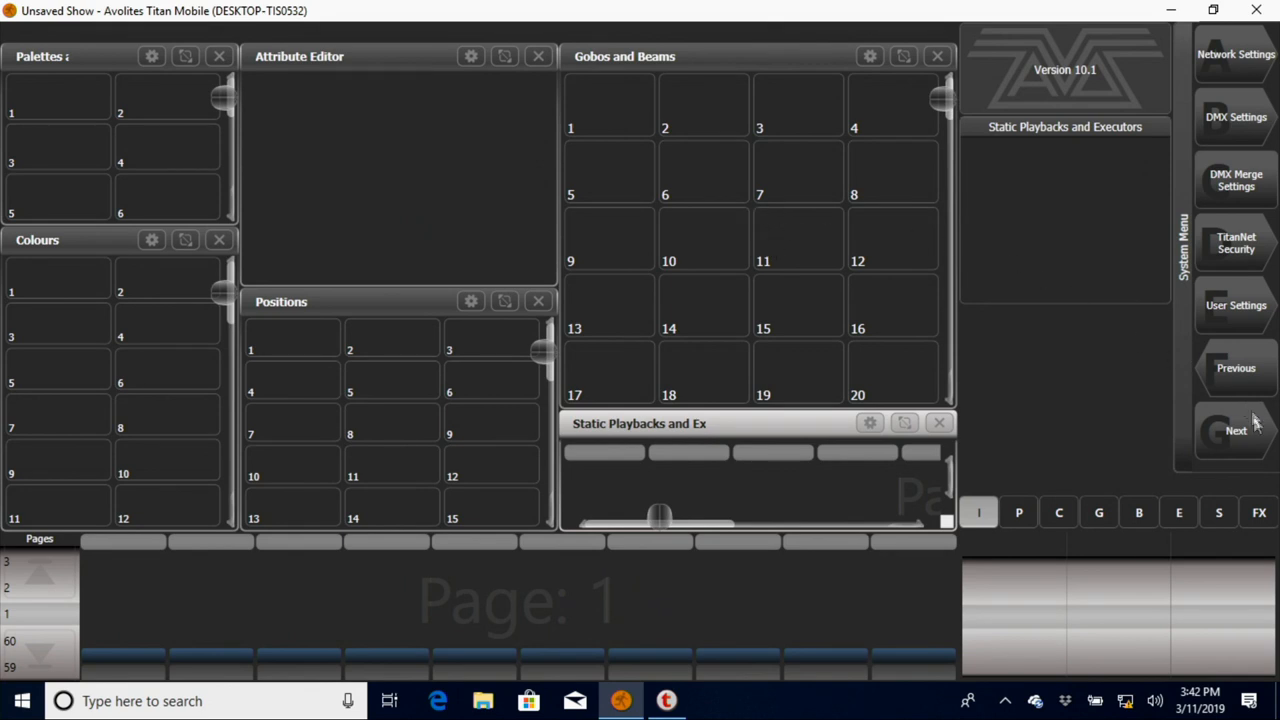
# Step: Reach Display Setup on the System menu's next page, showing the external display connected
pyautogui.click(1236, 430)
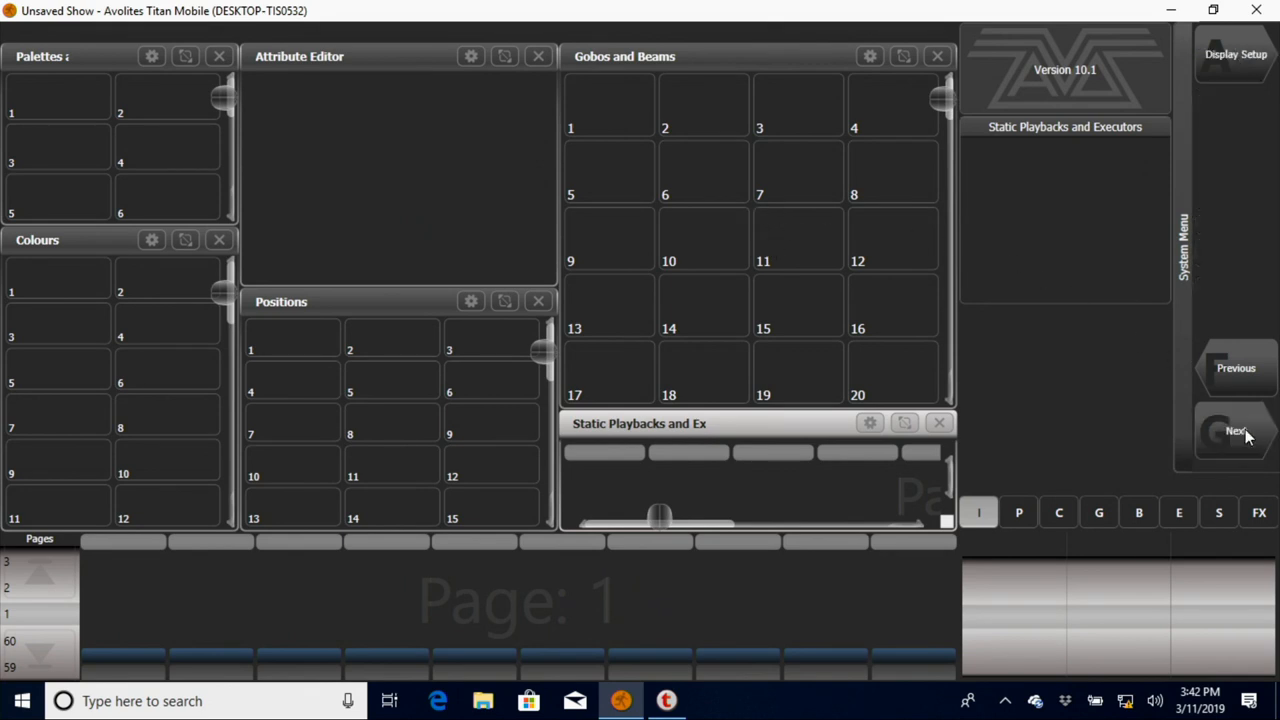
pyautogui.click(1236, 430)
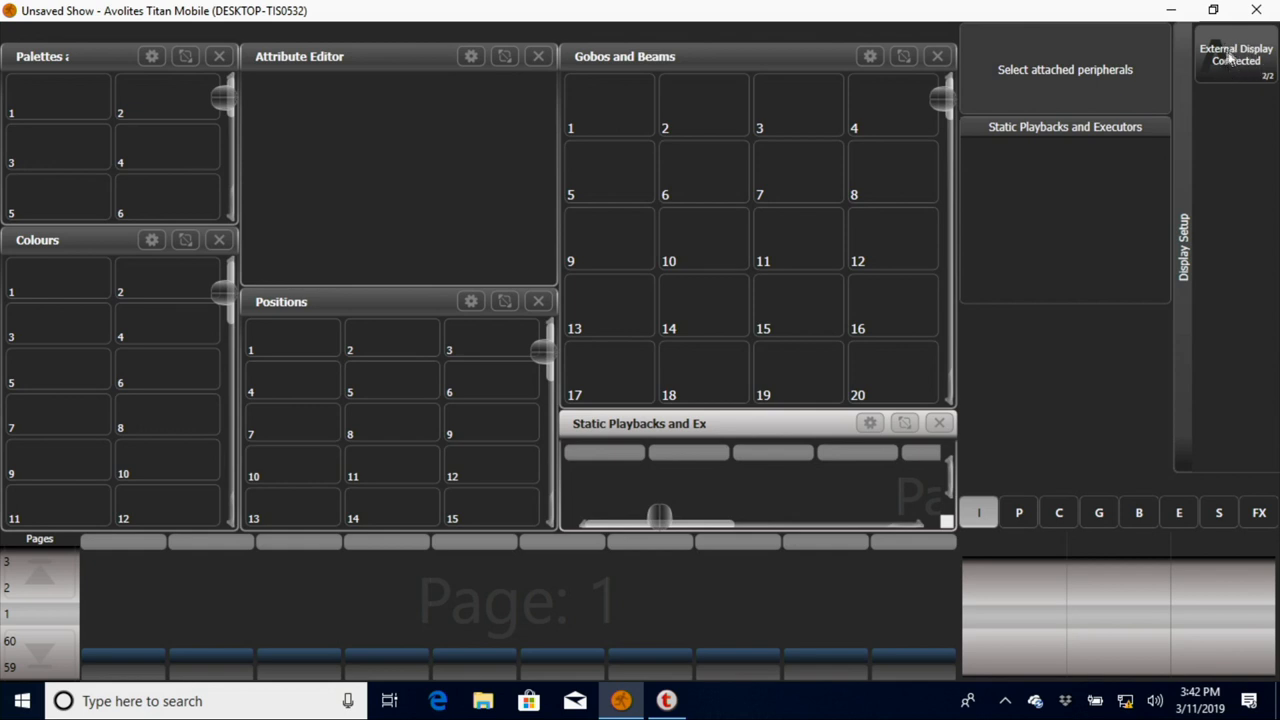
pyautogui.moveTo(164, 228)
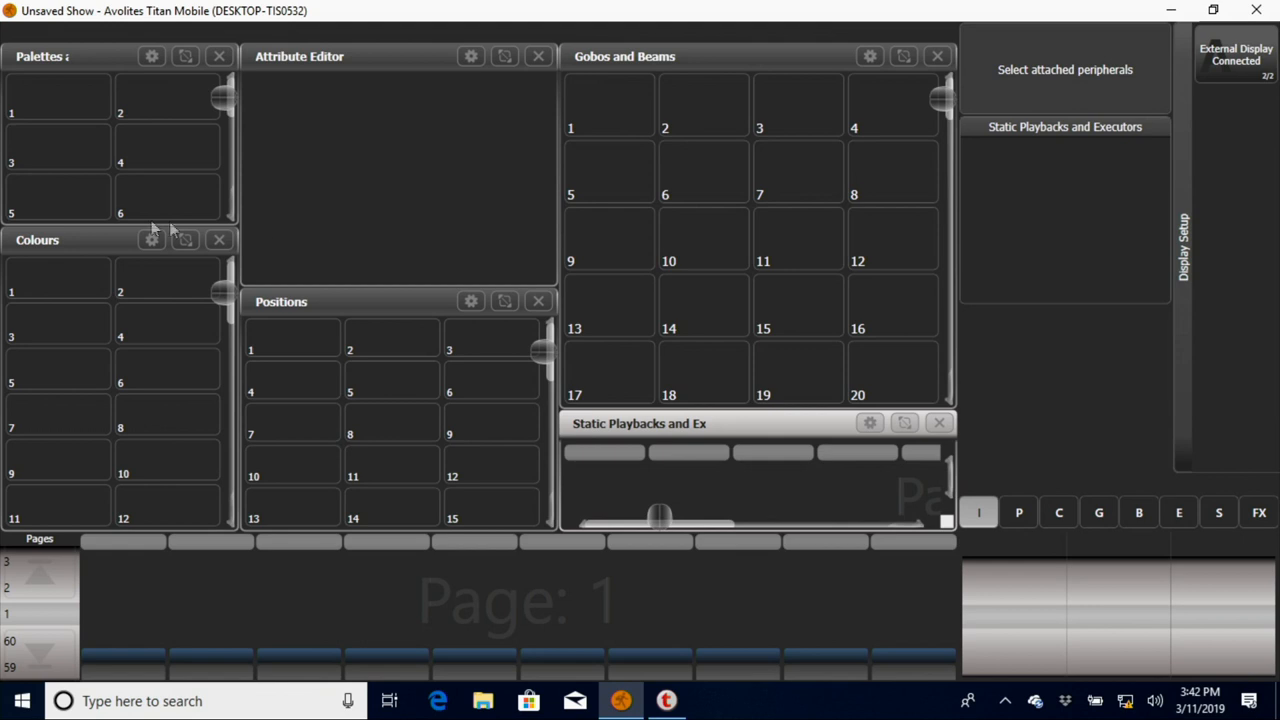
pyautogui.moveTo(1076, 78)
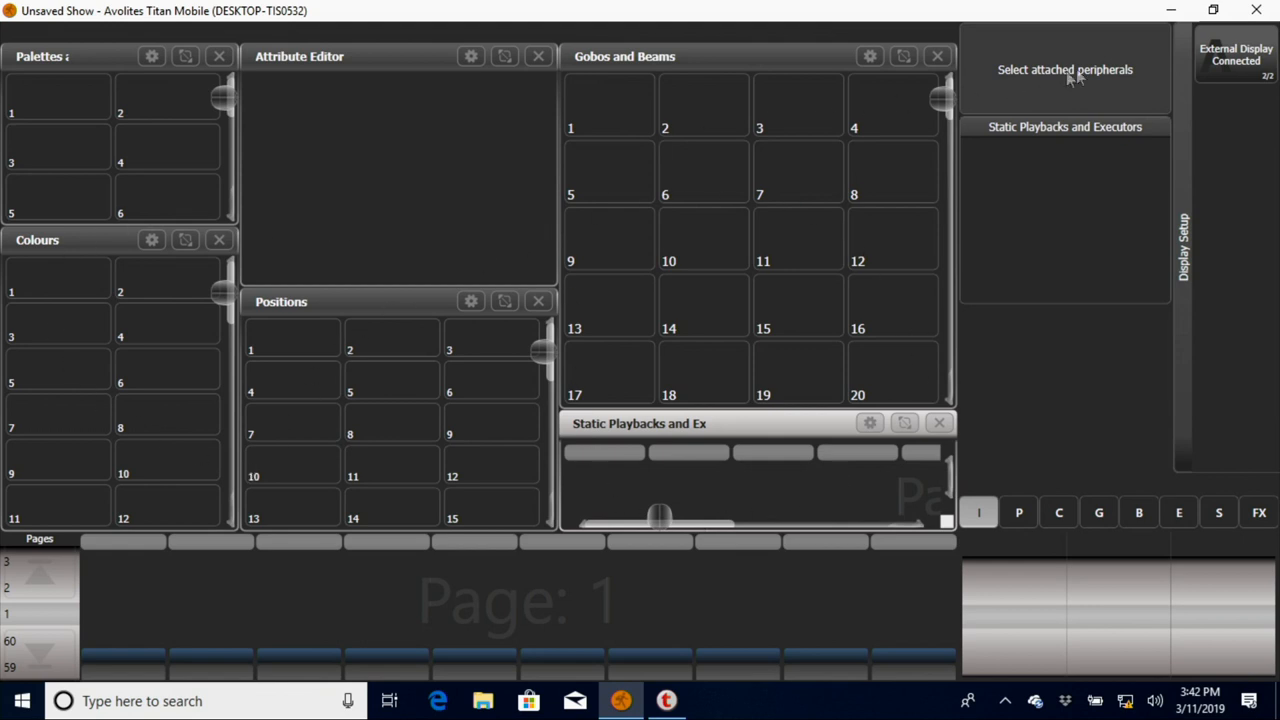
pyautogui.moveTo(1256, 68)
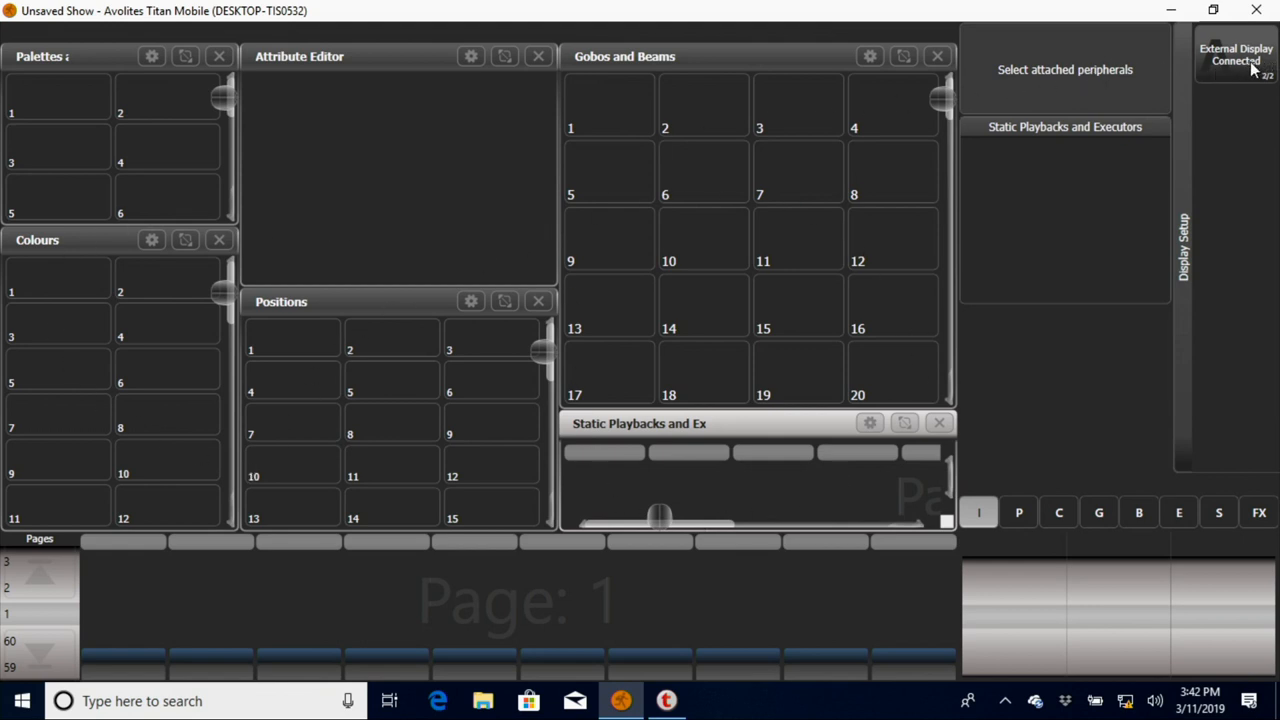
pyautogui.moveTo(1220, 72)
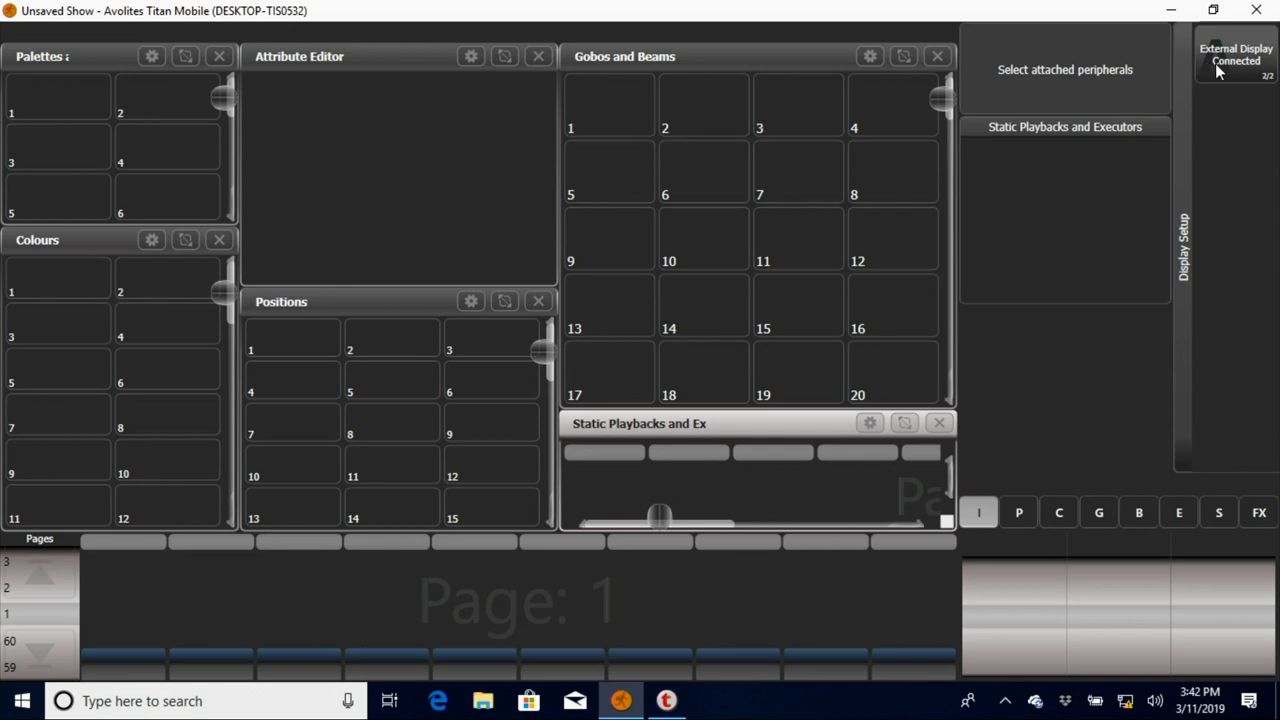
pyautogui.moveTo(1172, 188)
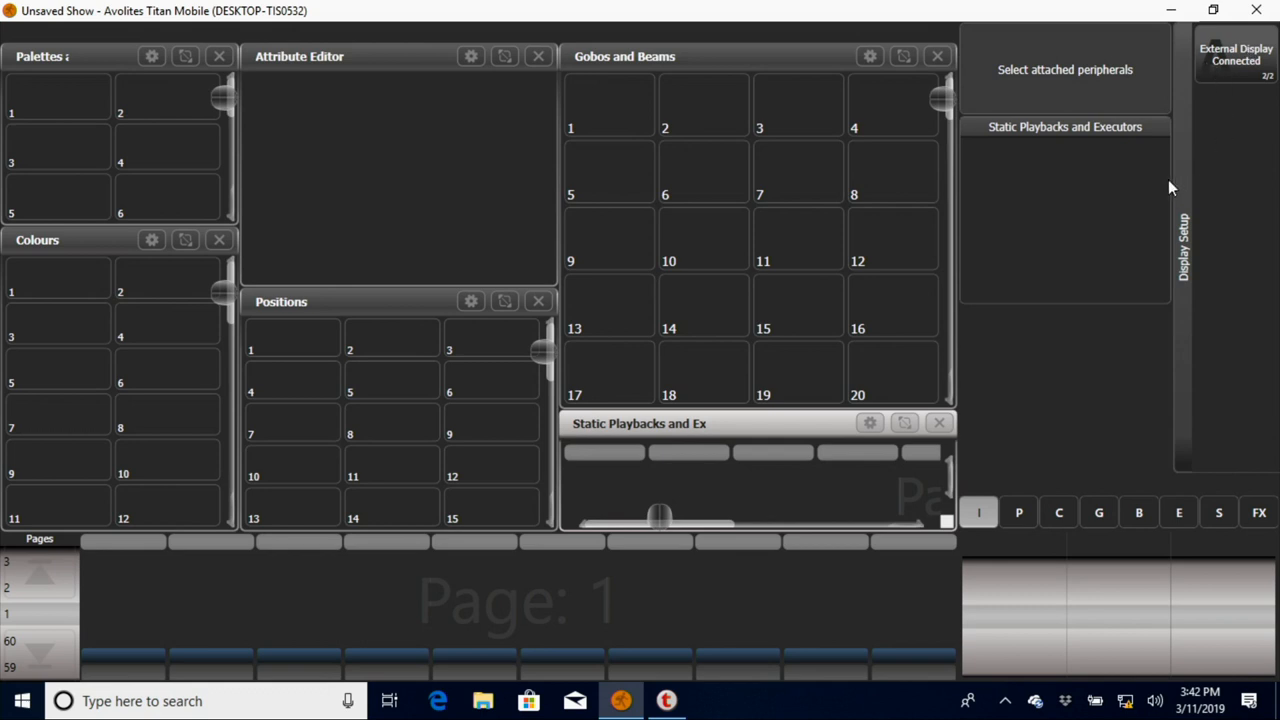
pyautogui.moveTo(1242, 78)
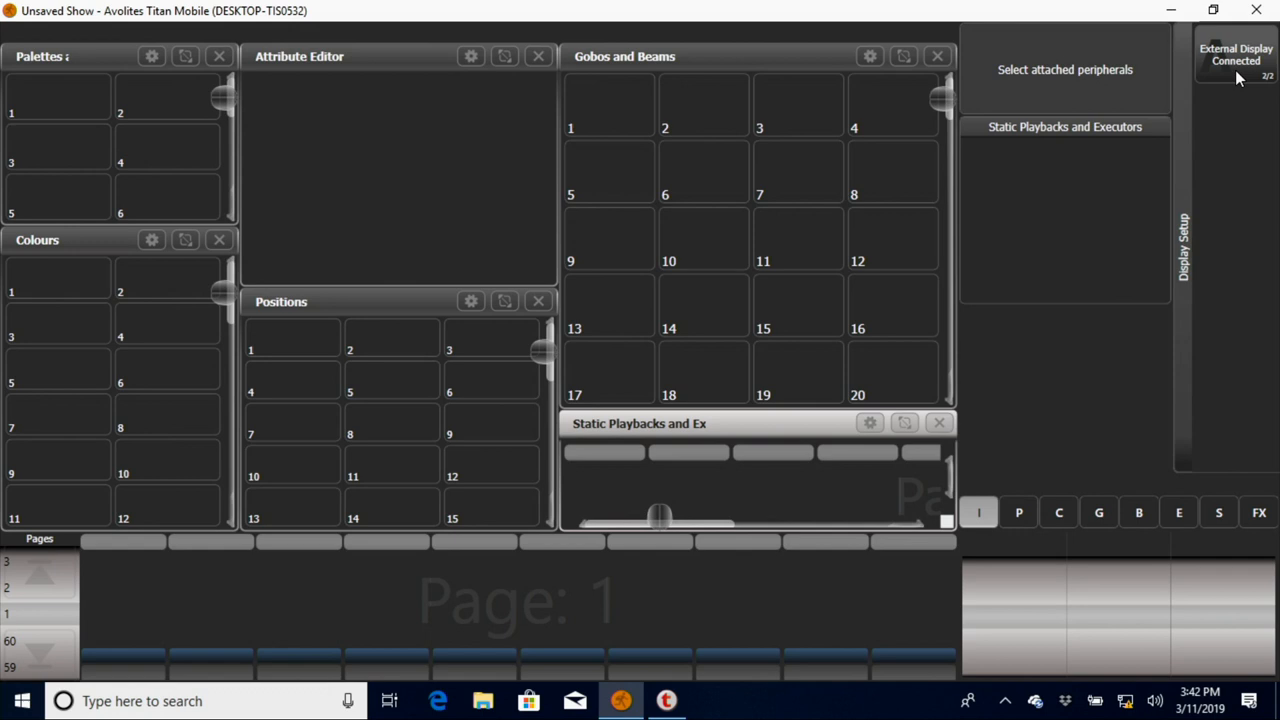
pyautogui.moveTo(1148, 12)
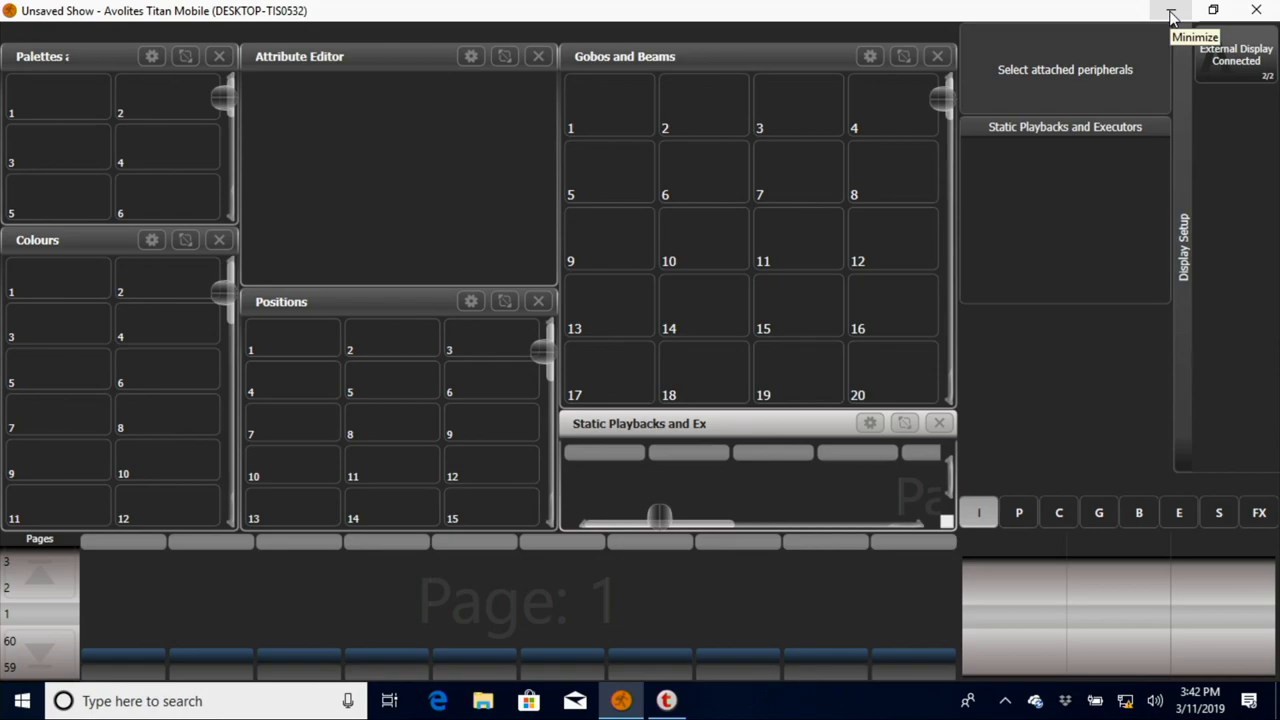
# Step: Minimise Titan Mobile and reach Windows Display settings from the desktop
pyautogui.click(1172, 16)
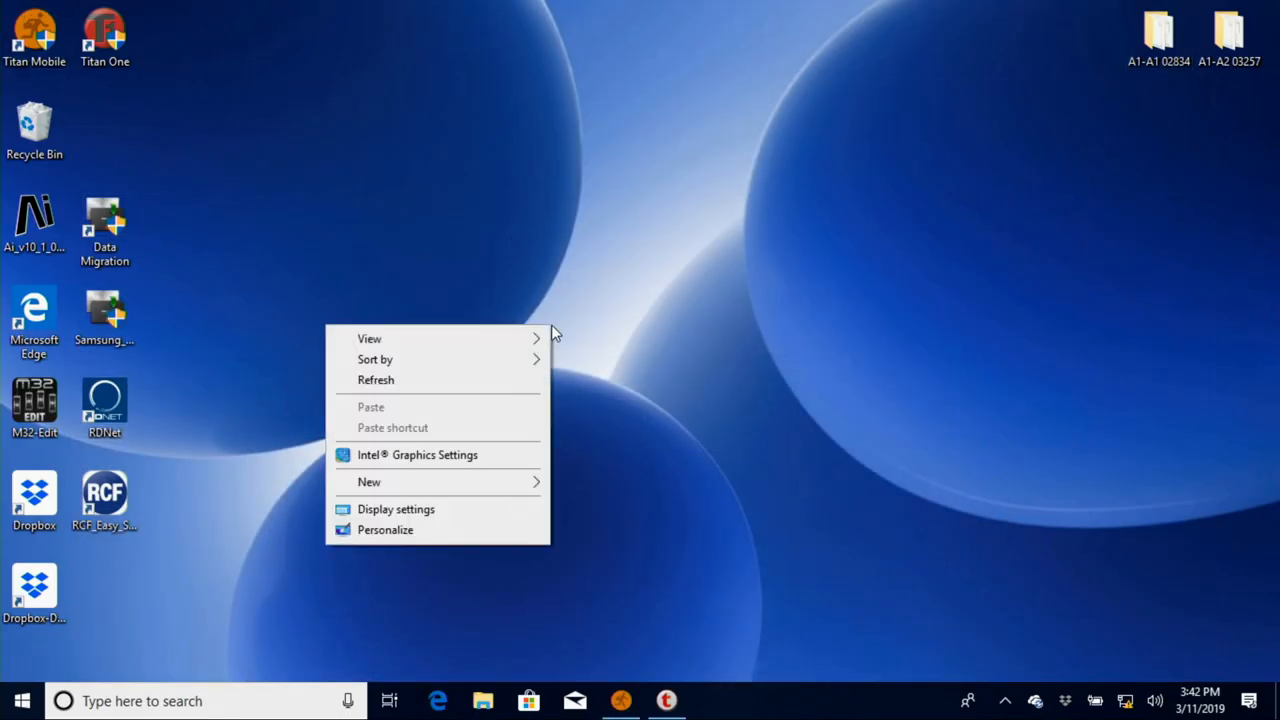
pyautogui.moveTo(470, 530)
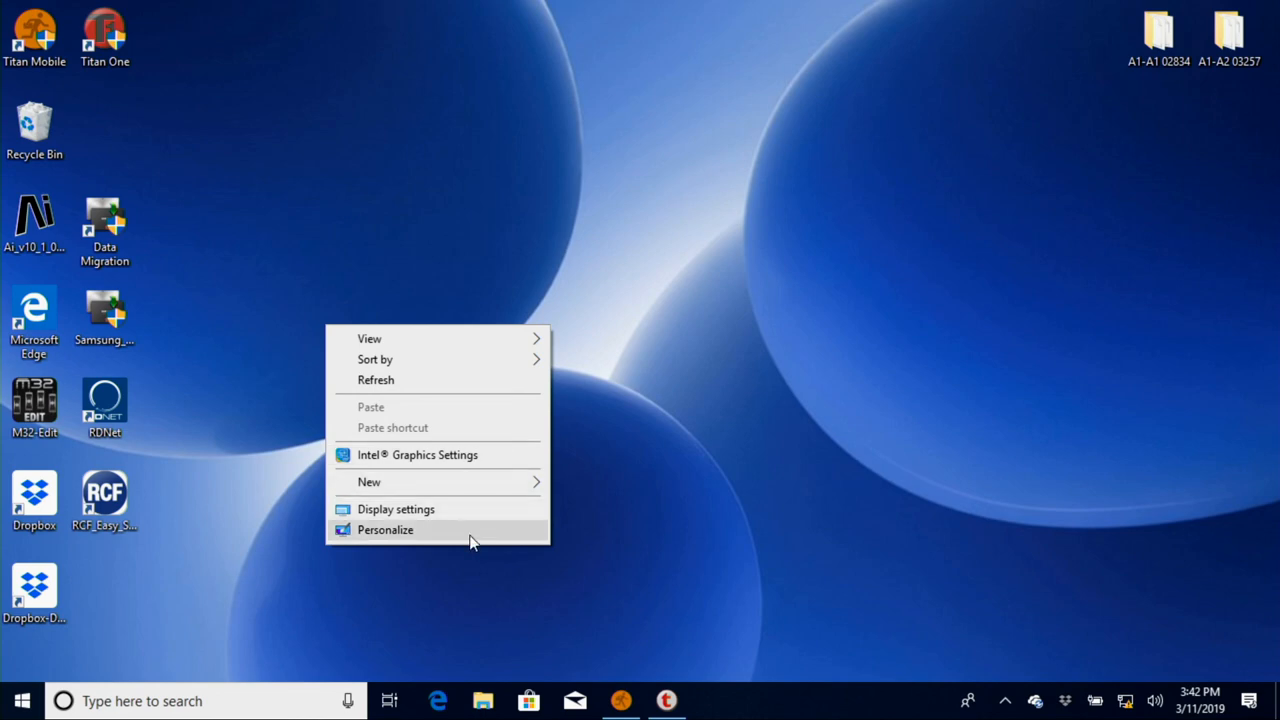
pyautogui.moveTo(430, 532)
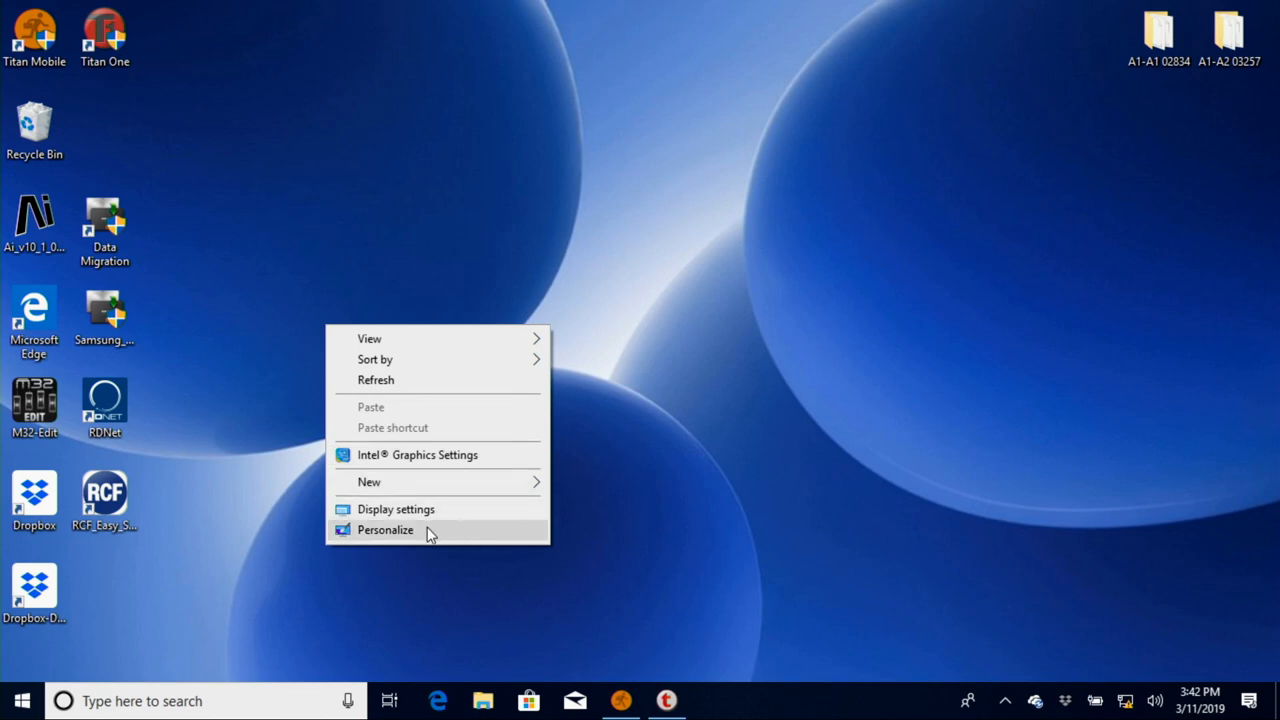
pyautogui.click(384, 528)
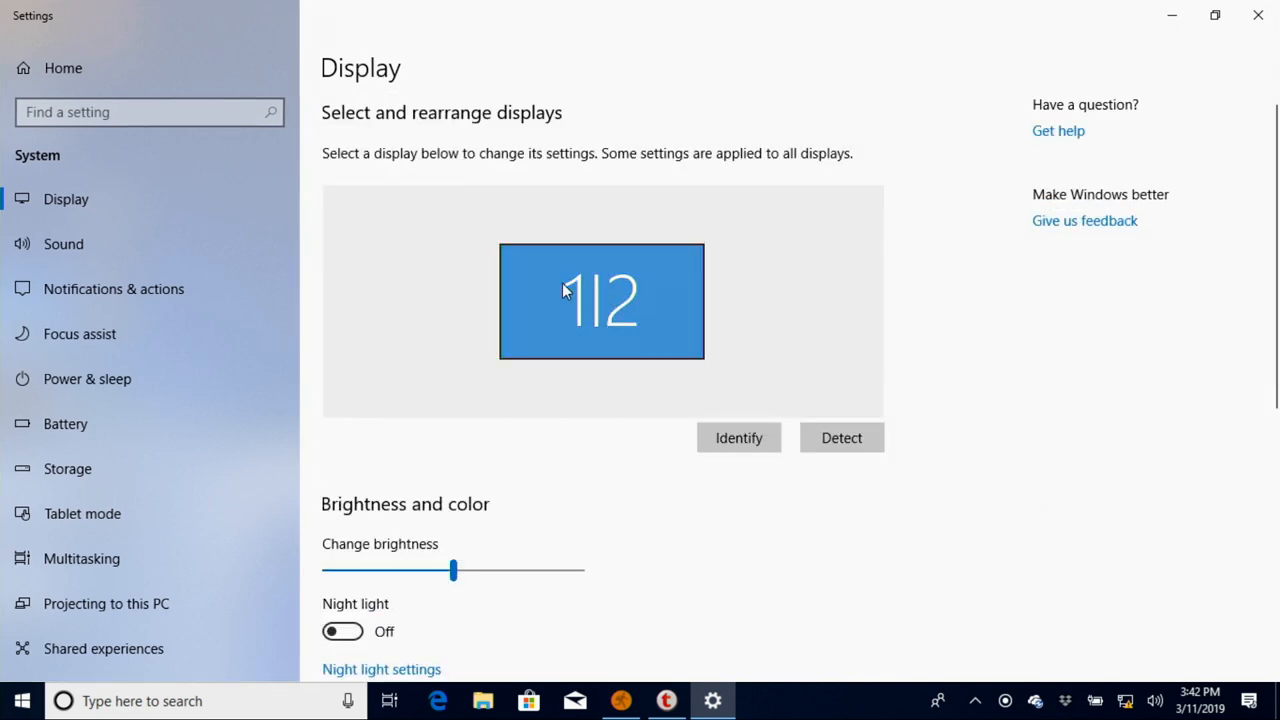
# Step: Set Multiple displays to 'Extend these displays' instead of duplicating
pyautogui.scroll(-3)
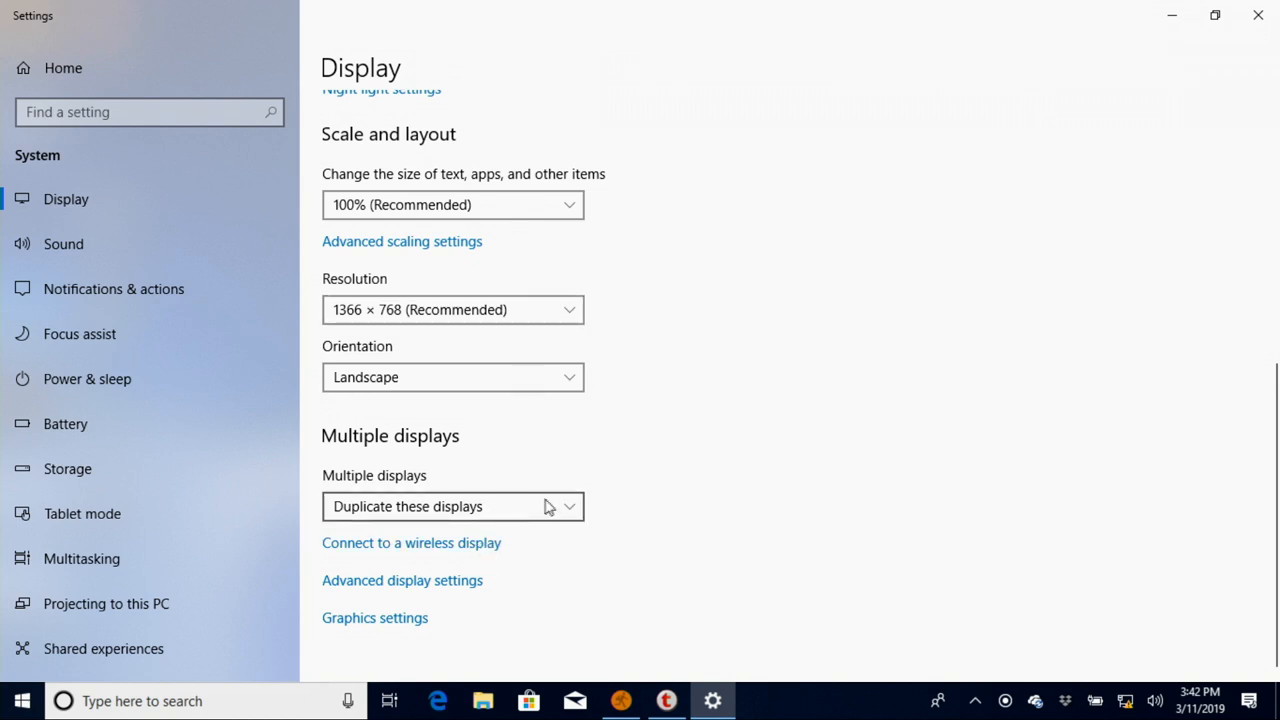
pyautogui.moveTo(580, 516)
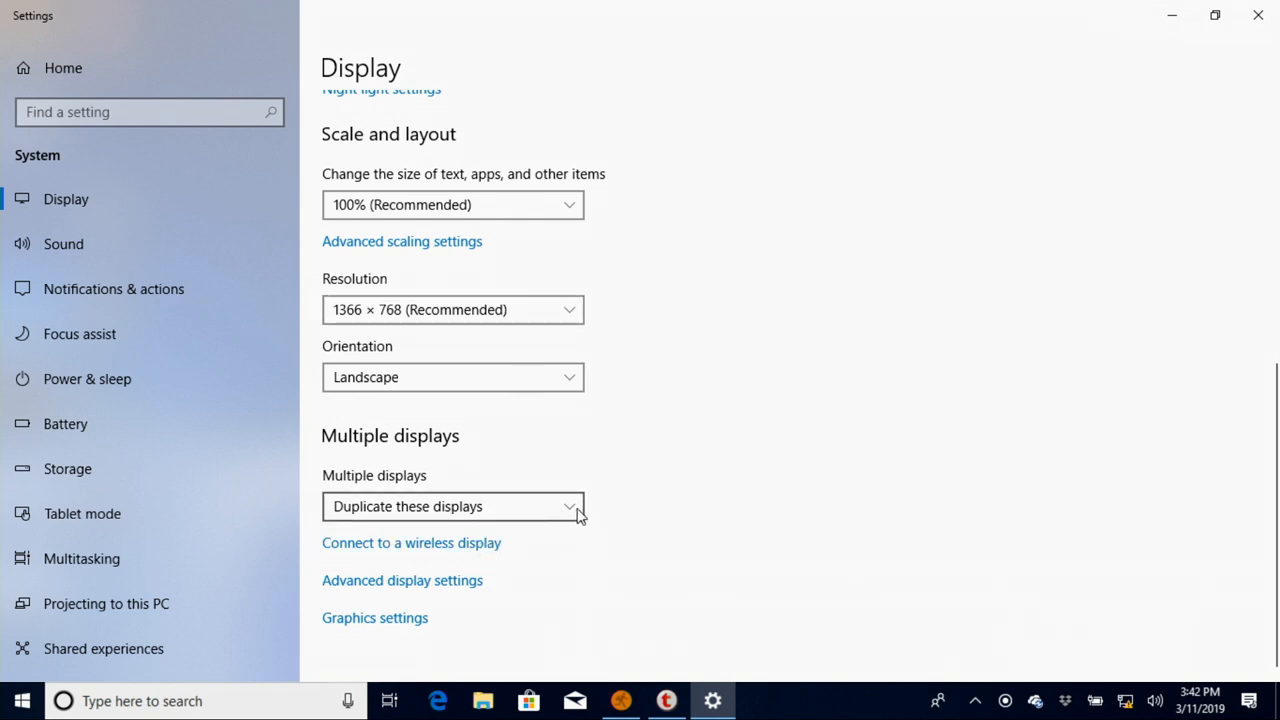
pyautogui.click(452, 506)
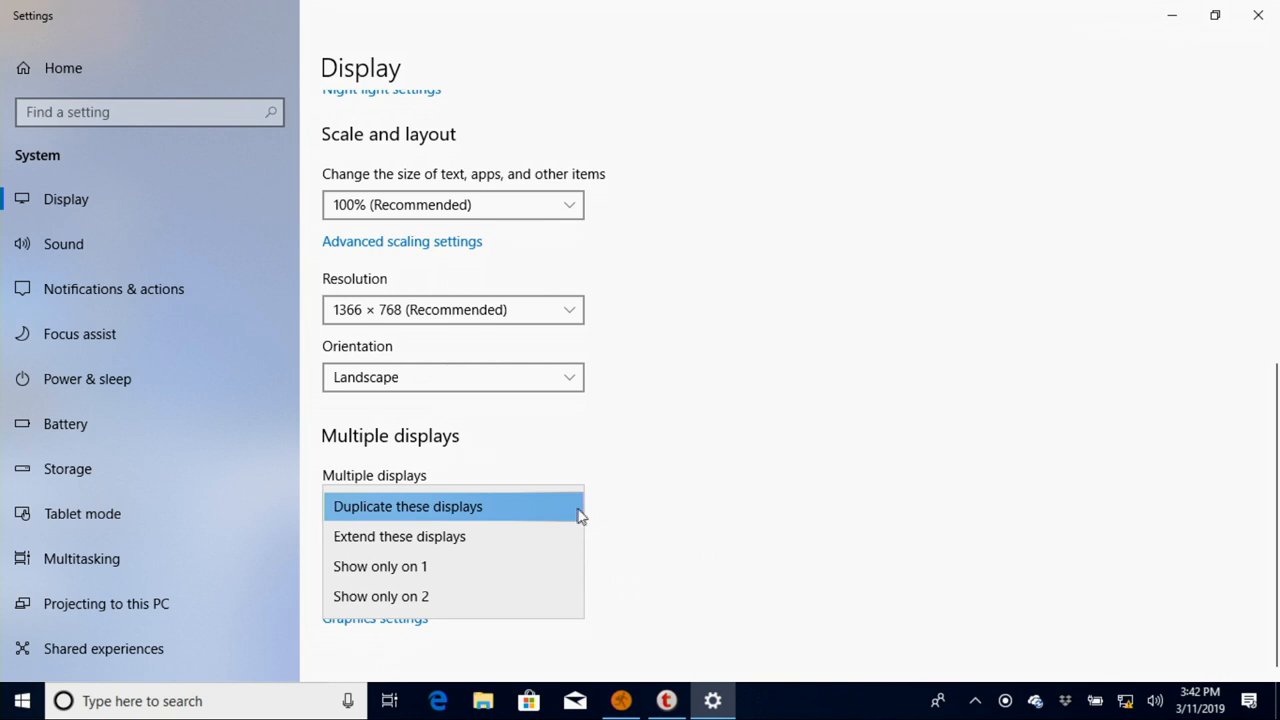
pyautogui.moveTo(636, 500)
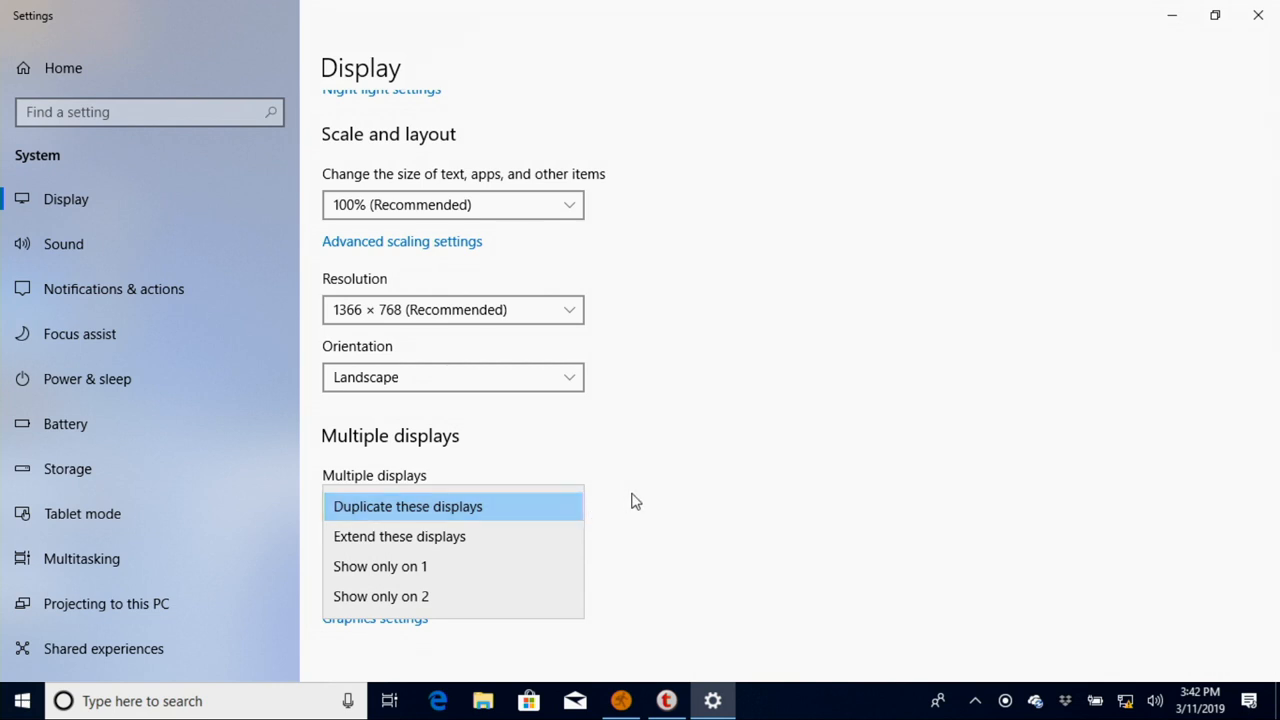
pyautogui.click(408, 506)
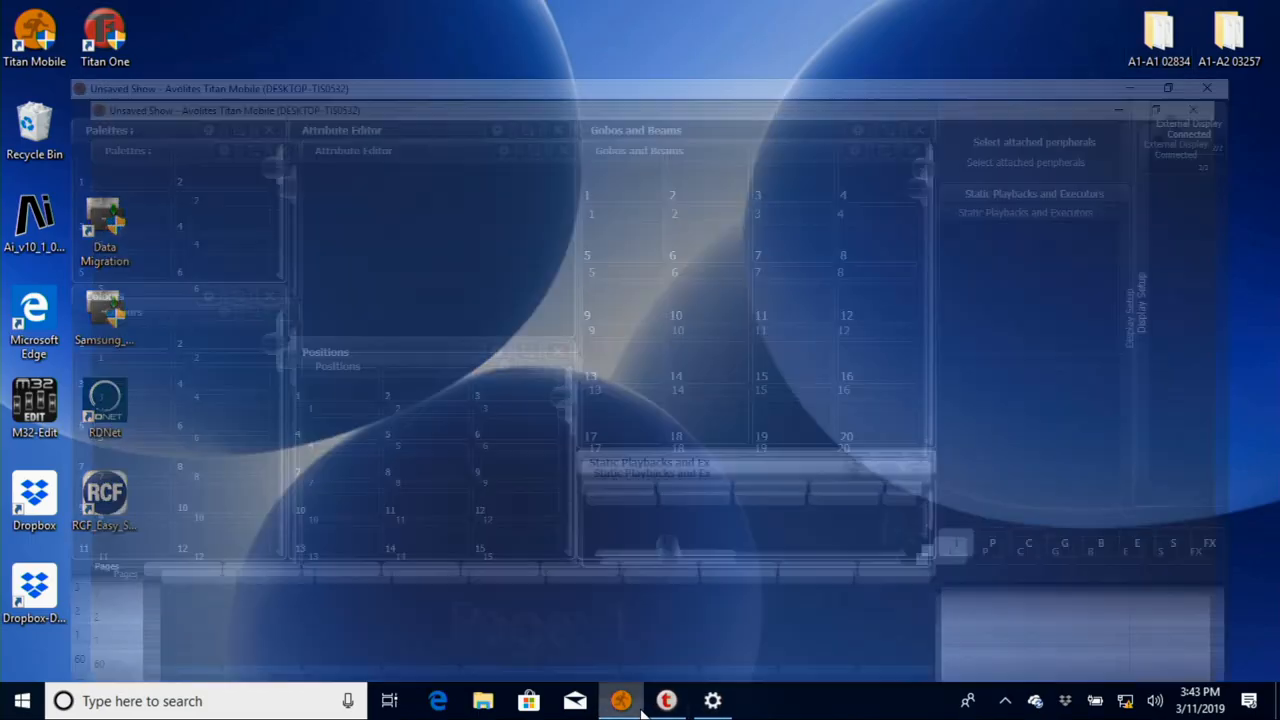
# Step: Restore Titan Mobile and bring up the Gobos and Beams window's screen options
pyautogui.click(1168, 88)
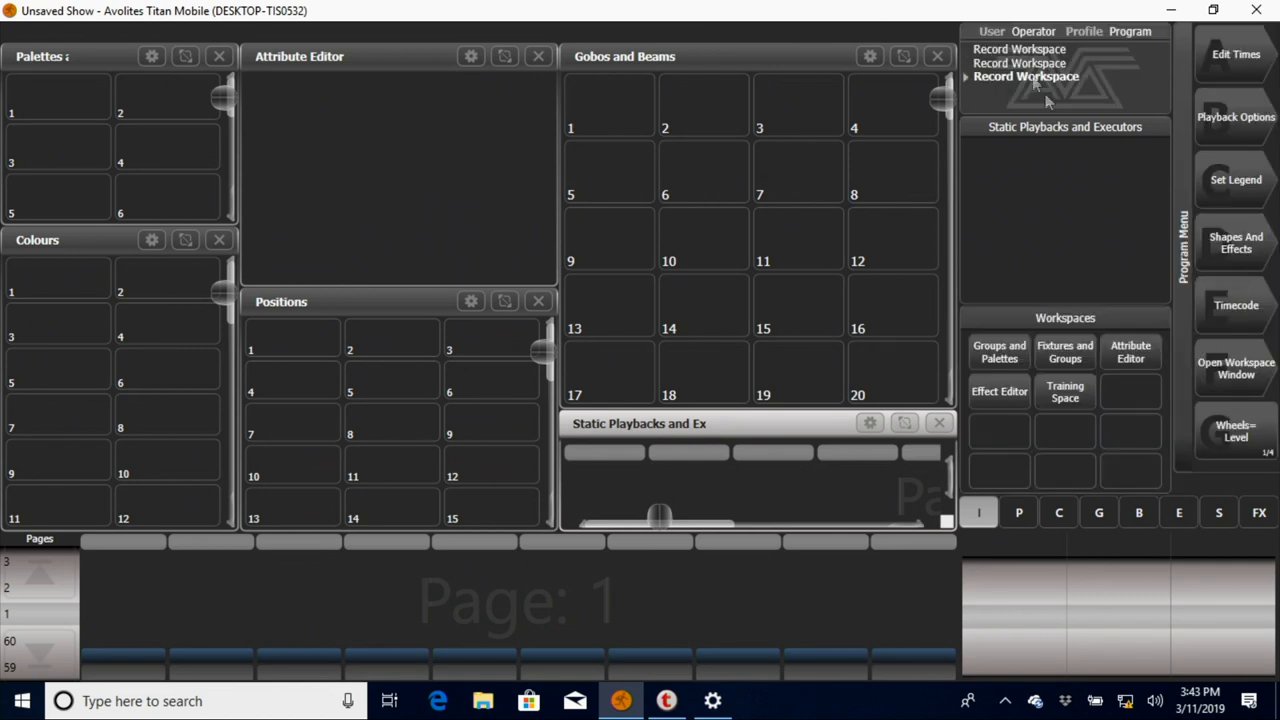
pyautogui.click(868, 56)
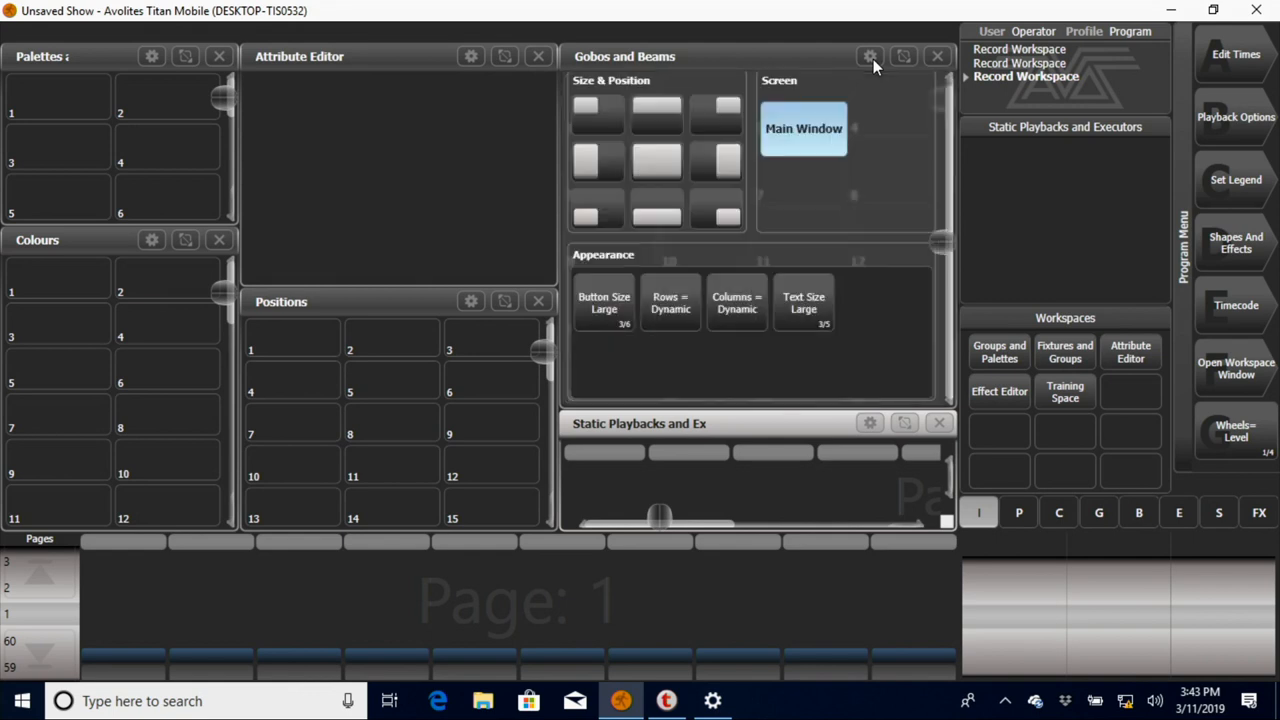
pyautogui.moveTo(790, 200)
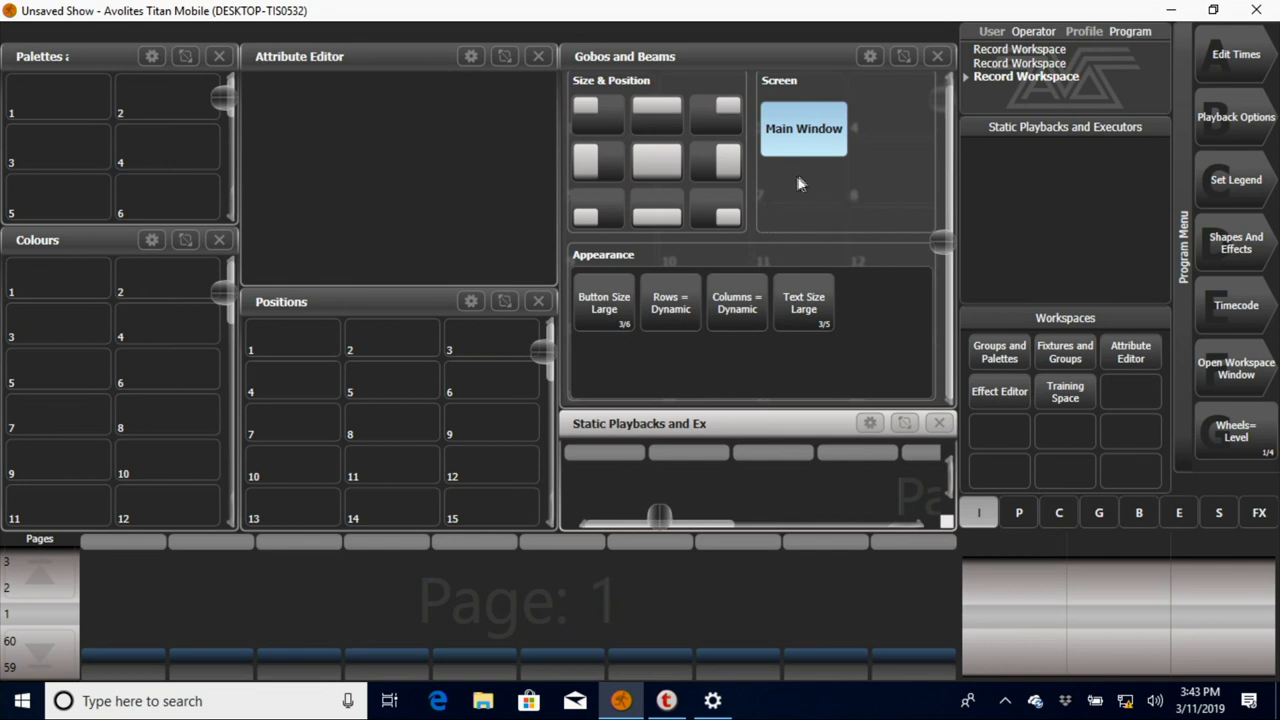
pyautogui.moveTo(778, 208)
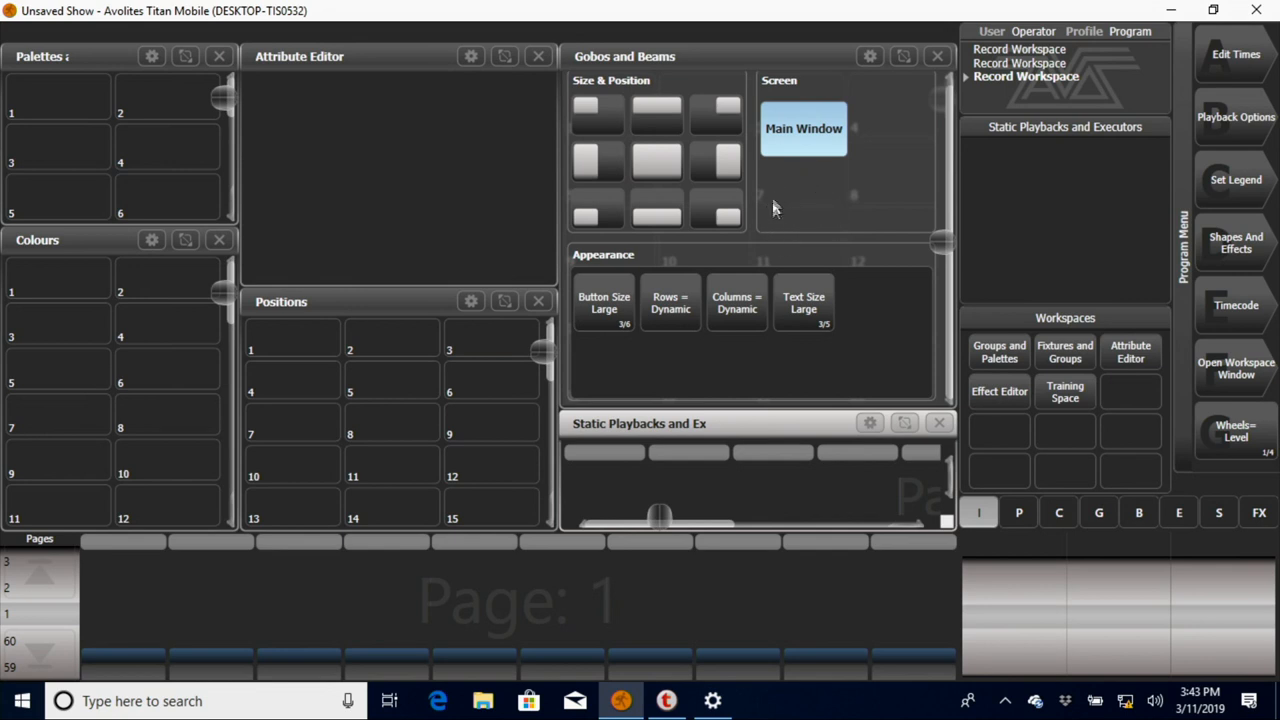
pyautogui.moveTo(844, 204)
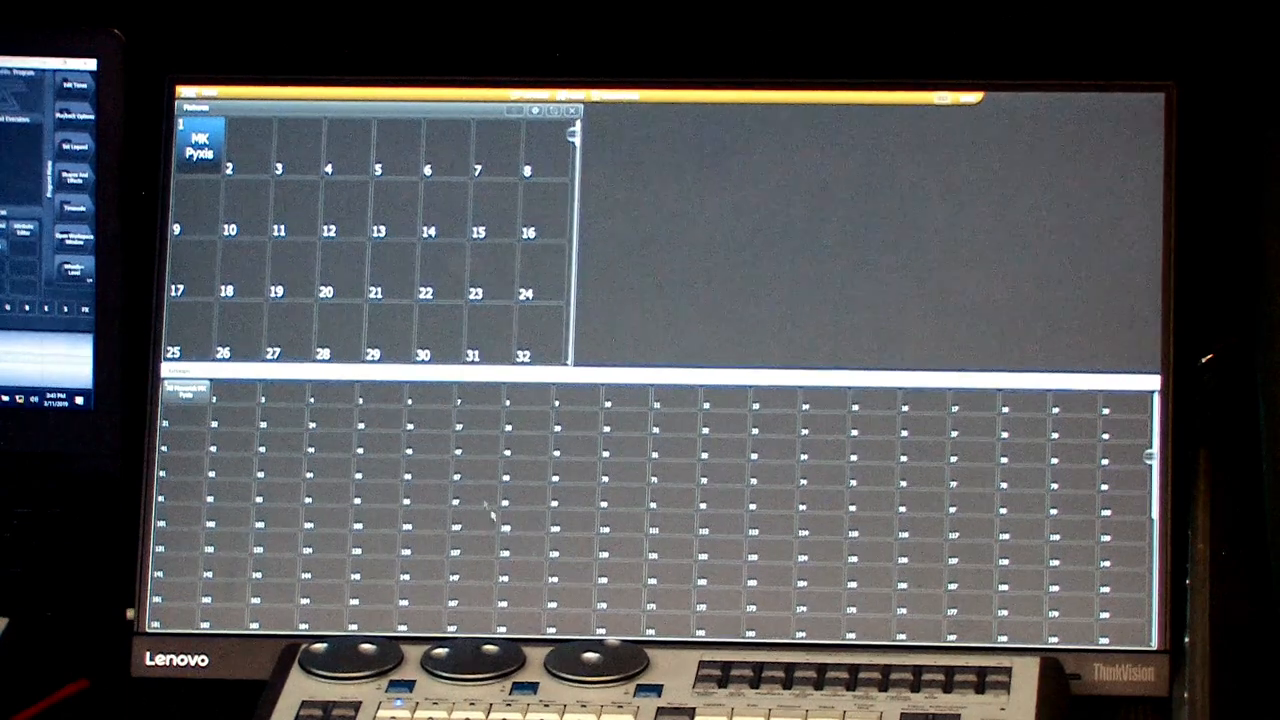
pyautogui.moveTo(820, 430)
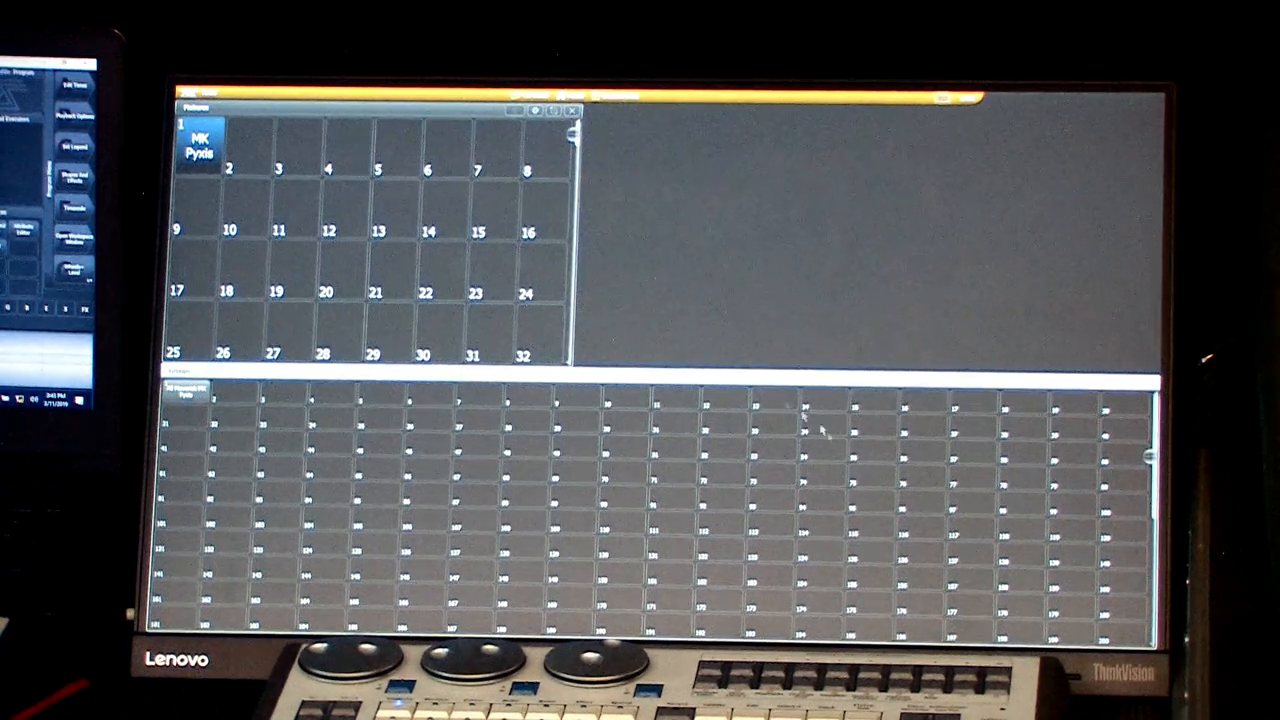